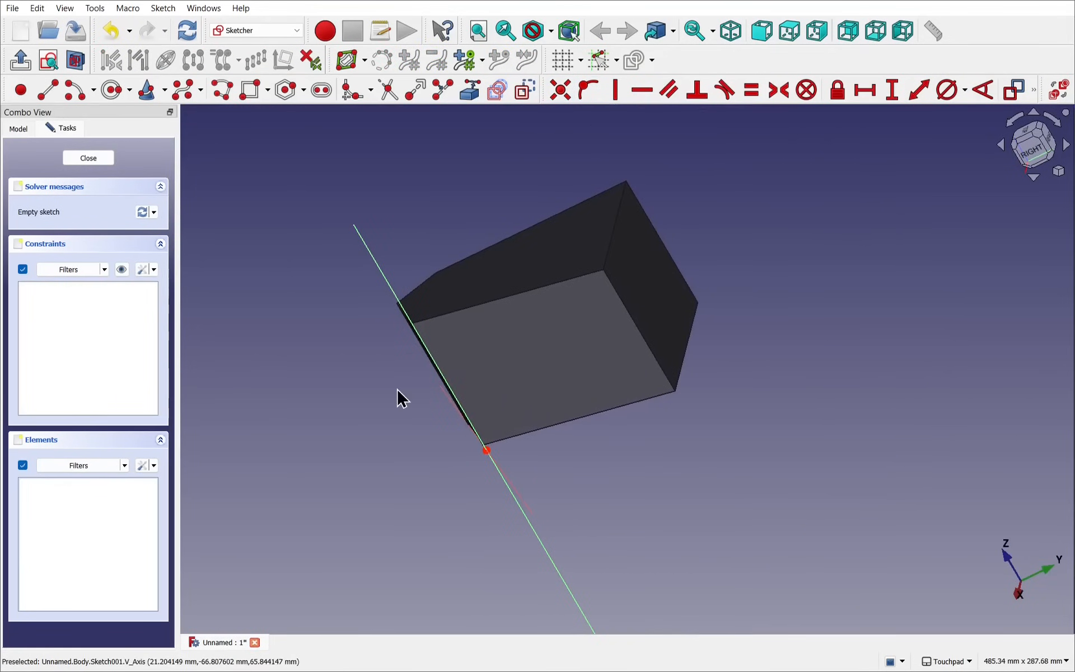
Step: Show the AdditiveLoft's Sketch001, the circle built from four arcs, in the Sketcher
left_click(48, 60)
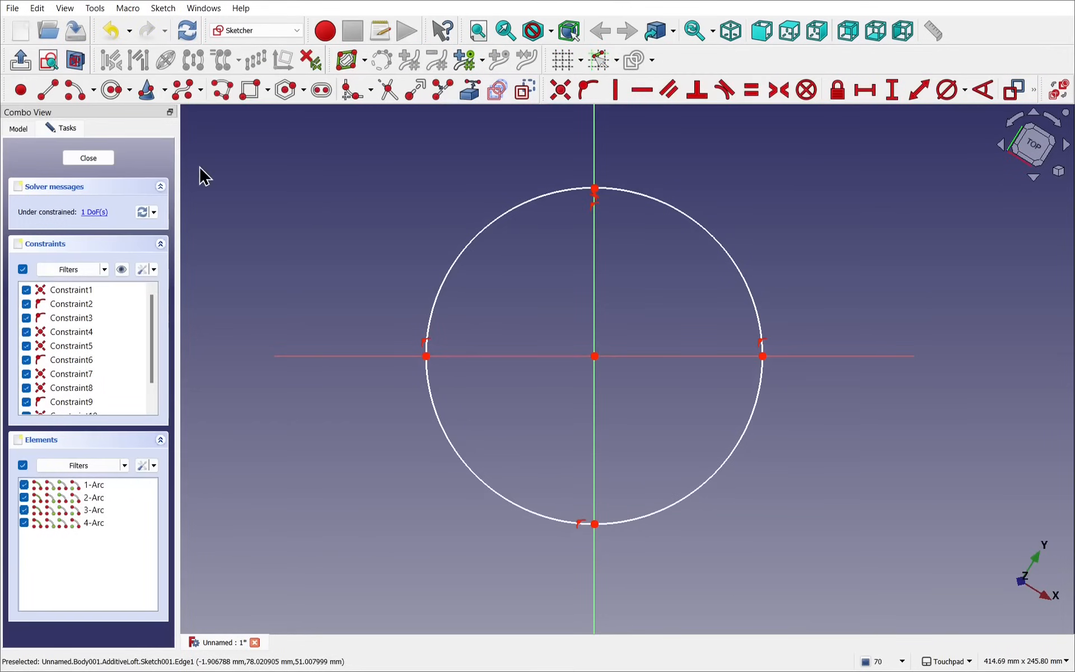
left_click(88, 157)
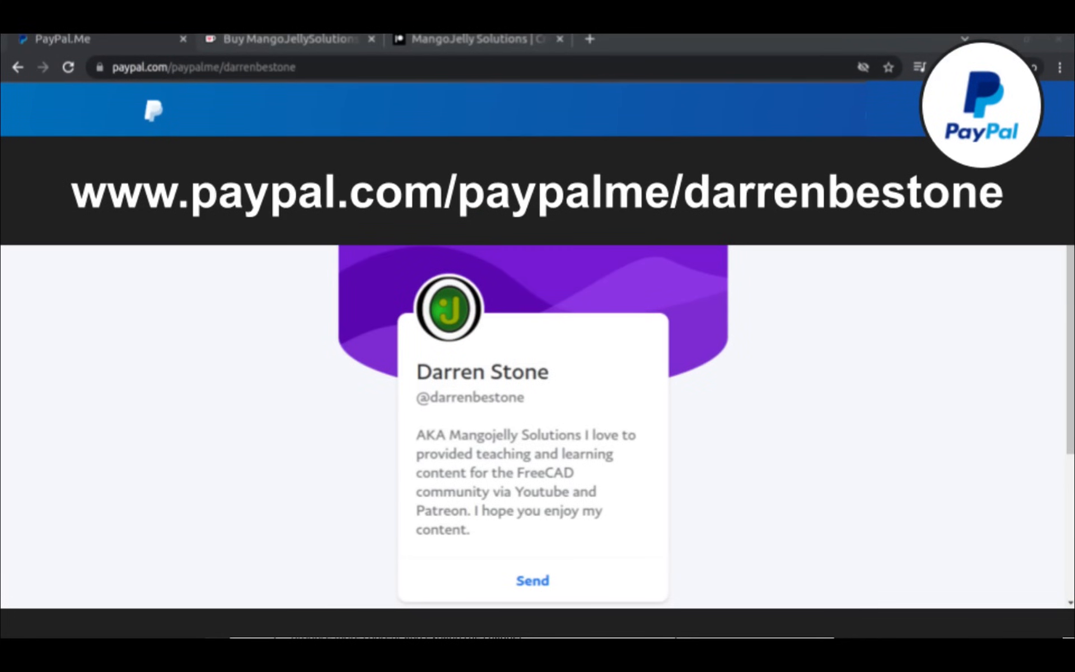
Step: Go to the MangoJelly channel's About page with its description and donation links
left_click(478, 48)
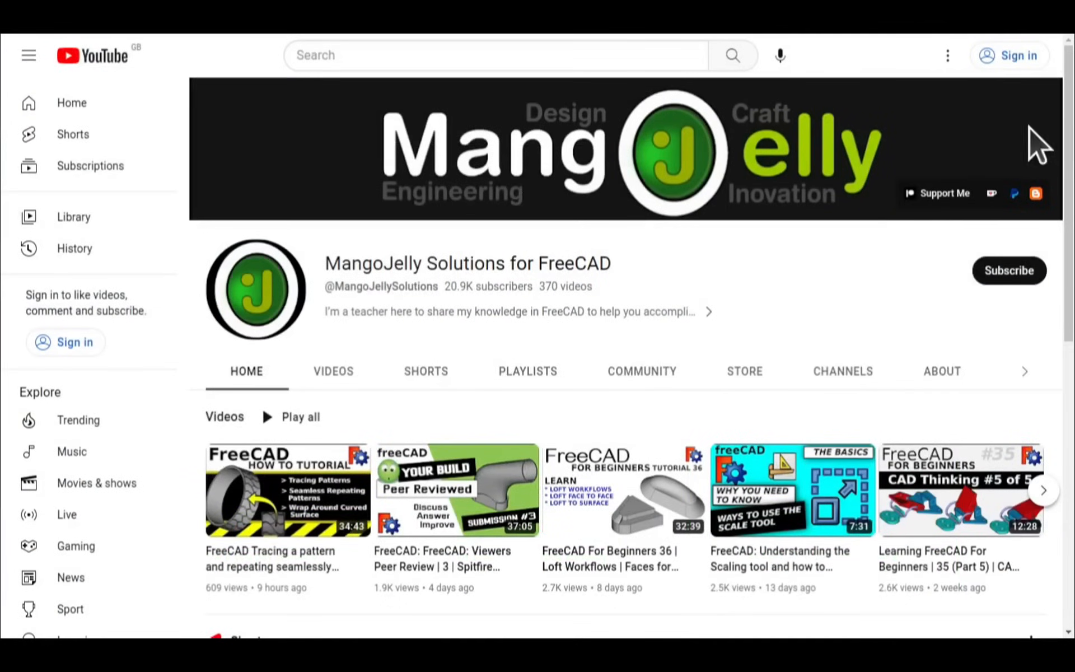
left_click(941, 371)
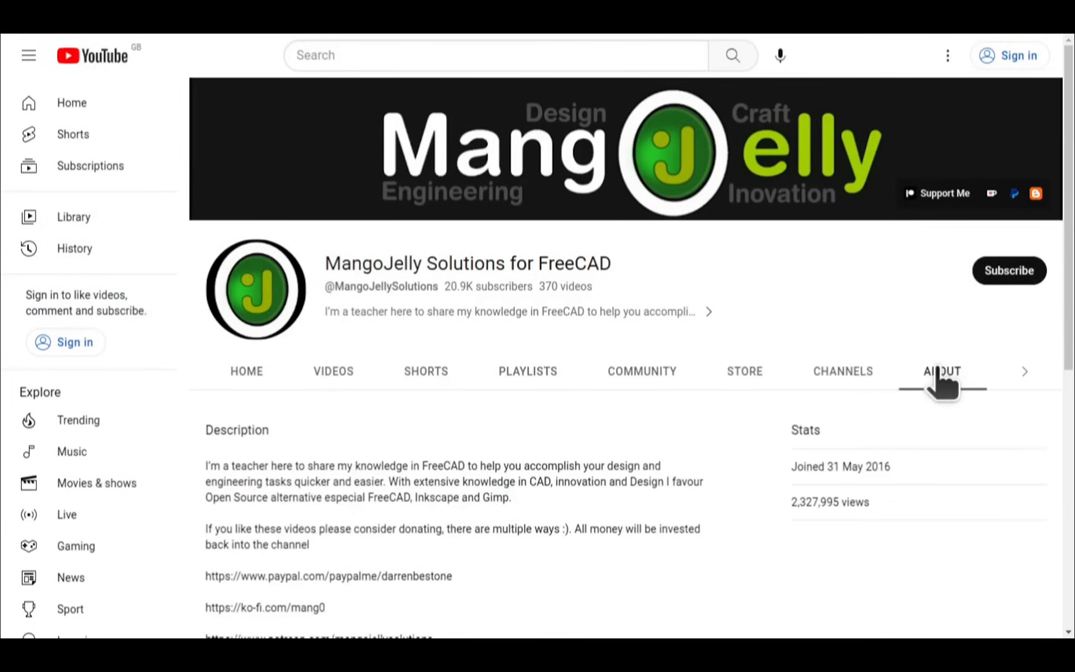
scroll("down", 3)
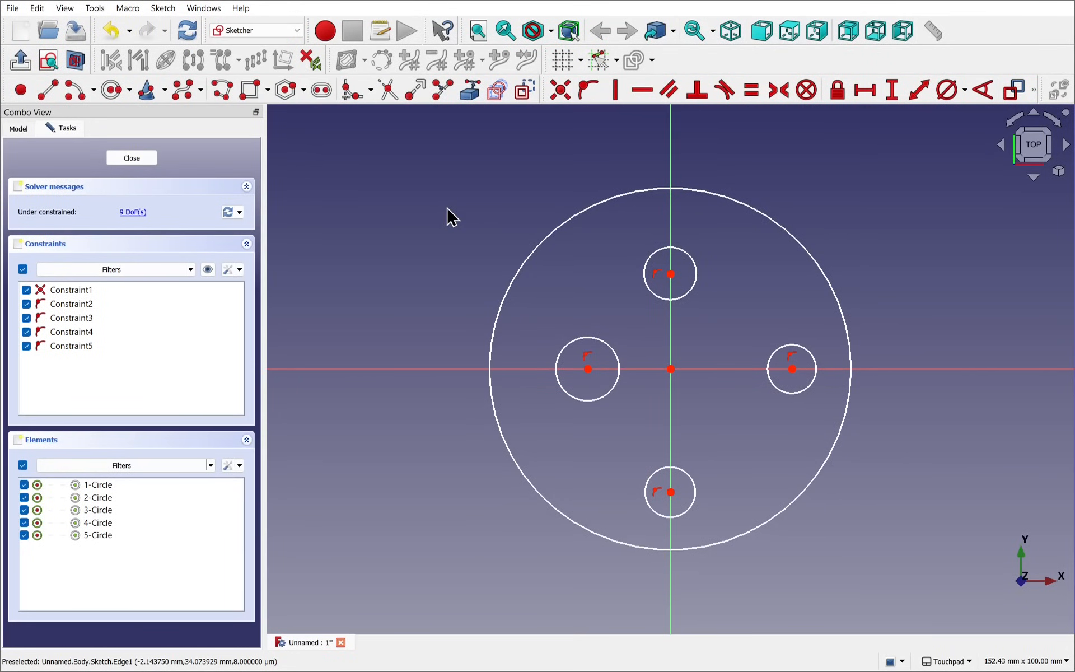
mouse_move(617, 381)
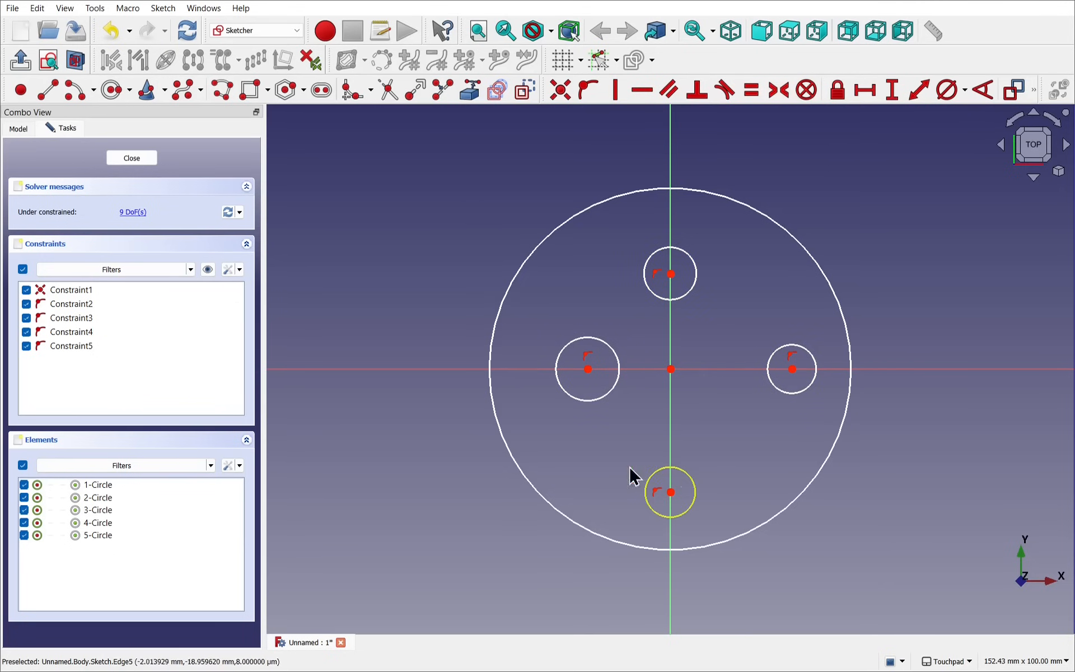
mouse_move(945, 127)
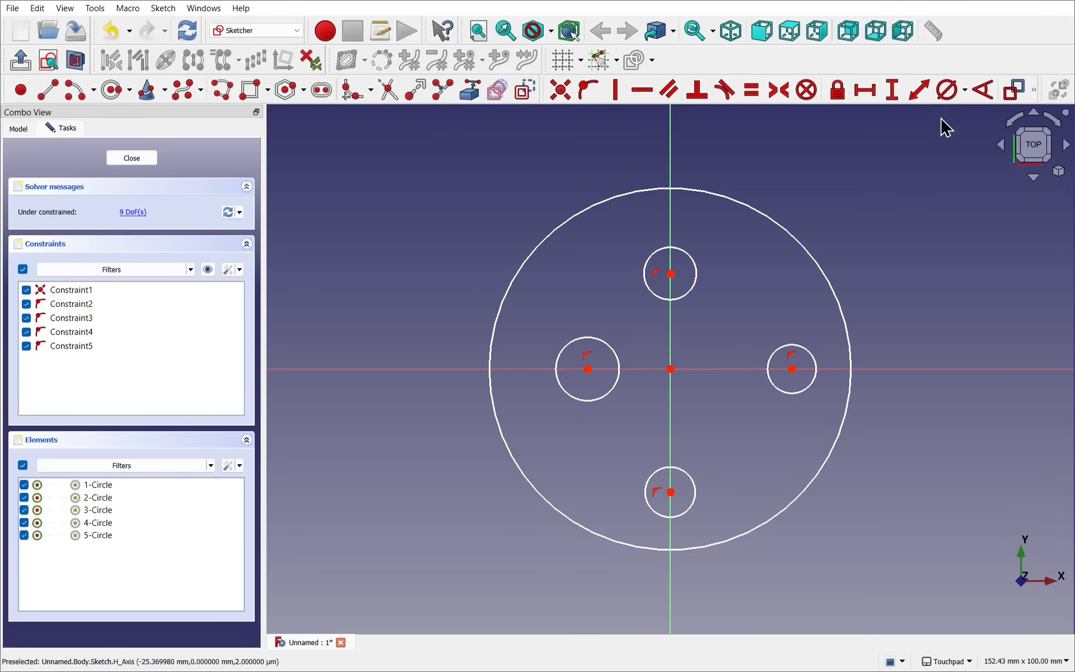
mouse_move(634, 381)
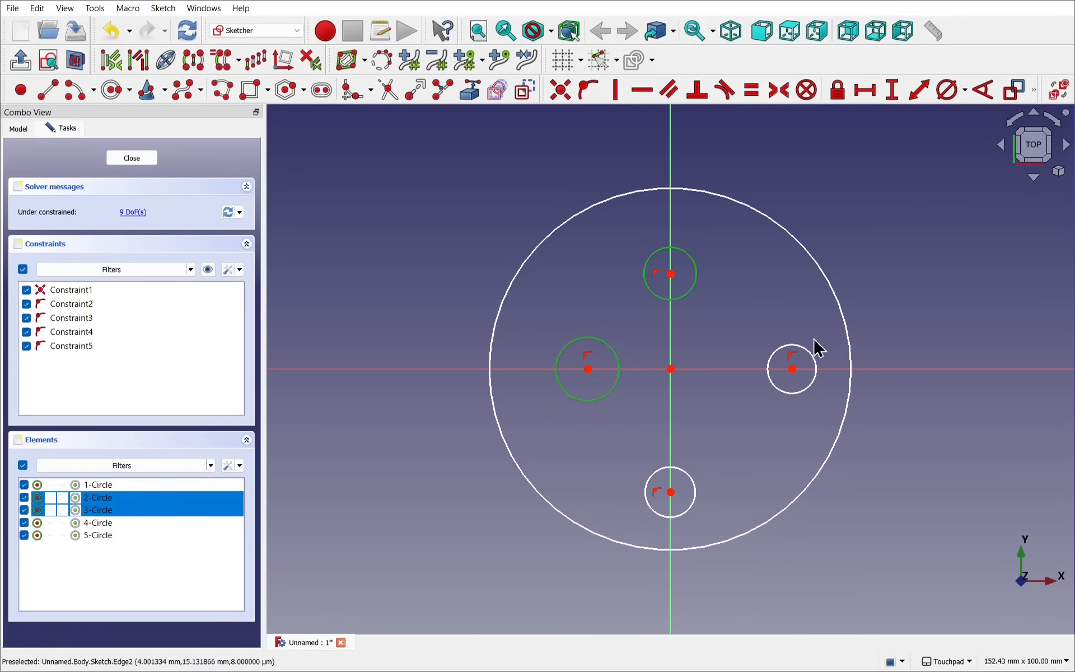
Step: Constrain the four selected small circles equal and give them a 20 mm diameter
left_click(669, 491)
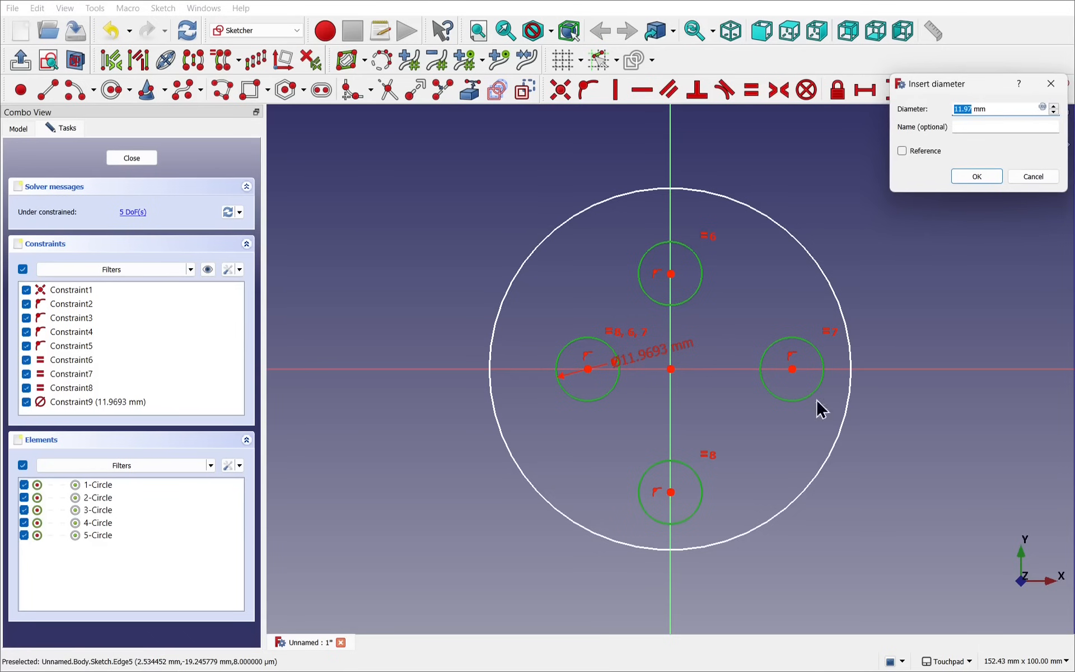
mouse_move(604, 377)
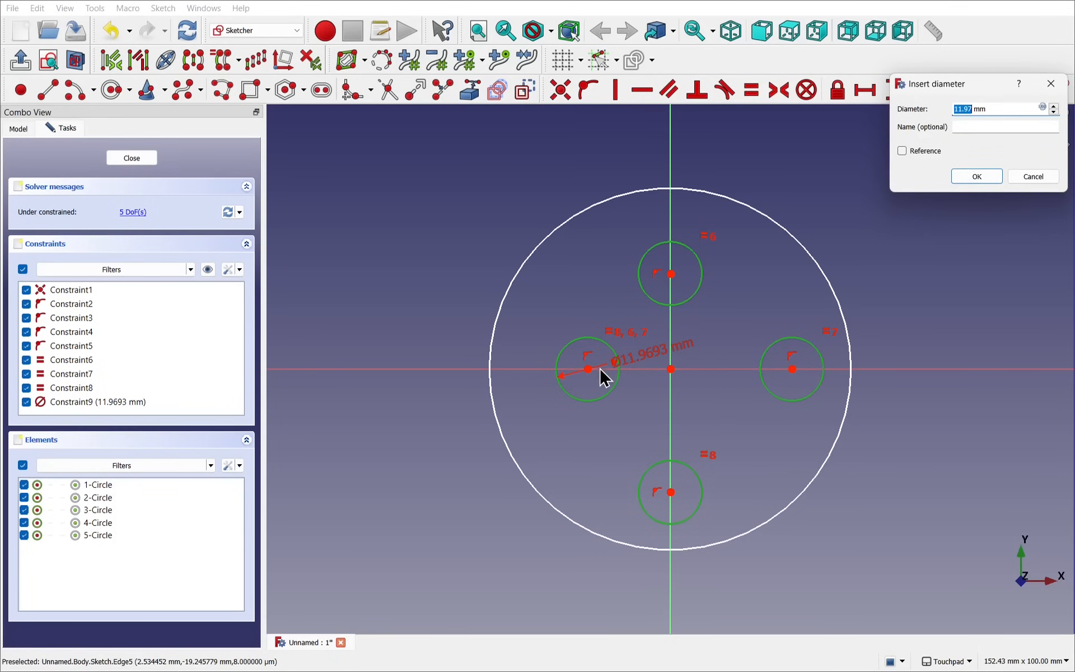
mouse_move(649, 362)
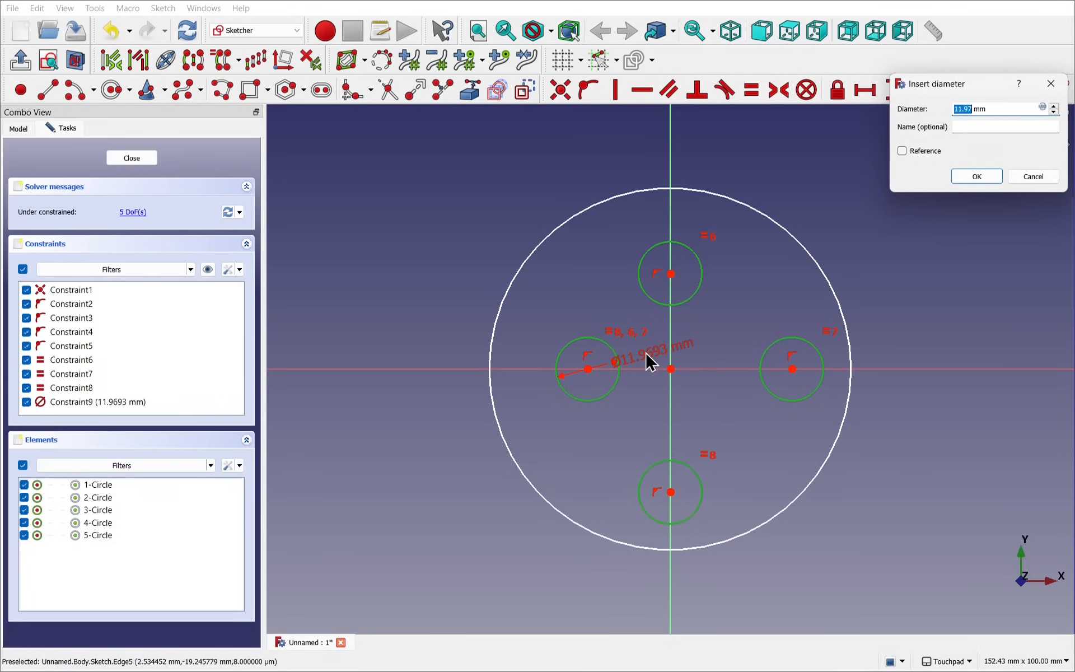
type("2 mm")
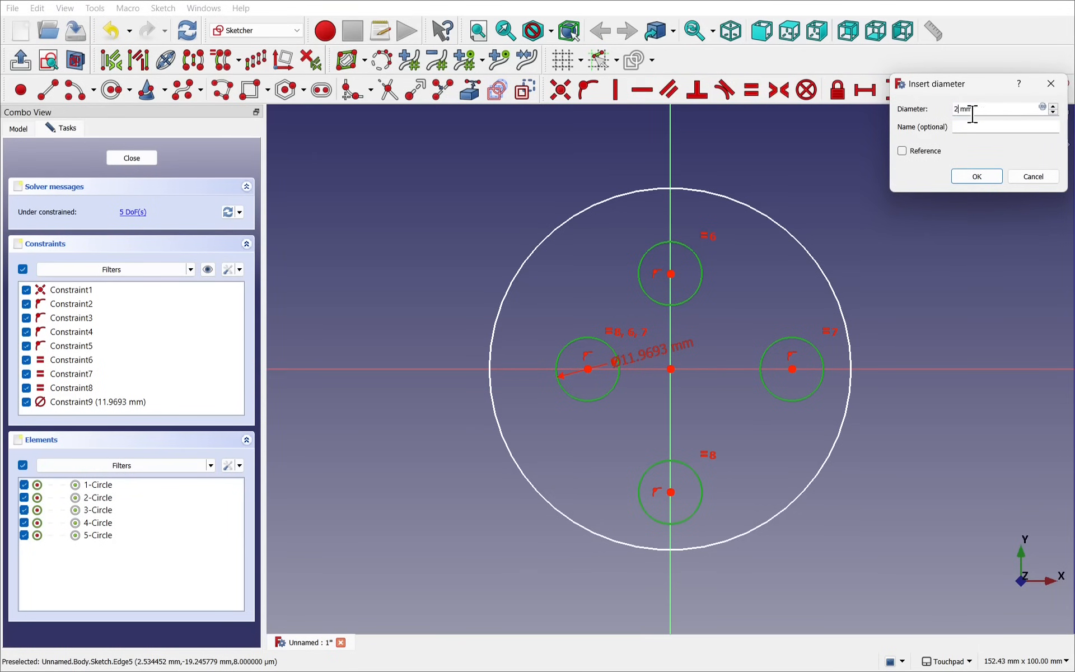
left_click(975, 175)
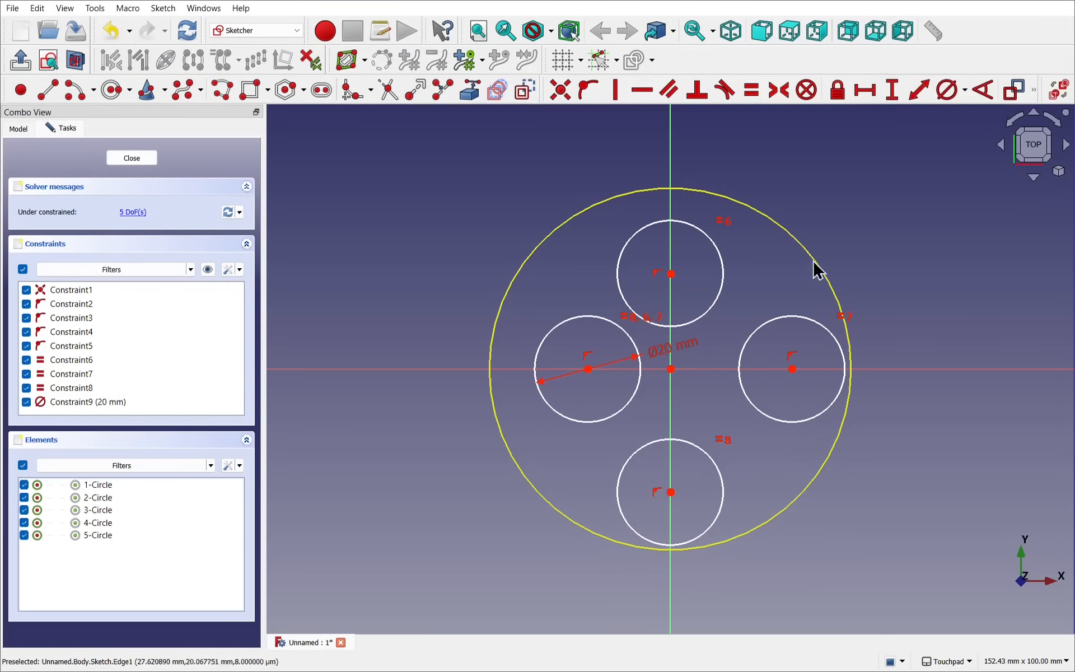
mouse_move(902, 233)
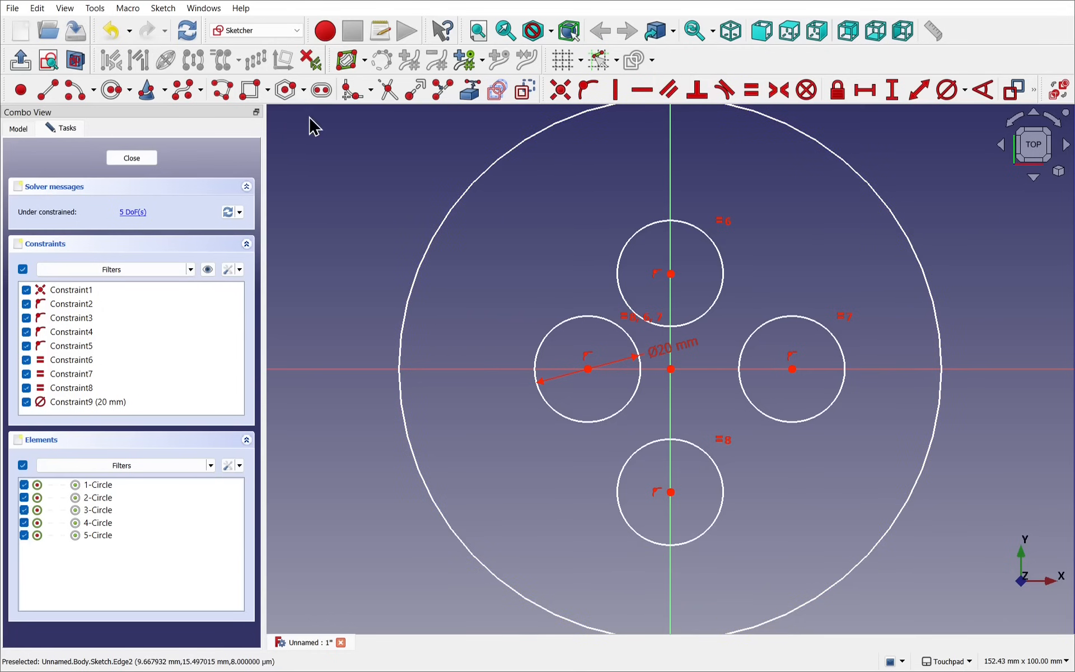
mouse_move(688, 395)
type("80")
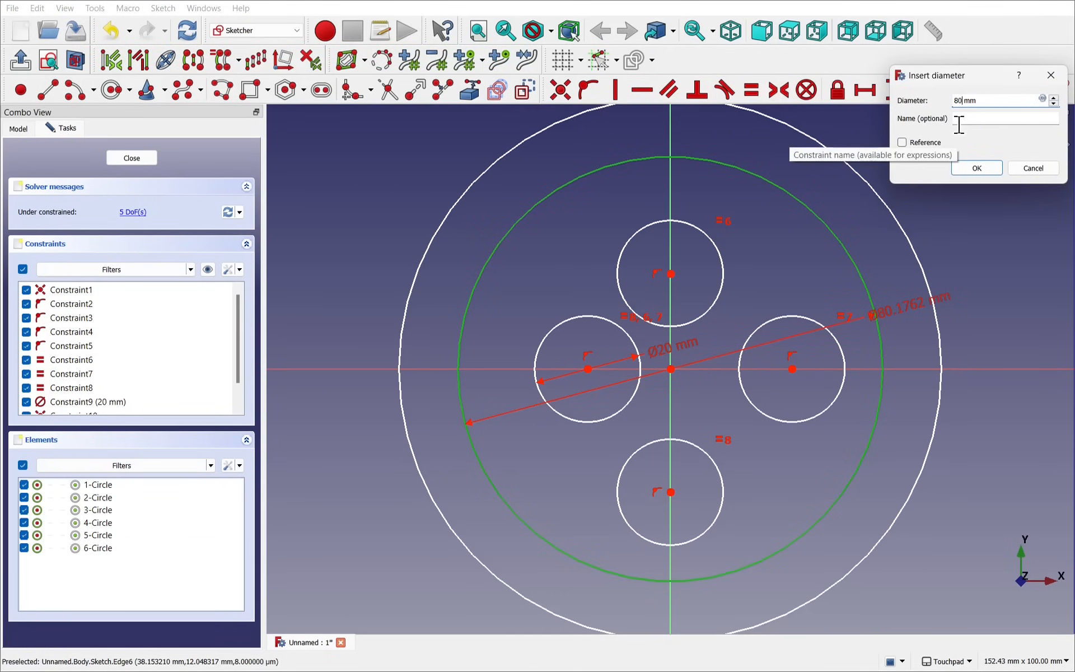
Step: Add an 80 mm construction circle and fix the small circle centres onto it
left_click(976, 168)
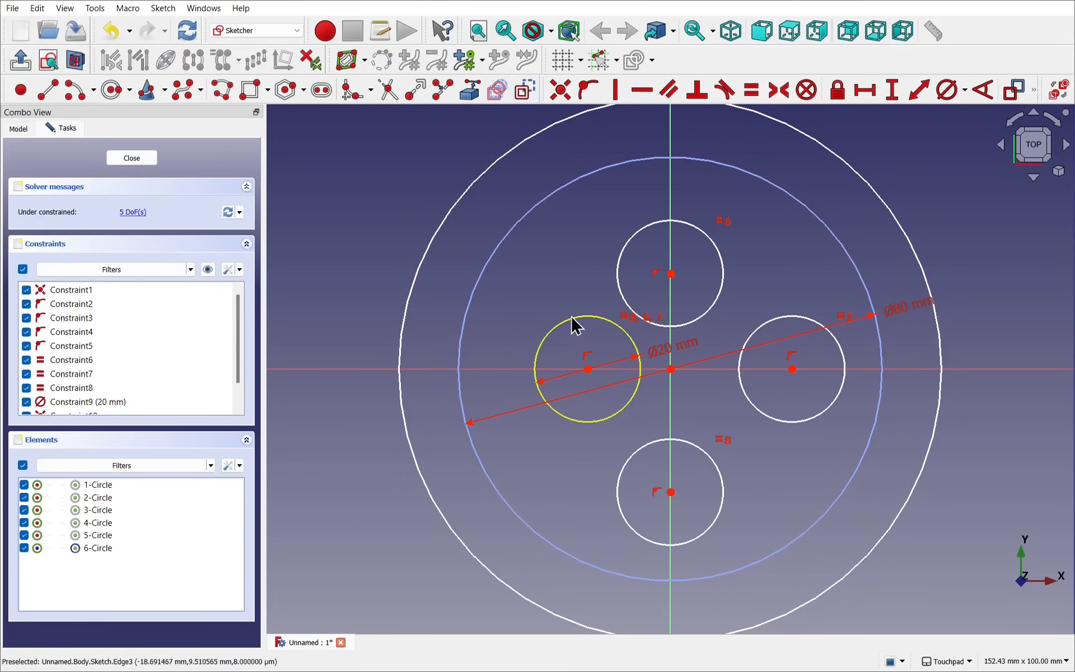
mouse_move(564, 357)
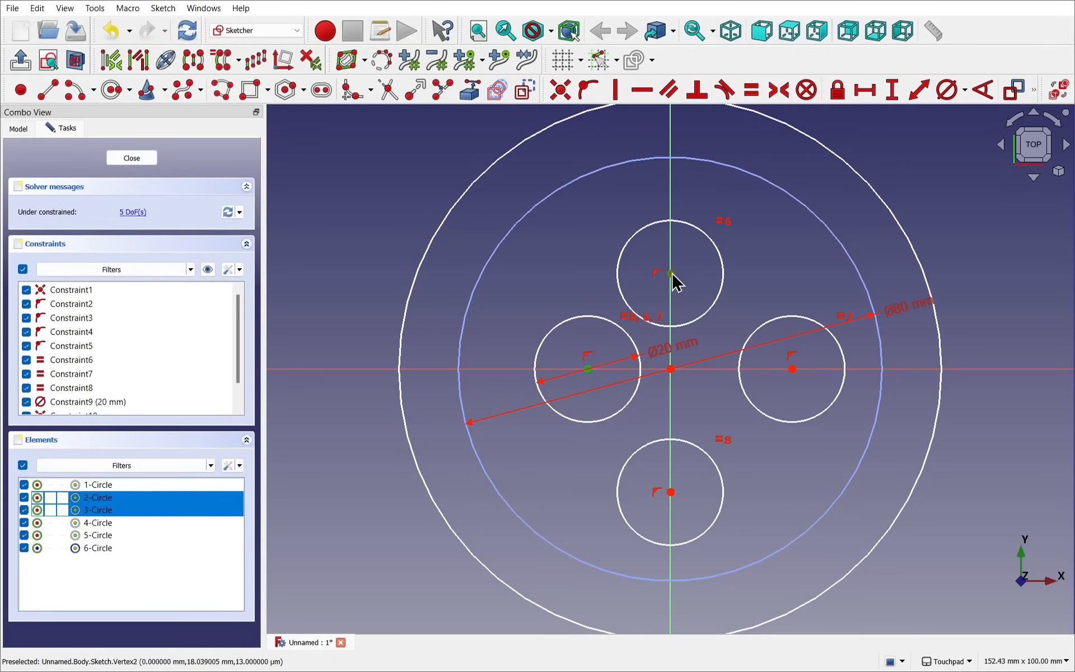
left_click(670, 493)
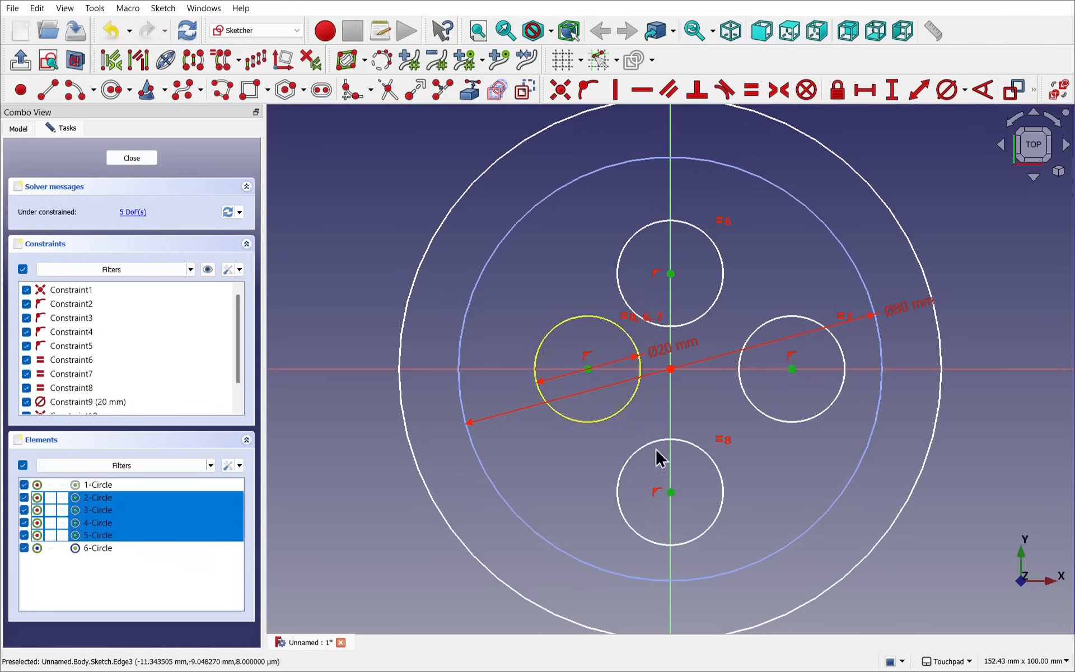
mouse_move(853, 491)
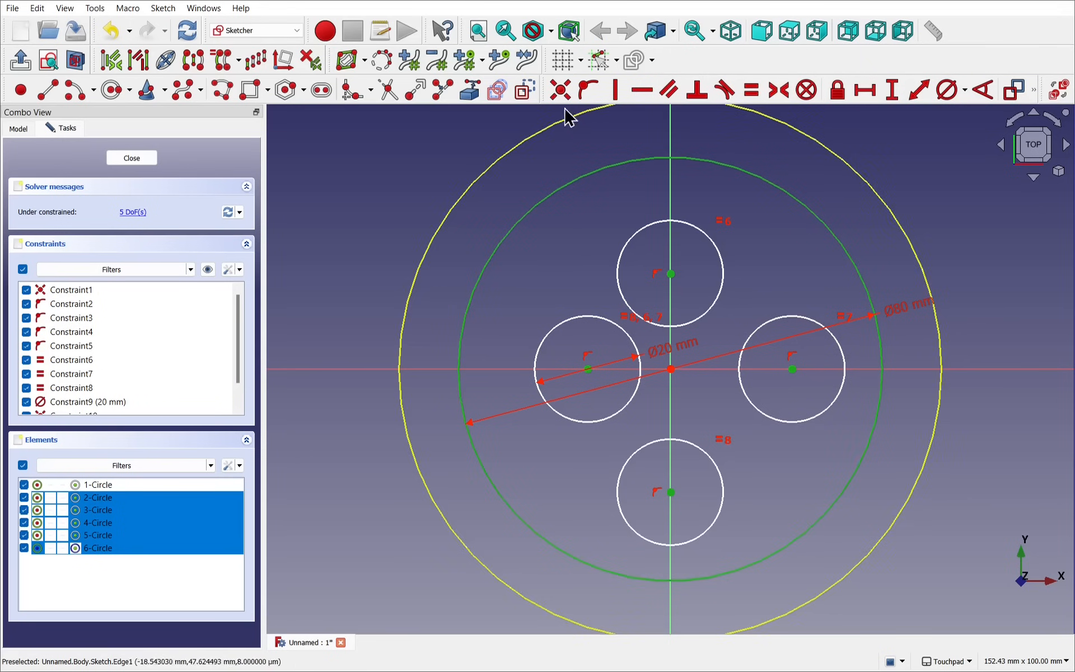
mouse_move(588, 89)
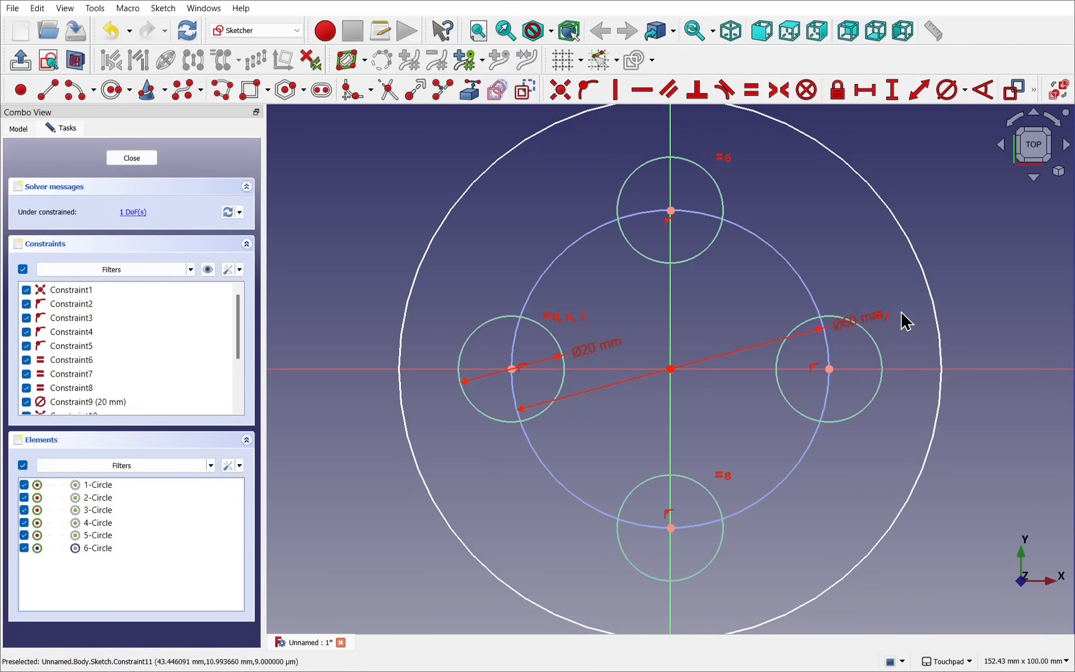
Step: Select the Pad's front face in the 3D view for the next sketch
left_click(131, 158)
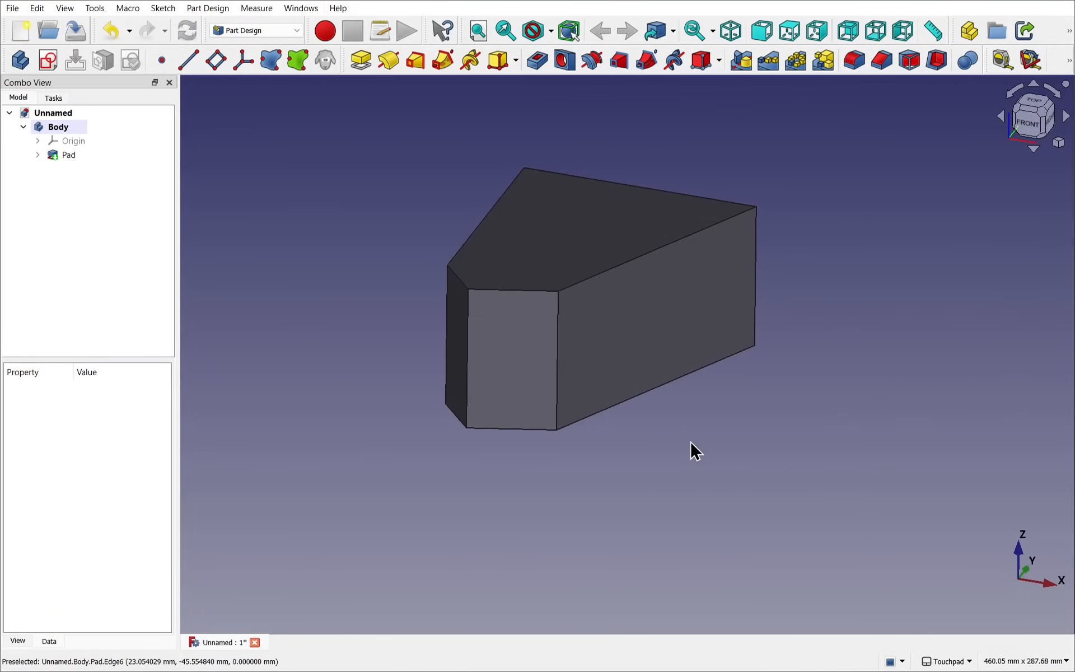
left_click(69, 154)
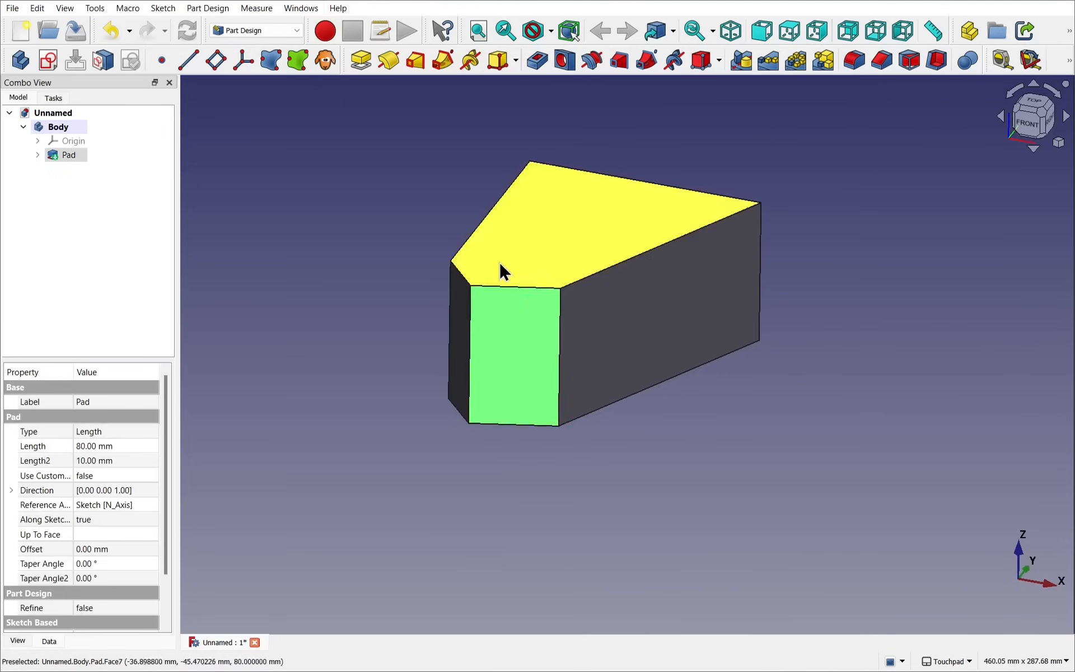
mouse_move(901, 216)
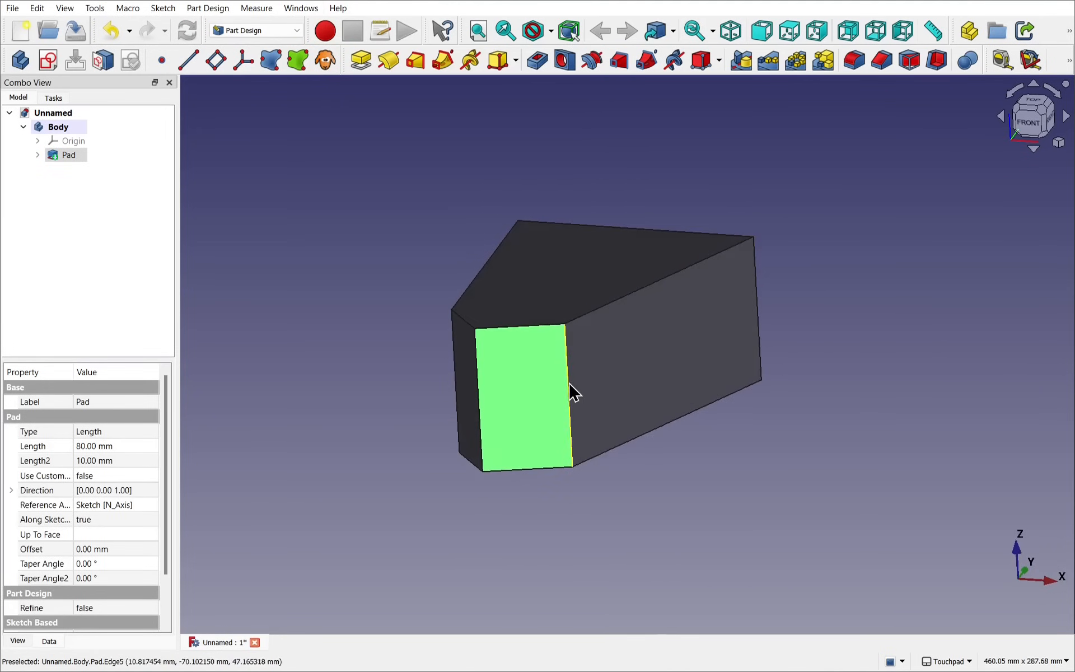
left_click(1034, 115)
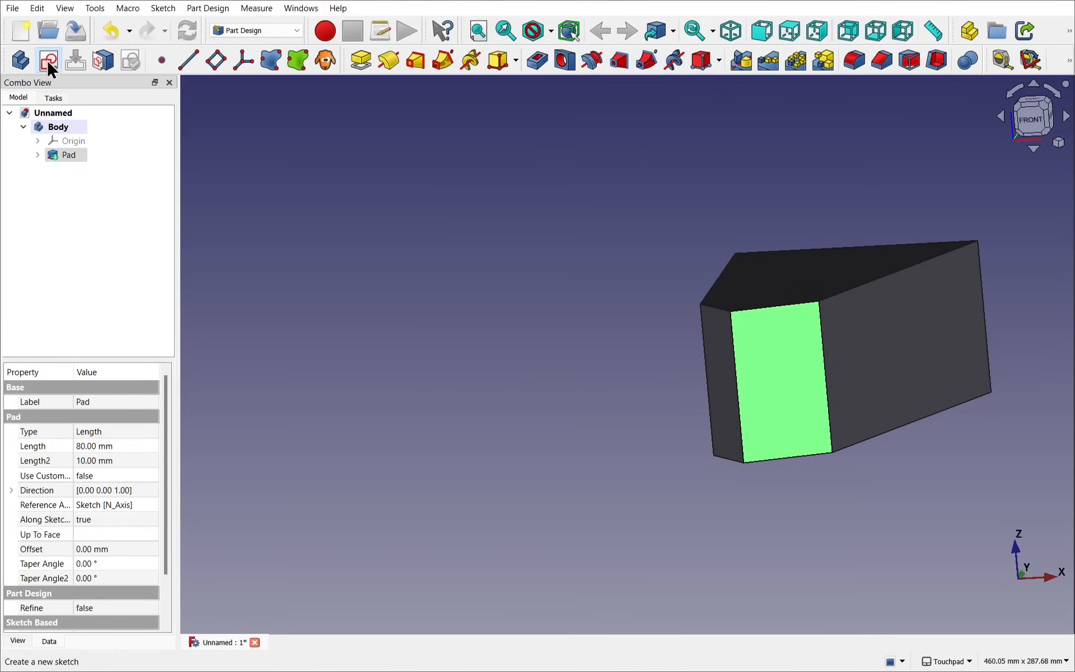
Step: Start a sketch on the selected face and close it empty, returning to the pocketed solid
left_click(48, 61)
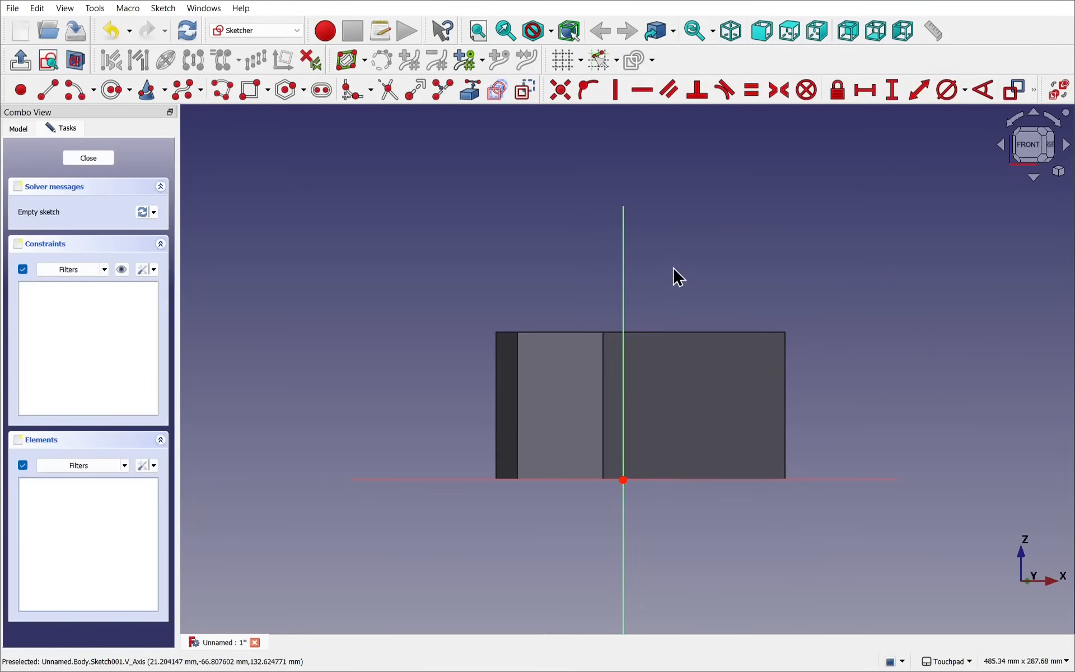
mouse_move(579, 472)
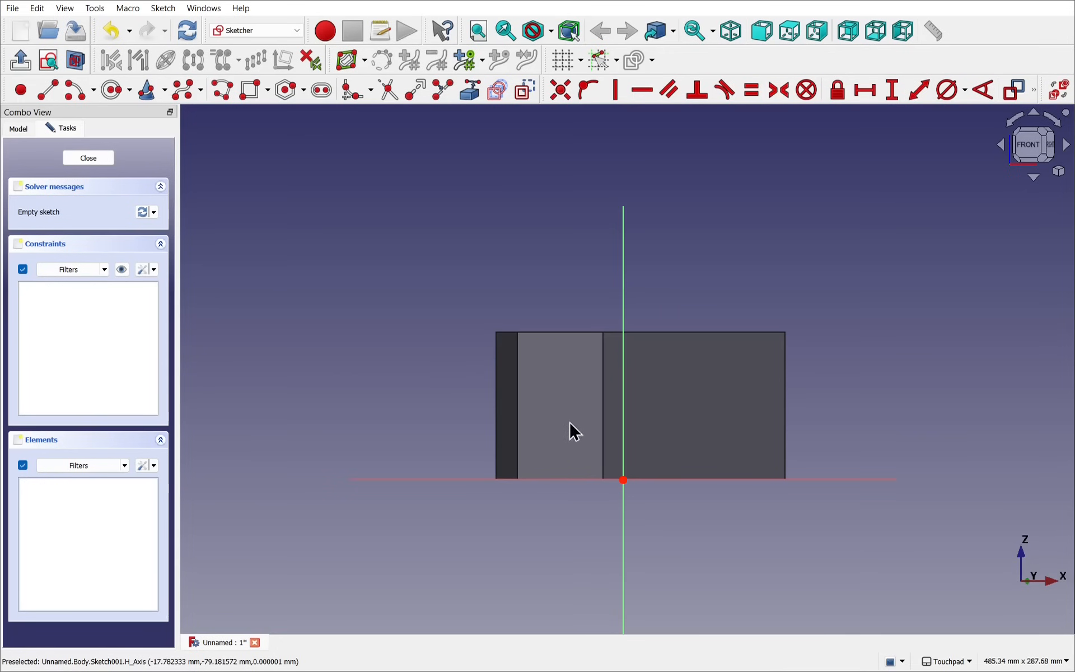
mouse_move(985, 151)
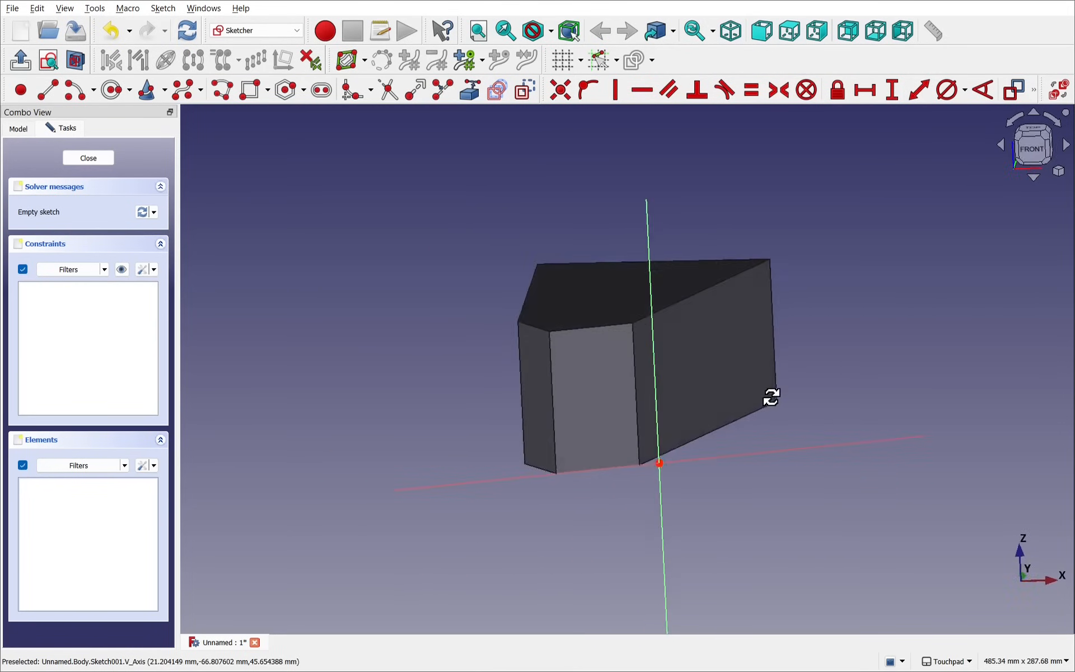
left_click(1032, 145)
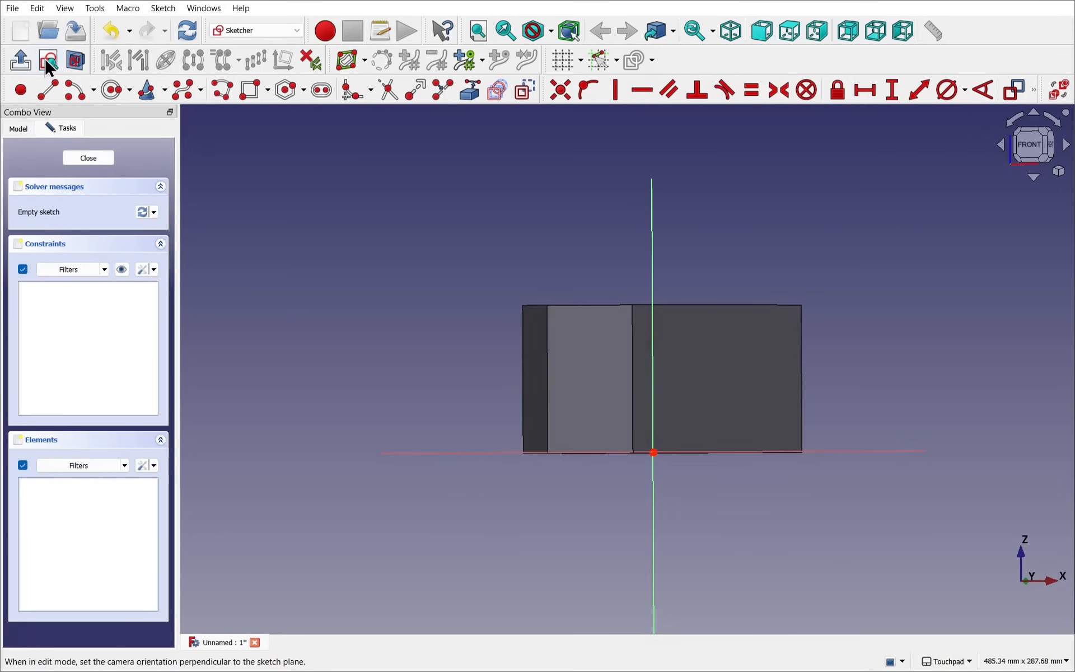
mouse_move(48, 60)
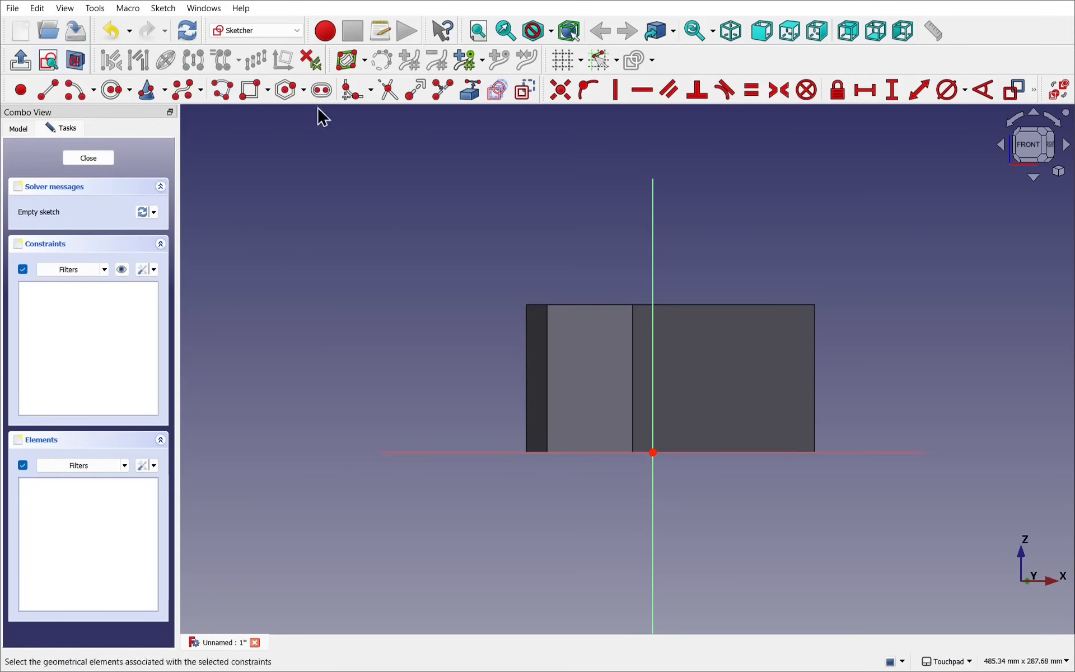
mouse_move(591, 336)
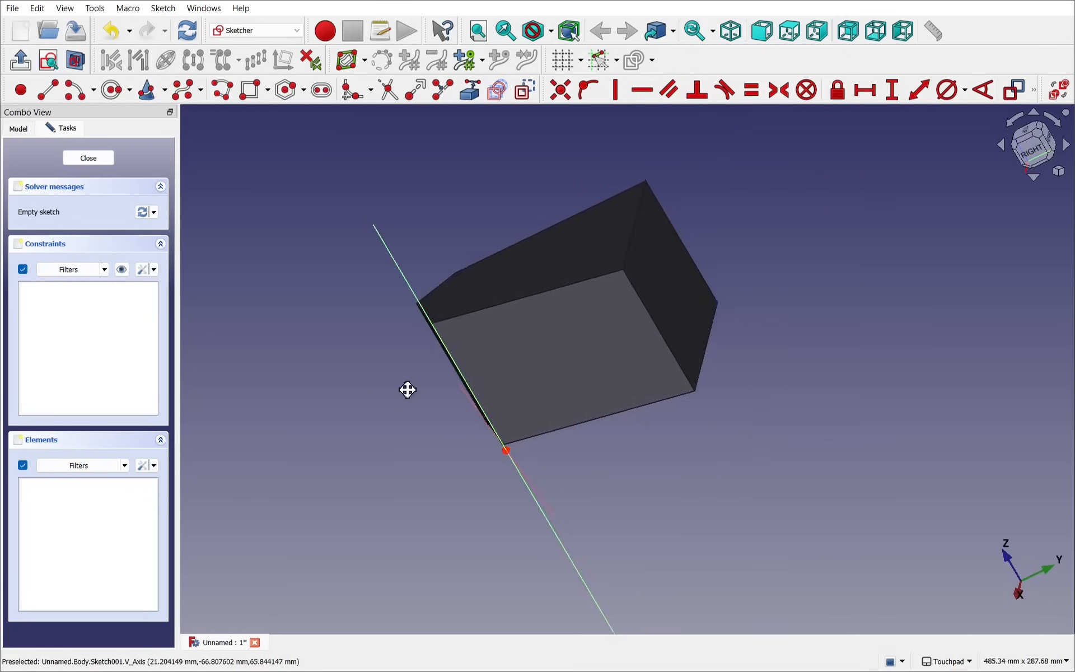
left_click(47, 61)
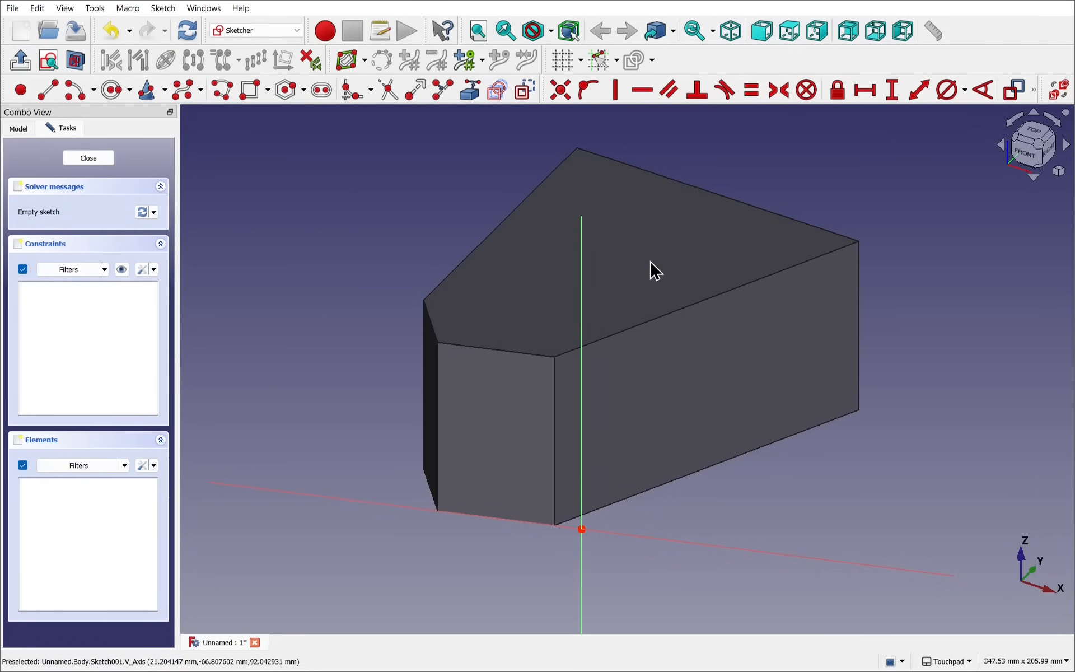
mouse_move(668, 336)
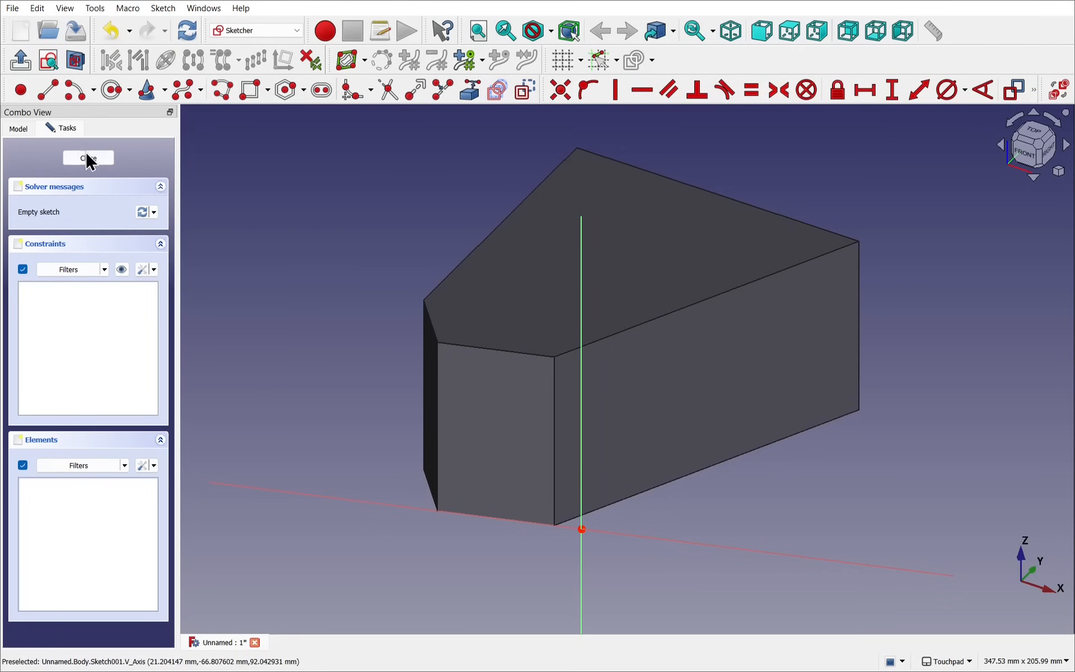
left_click(87, 158)
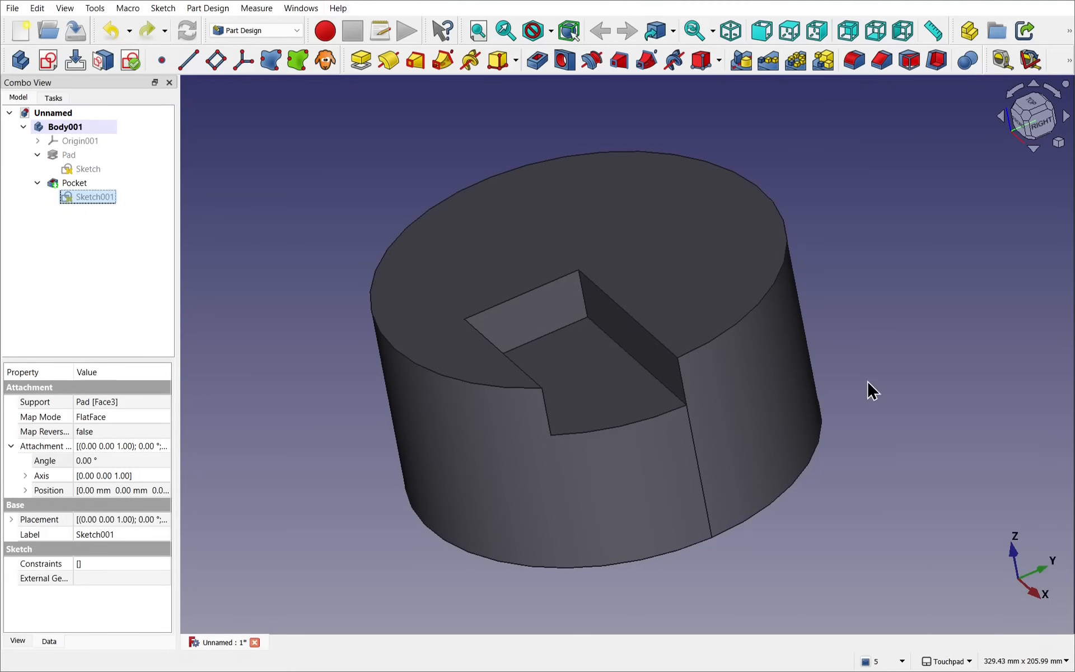
mouse_move(760, 423)
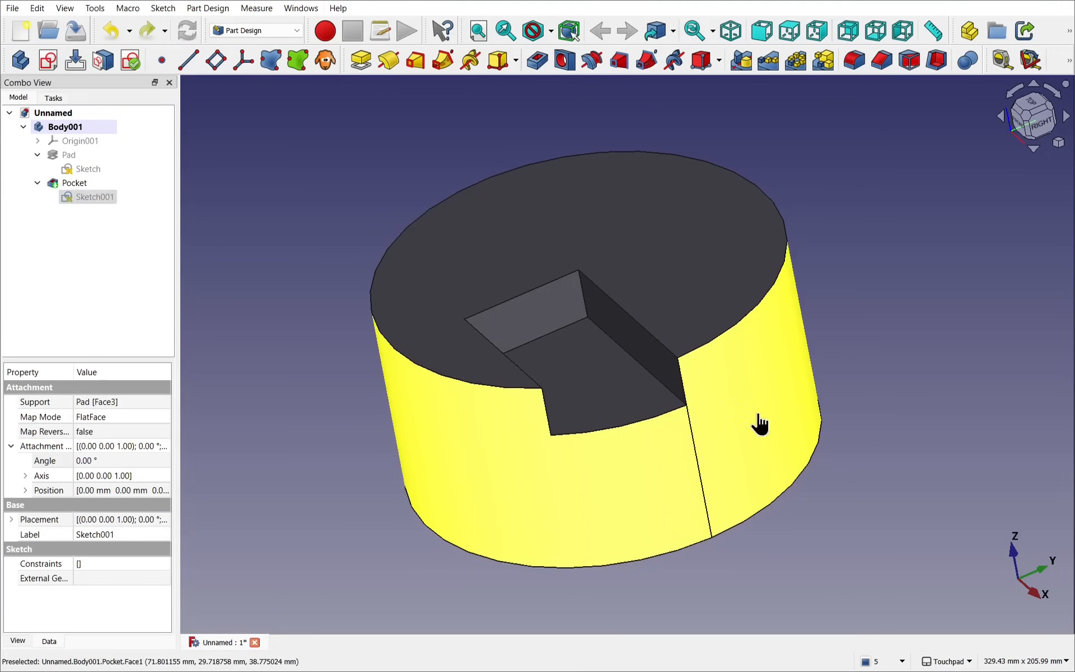
Step: Inspect the cylinder's curved side face and a sketch's attachment settings in Body001
left_click(145, 30)
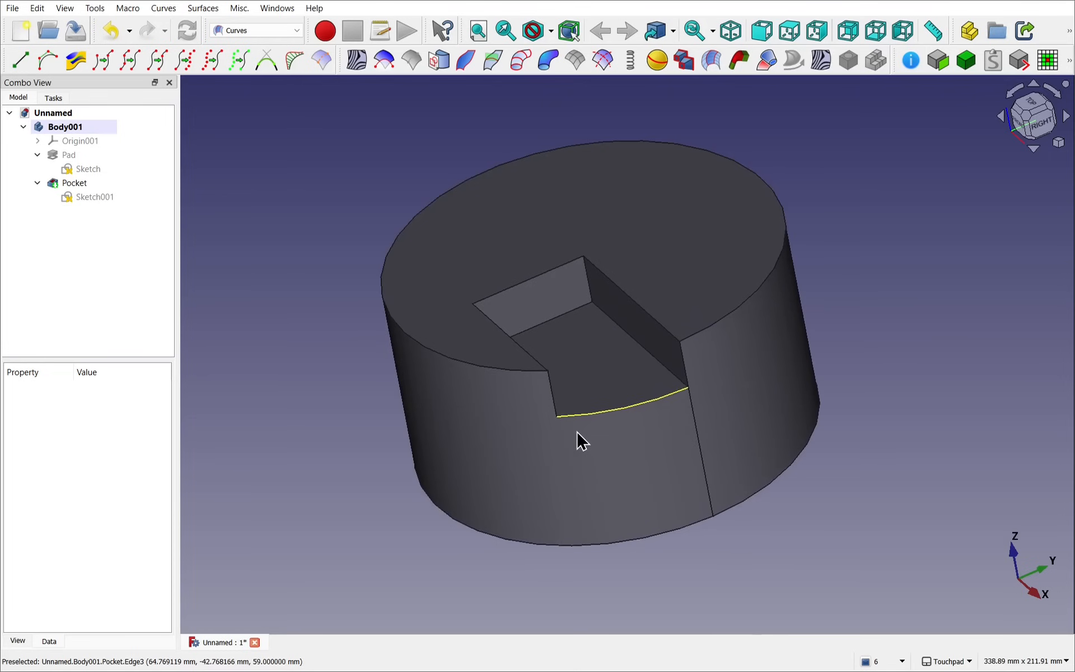
left_click(94, 197)
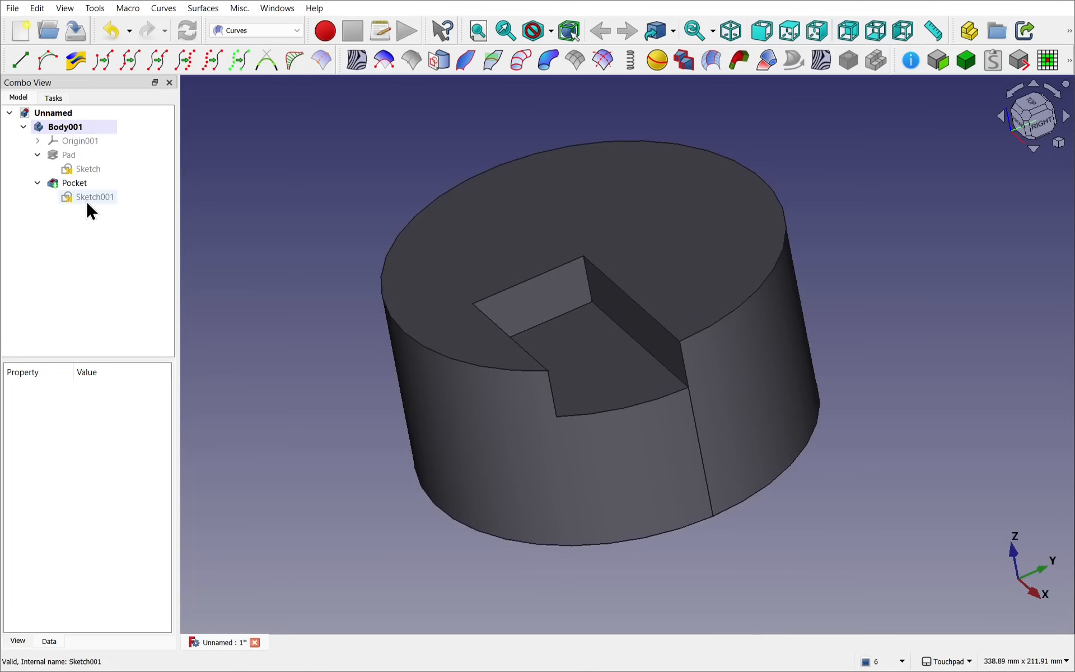
left_click(87, 169)
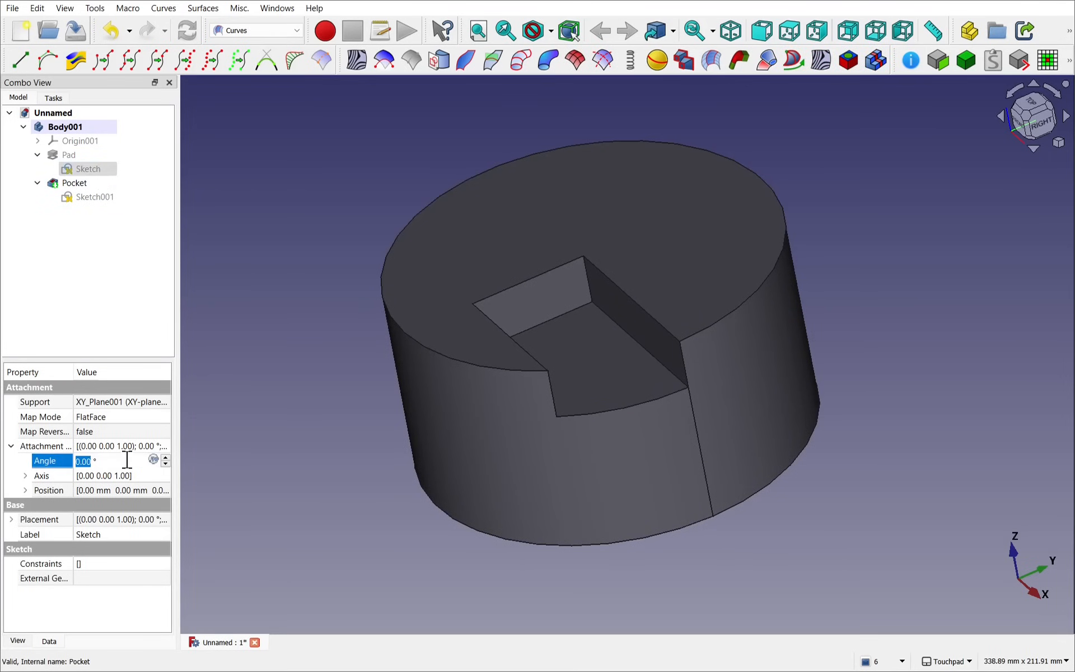
left_click(165, 456)
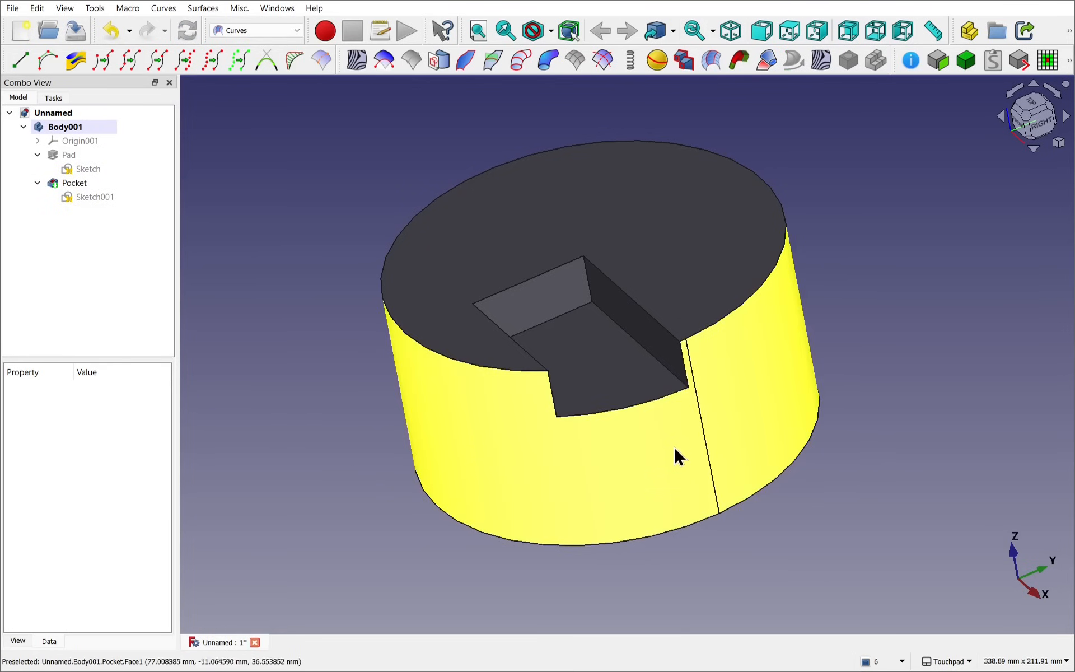
Step: Unroll the cylindrical side face into a flat Flatten face with the Curves workbench
left_click(74, 183)
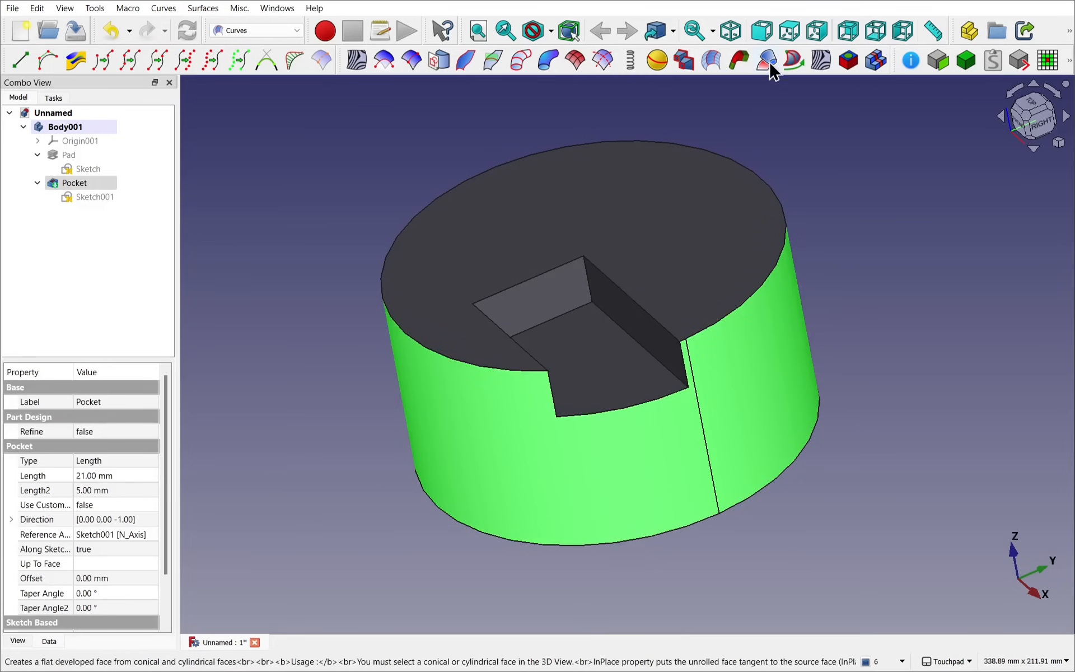
left_click(766, 60)
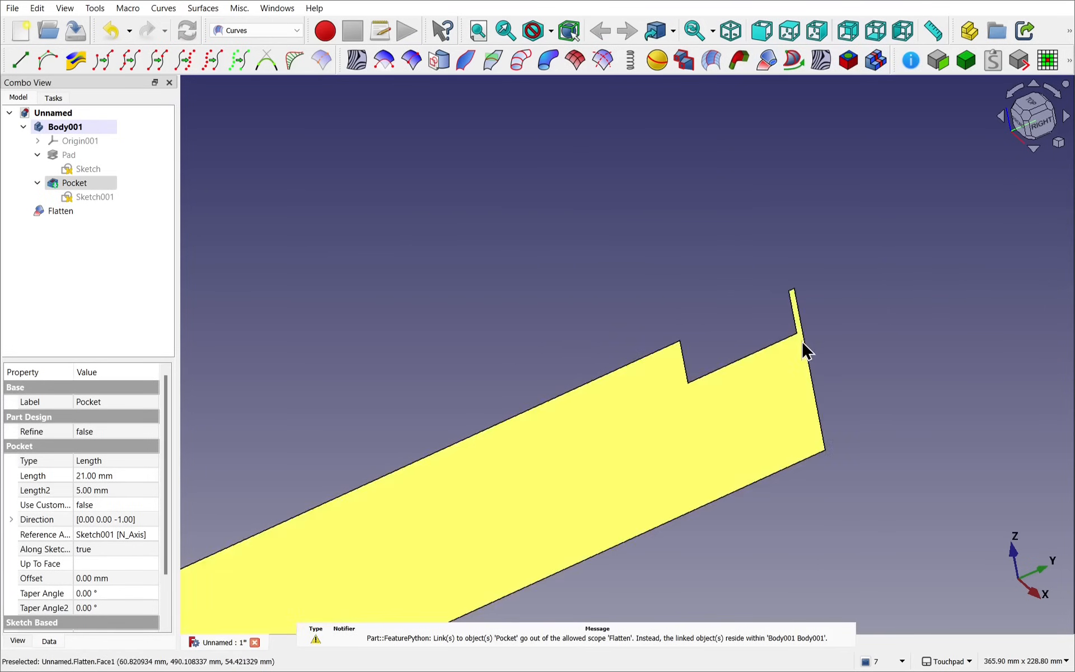
mouse_move(791, 323)
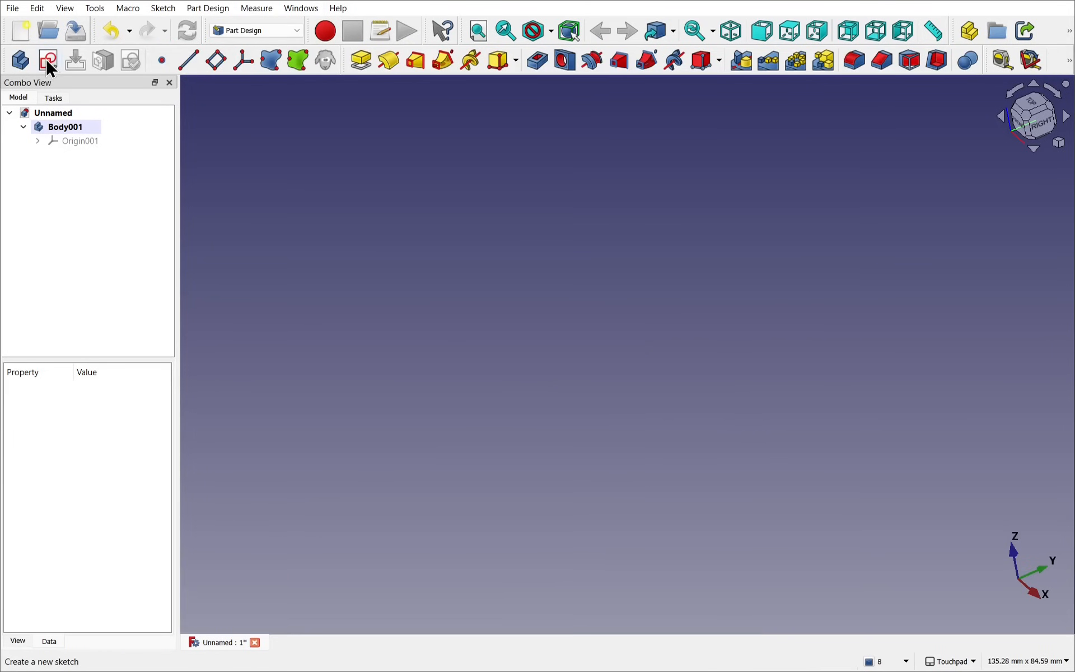
Step: Sketch a rectangle on the XY plane of the new body
left_click(48, 61)
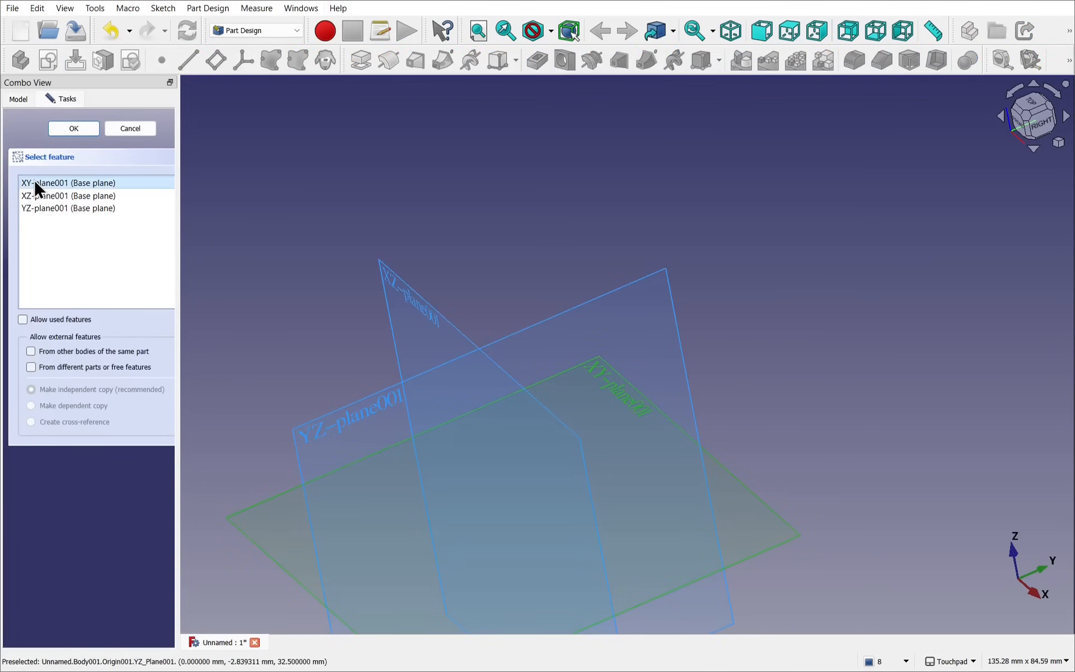
left_click(74, 128)
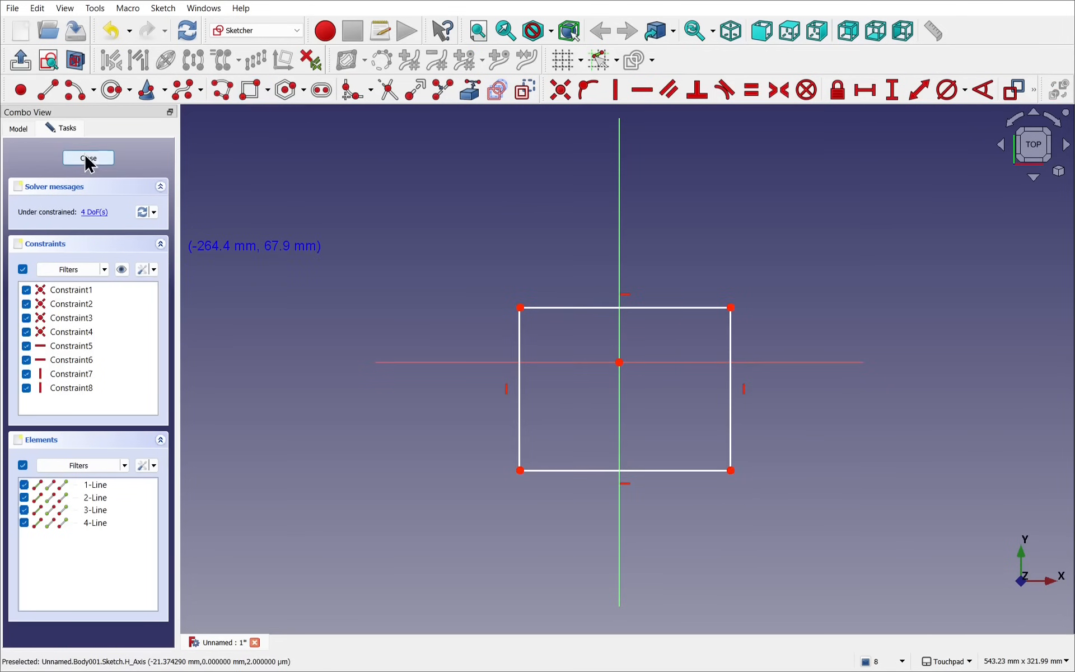
left_click(88, 158)
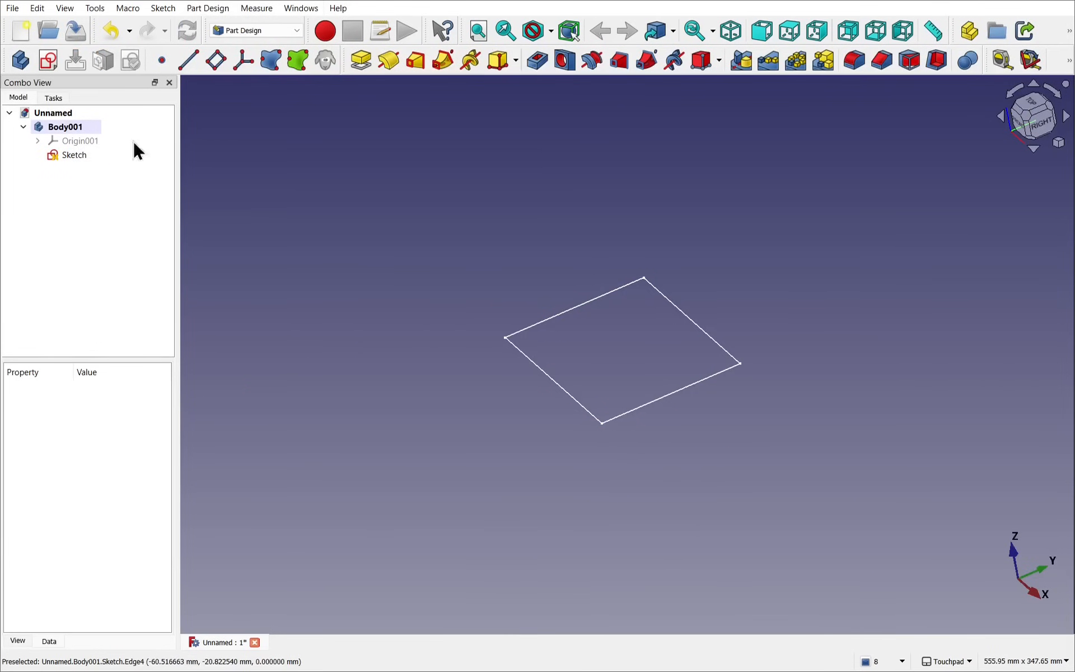
Step: Sketch a circle in Sketch001 on XY and raise its attachment z position to 51 mm
left_click(47, 60)
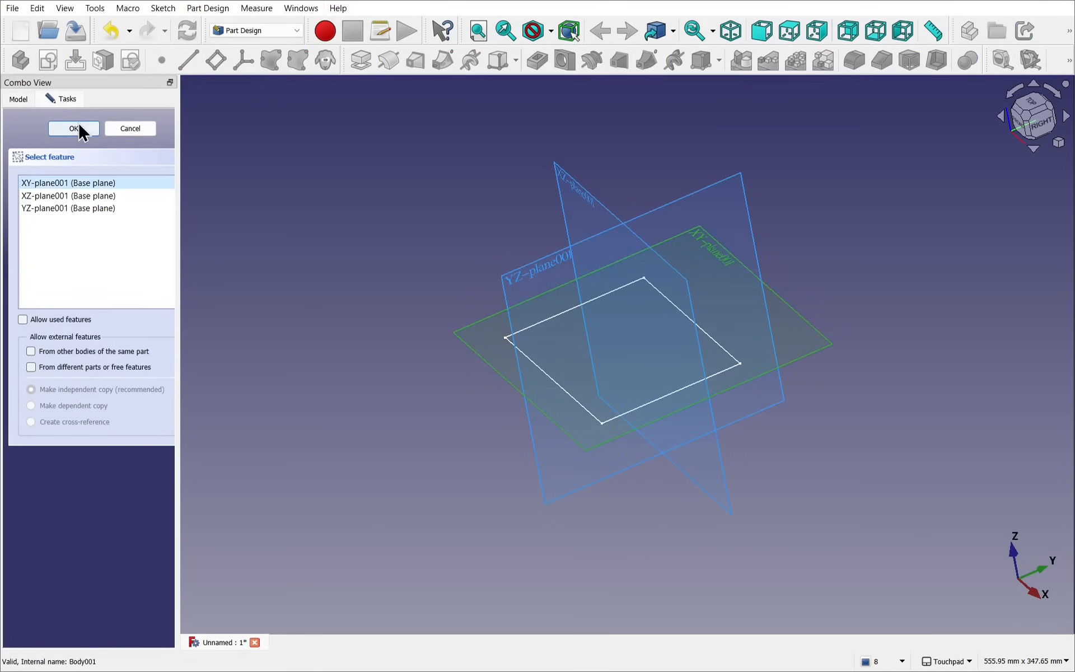
left_click(74, 128)
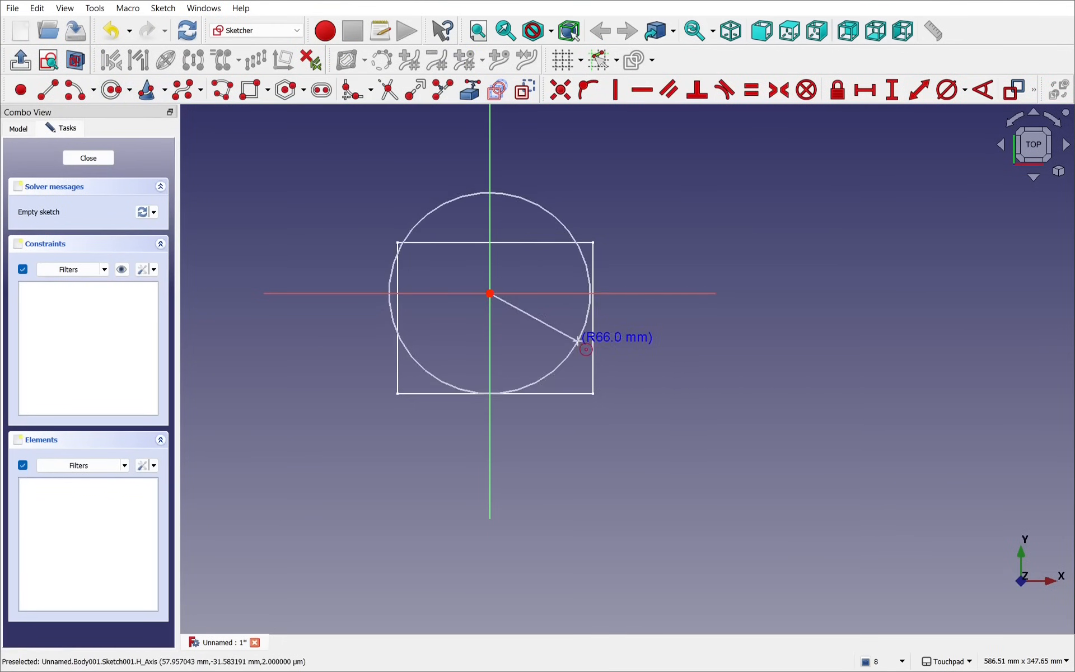
left_click(88, 158)
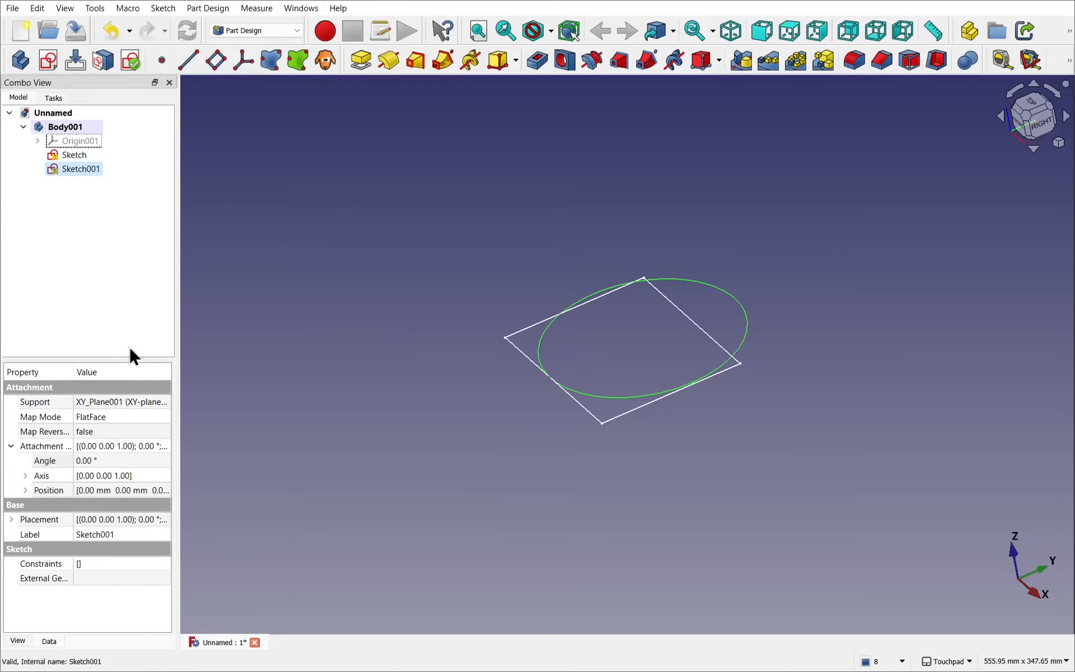
mouse_move(169, 376)
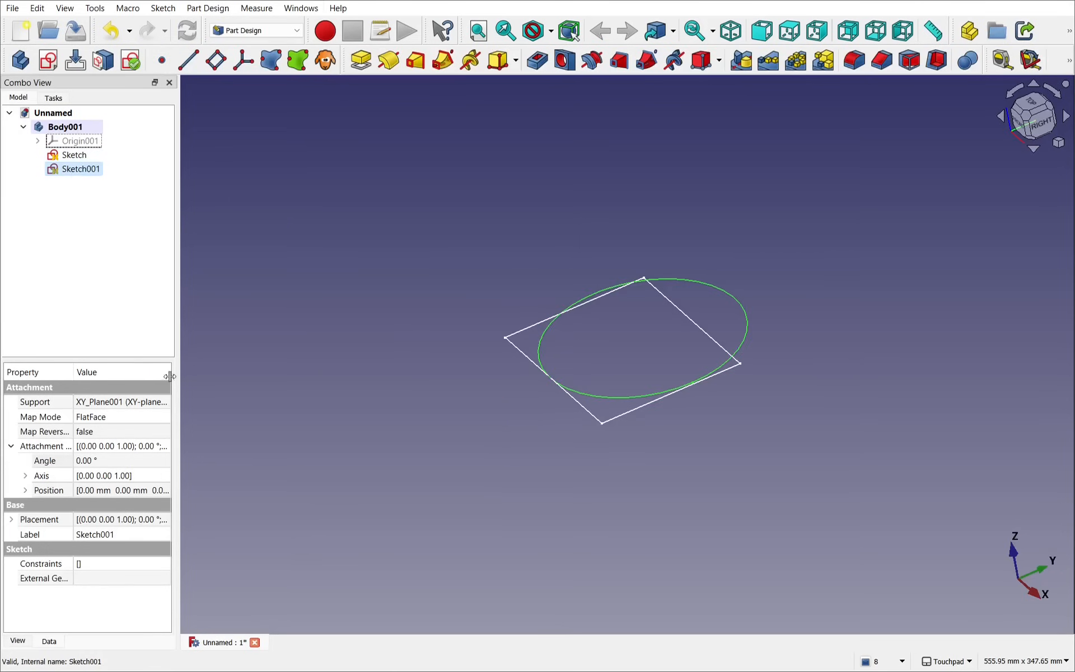
left_click(25, 491)
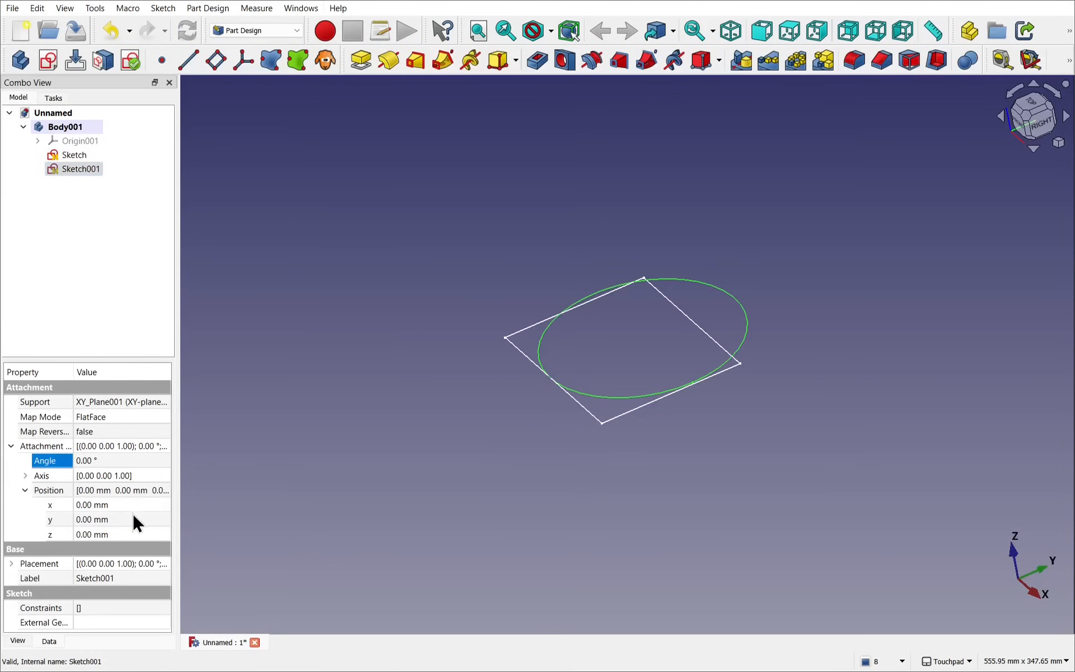
left_click(103, 535)
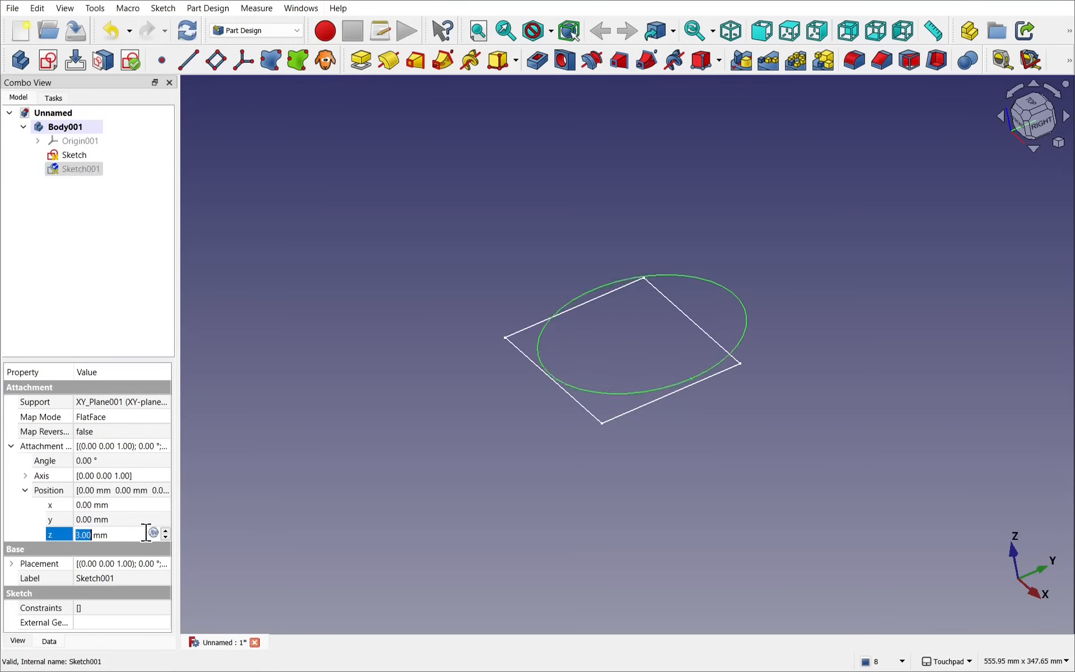
type("51.00")
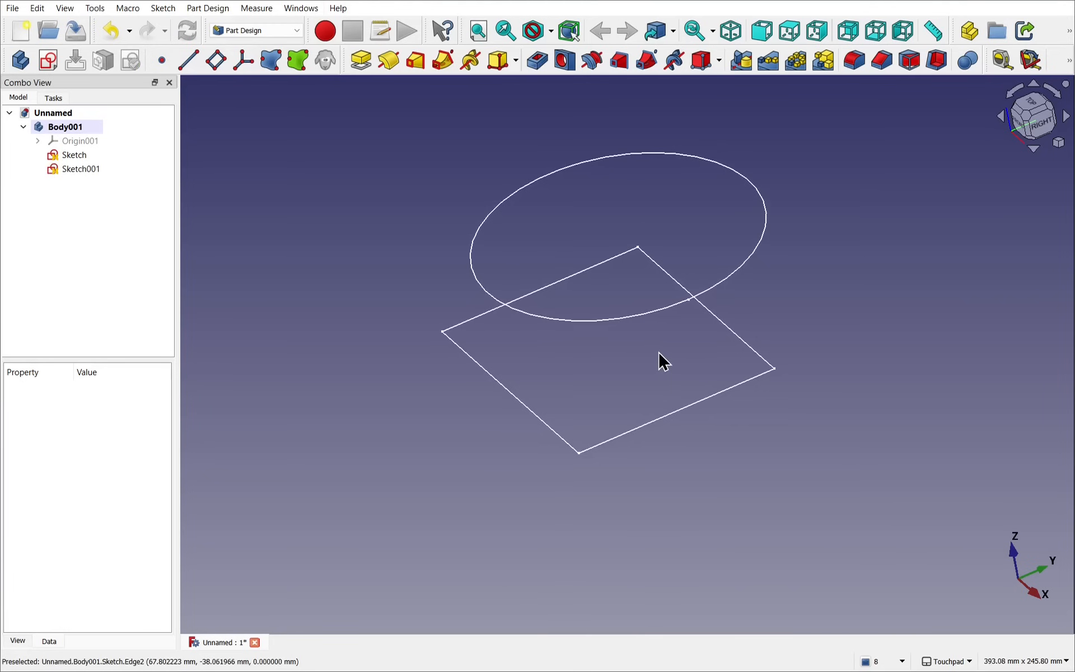
Step: Create an Additive Loft from the rectangle sketch up to the Sketch001 circle
left_click(74, 154)
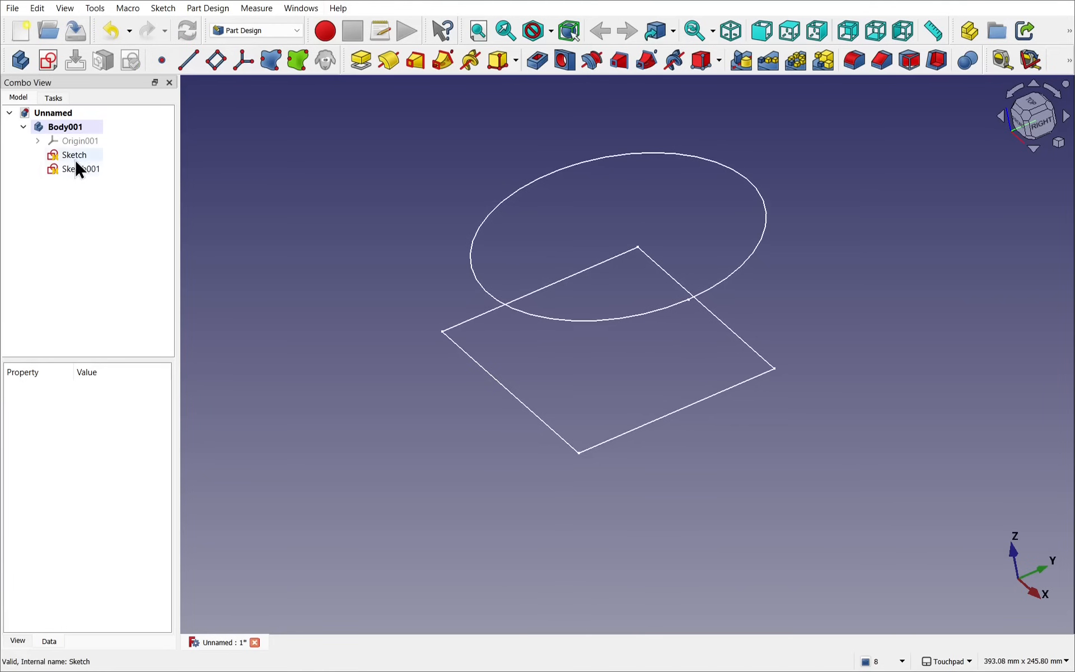
left_click(74, 155)
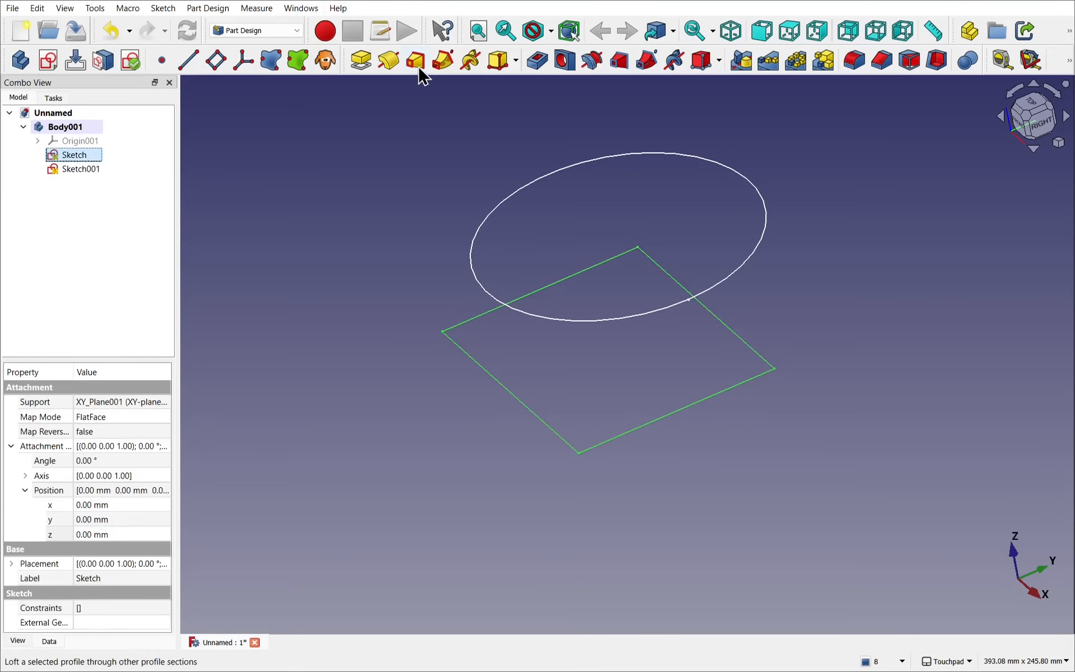
left_click(414, 61)
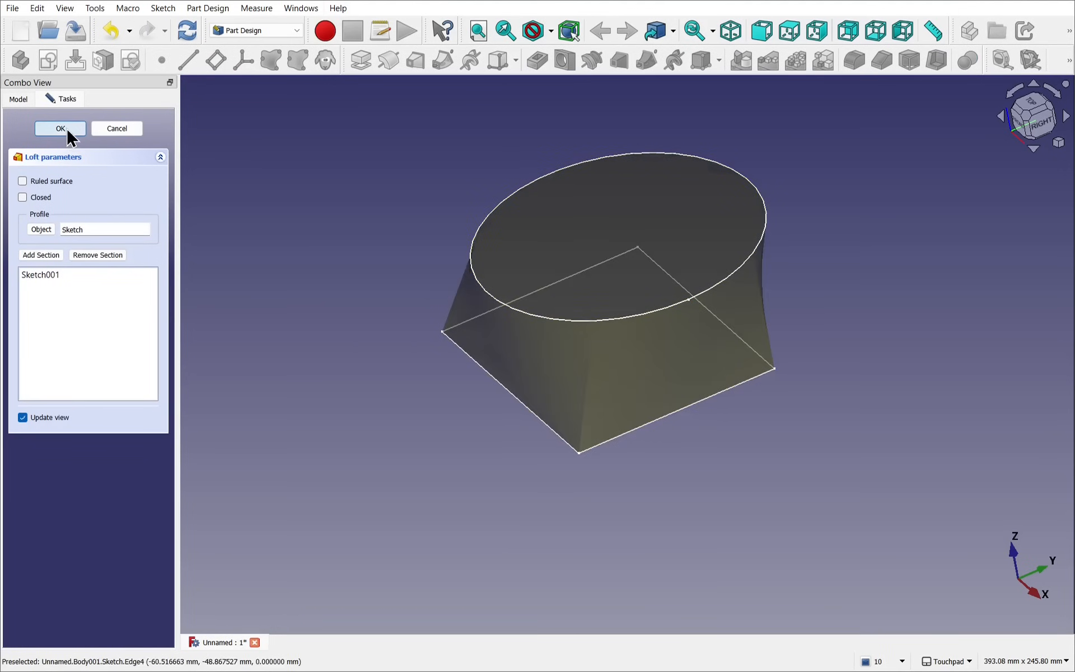
left_click(61, 128)
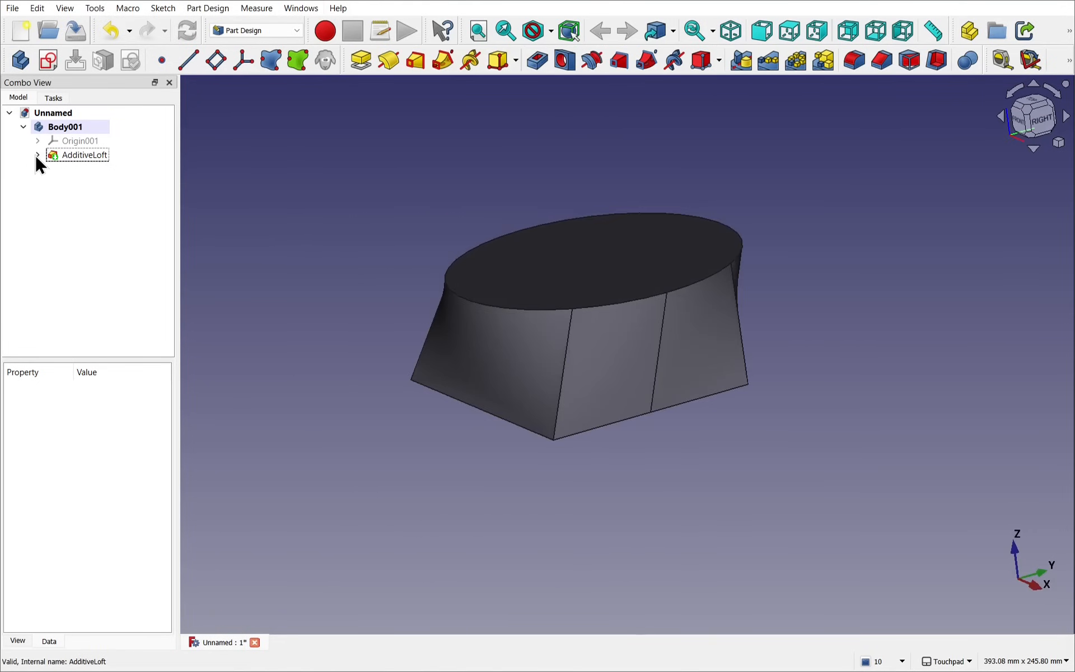
Step: Set Sketch001's attachment rotation angle so the loft's side faces twist and skew
left_click(38, 154)
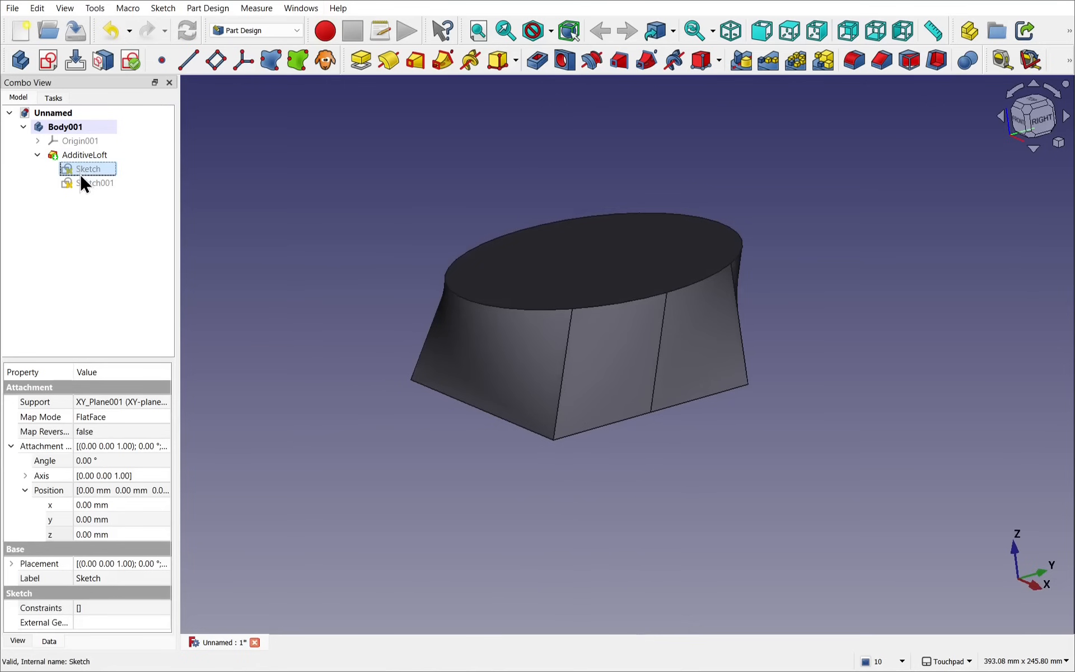
left_click(96, 183)
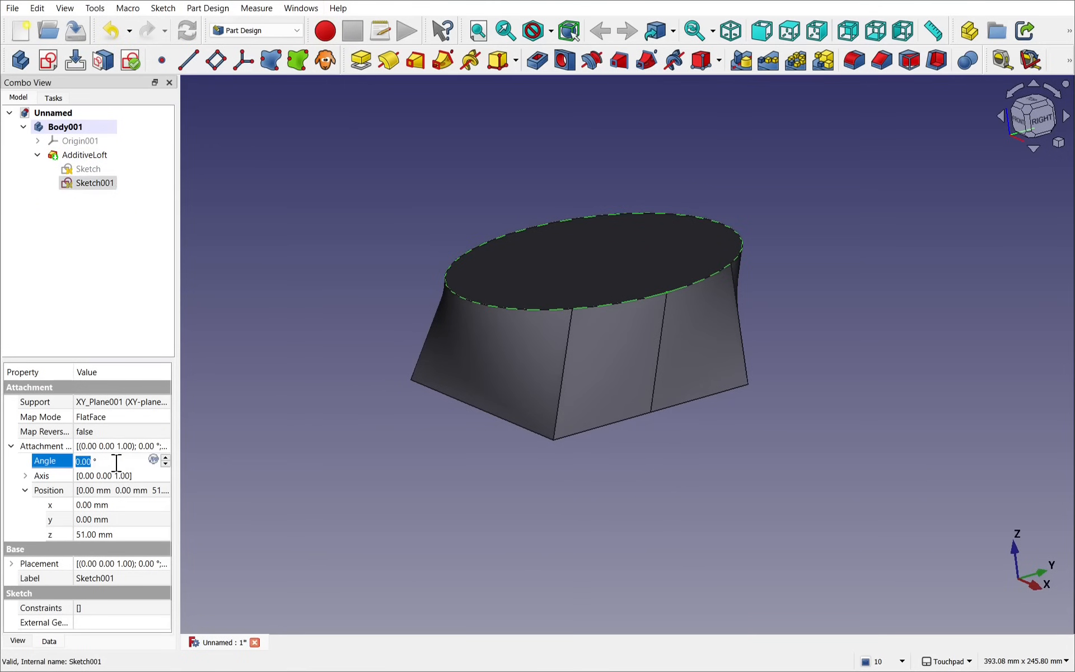
type("17.00")
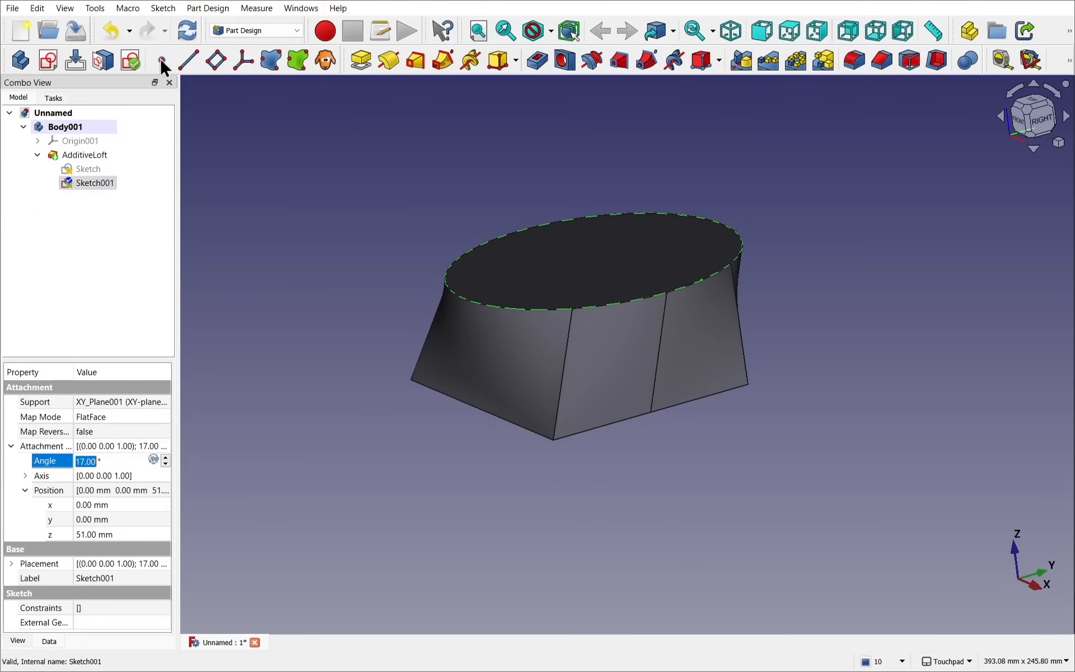
mouse_move(186, 31)
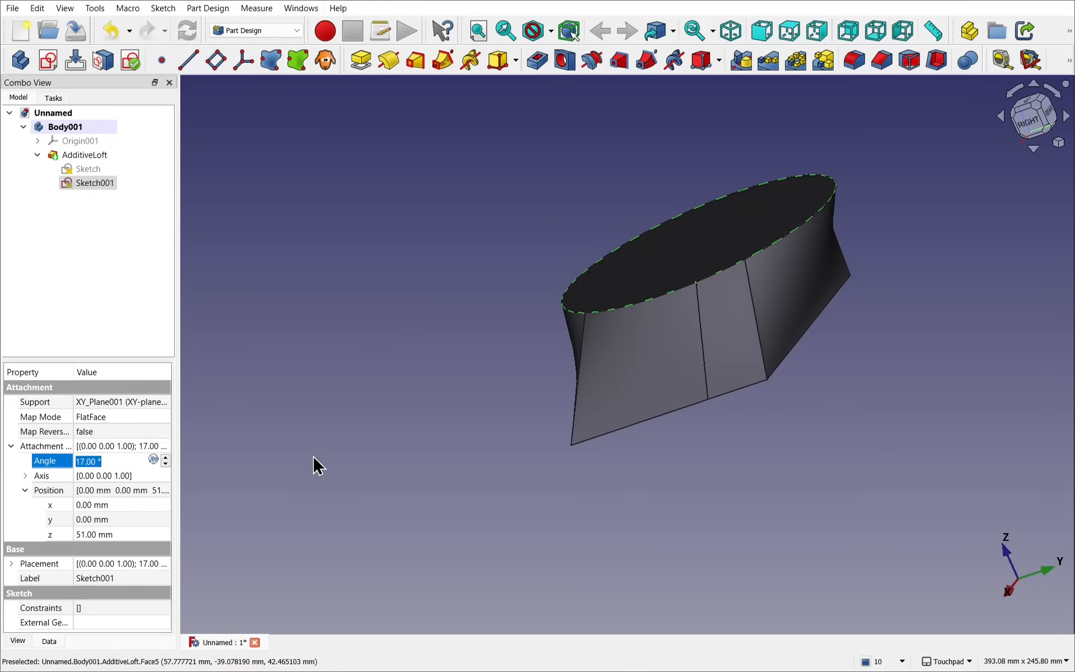
type("52.00")
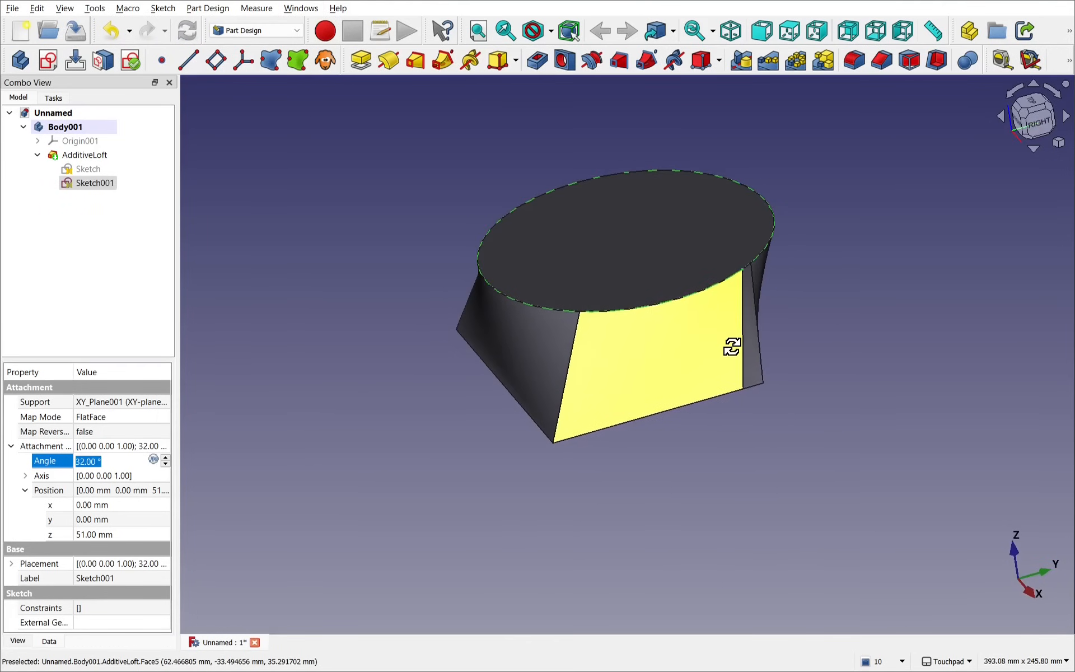
mouse_move(582, 328)
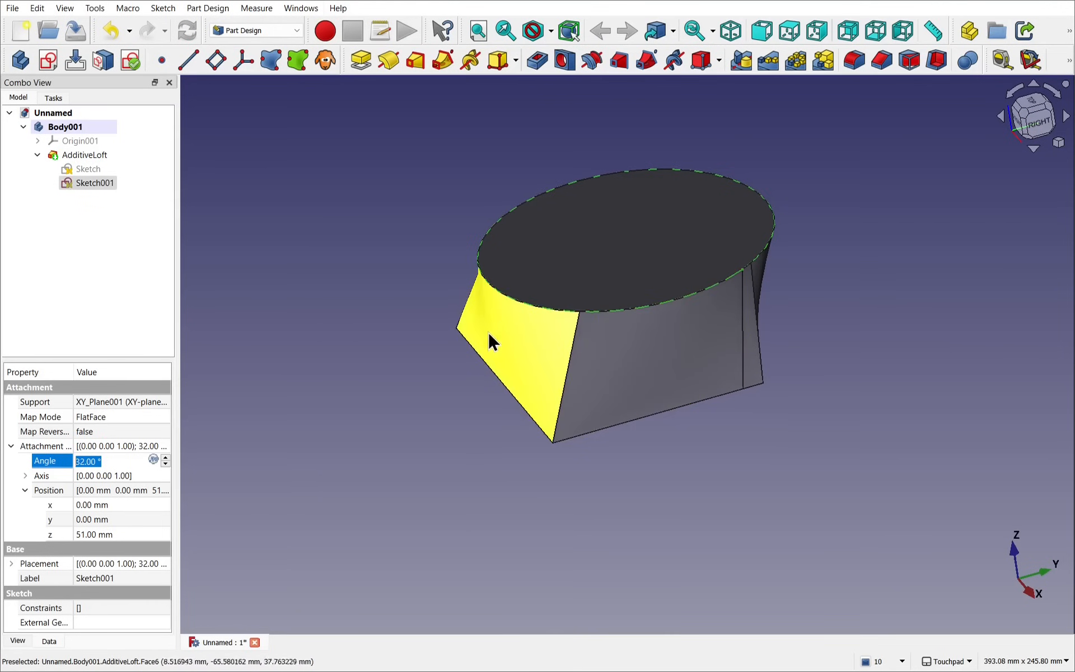
mouse_move(802, 414)
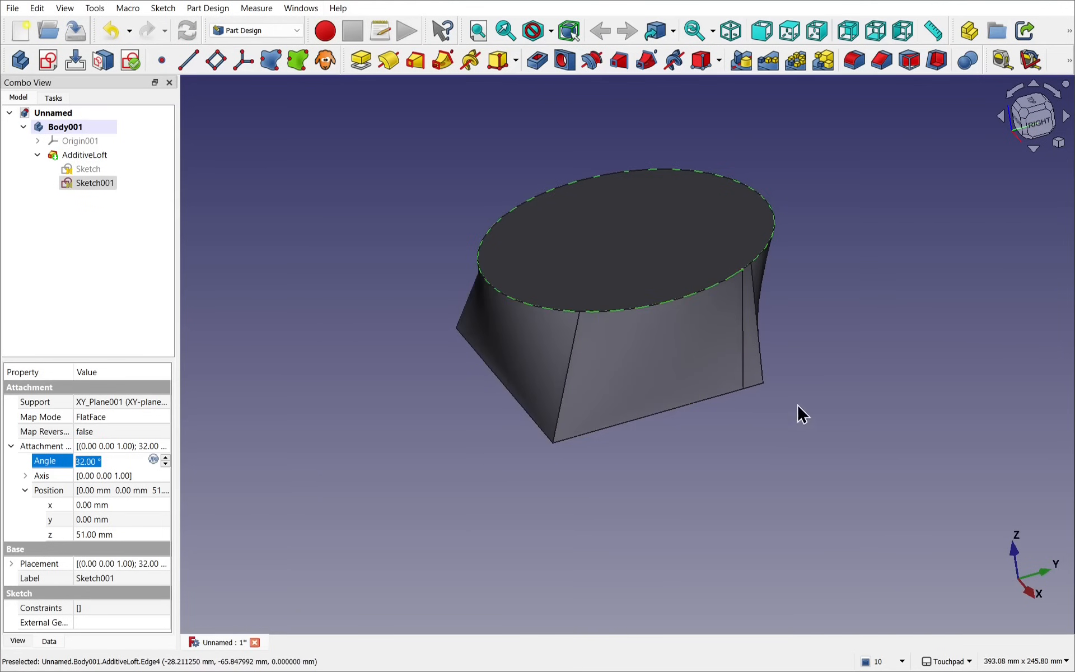
mouse_move(507, 411)
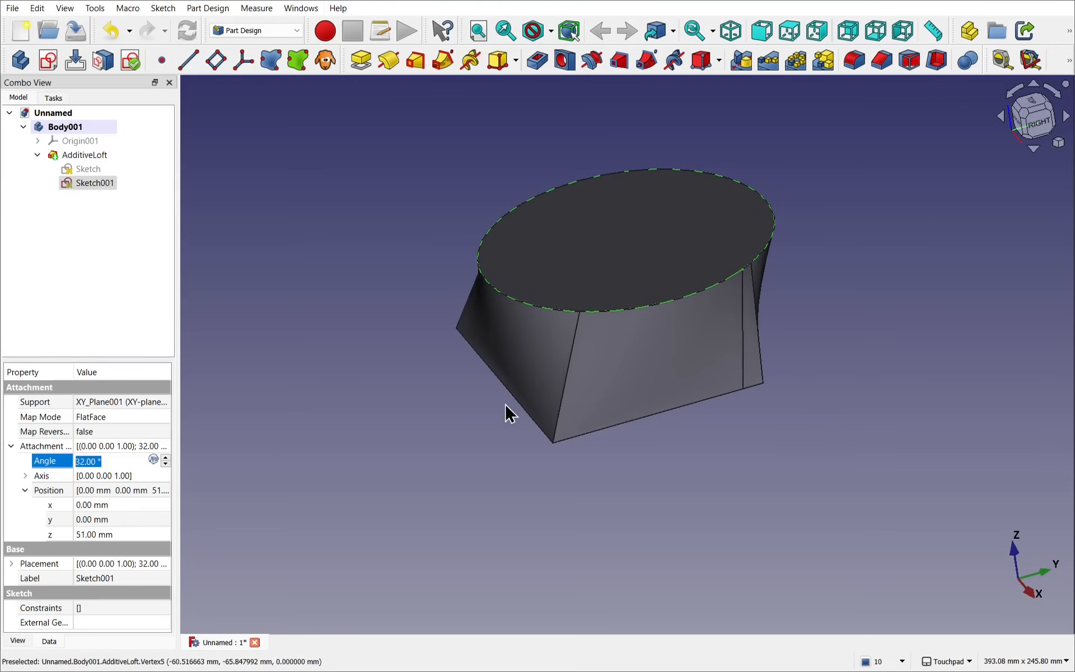
mouse_move(737, 278)
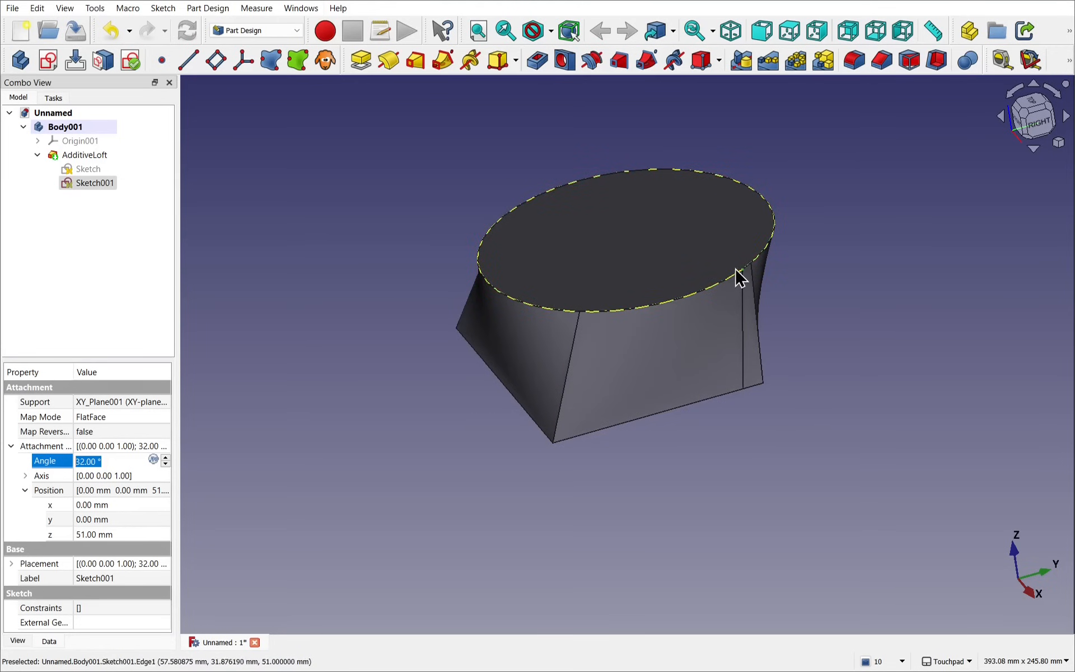
mouse_move(744, 274)
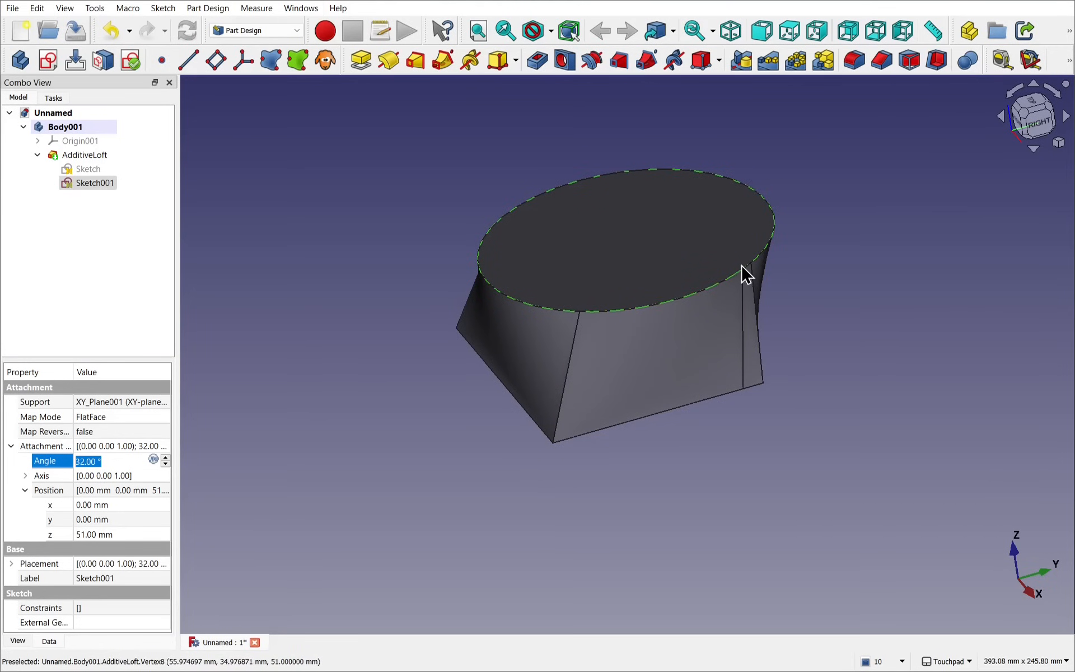
mouse_move(743, 309)
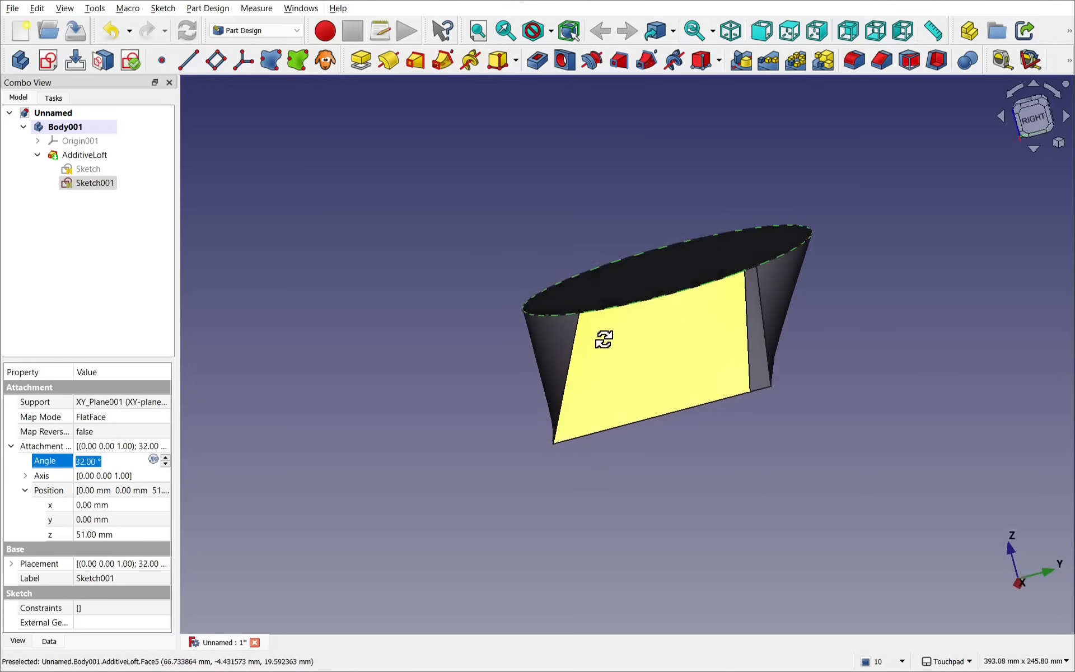
left_click(94, 183)
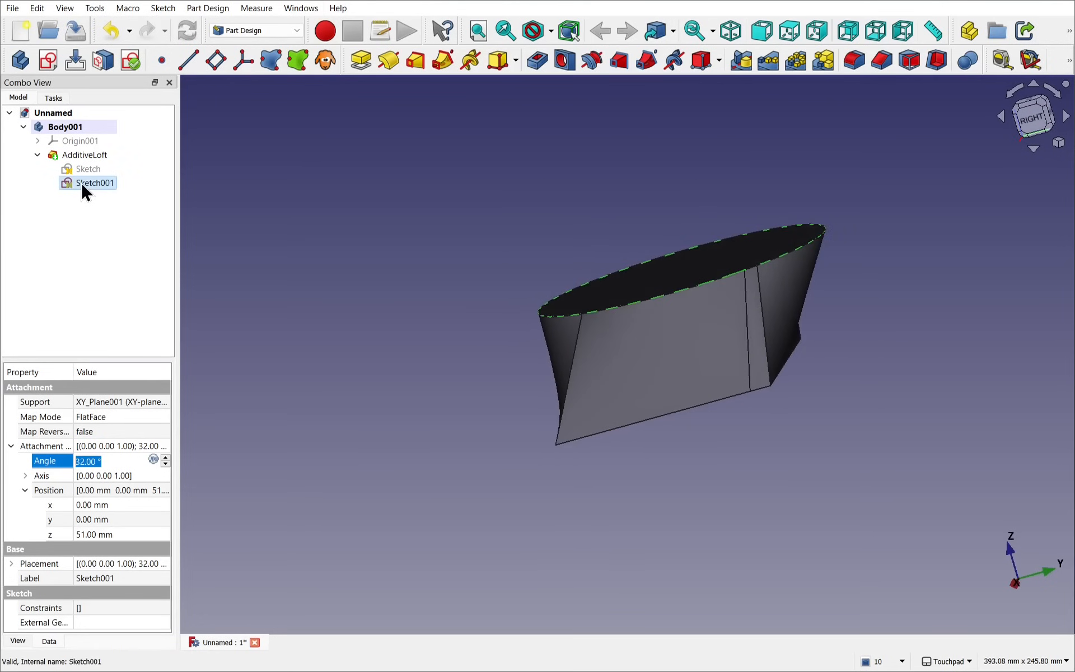
Step: Replace the upper profile's circle with four arcs forming a circle, redrawing the faulty fourth arc
double_click(94, 183)
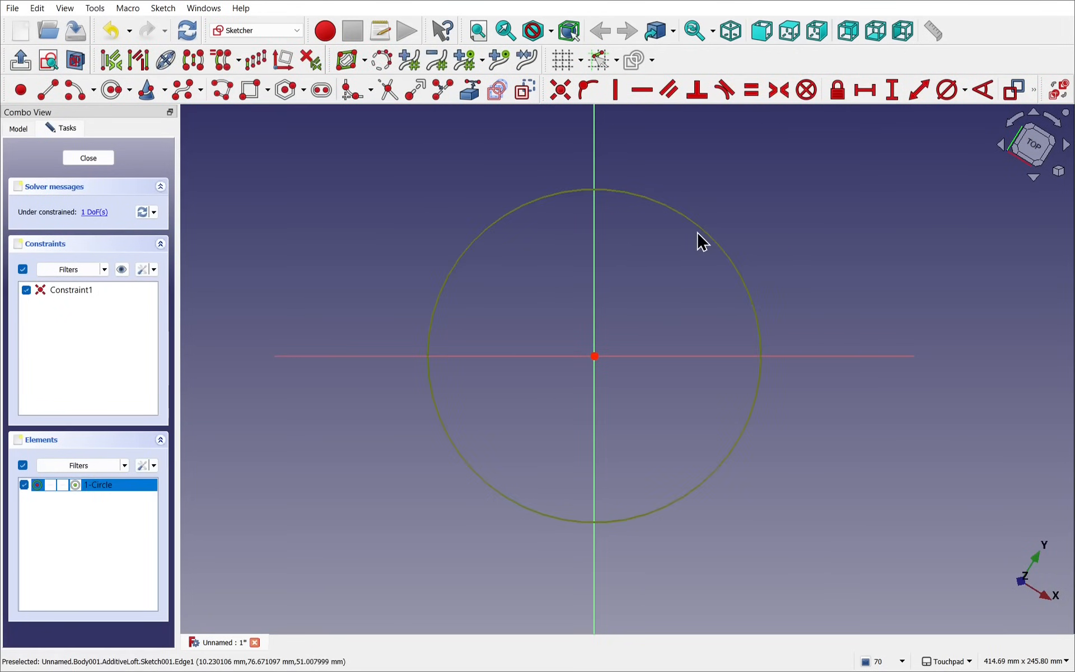
key("Delete")
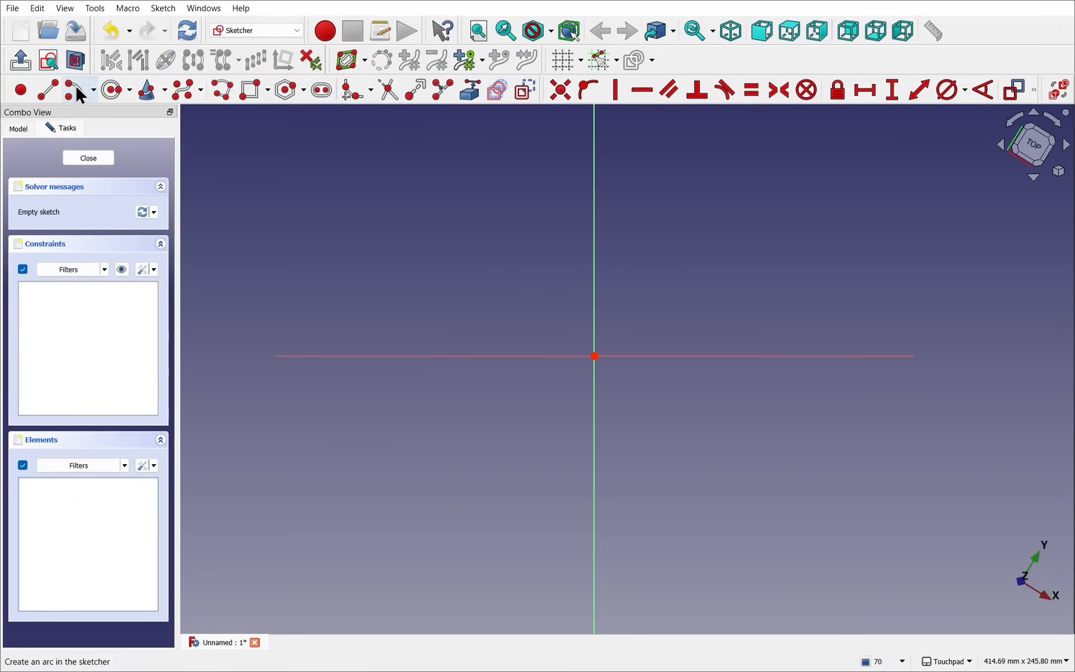
mouse_move(595, 356)
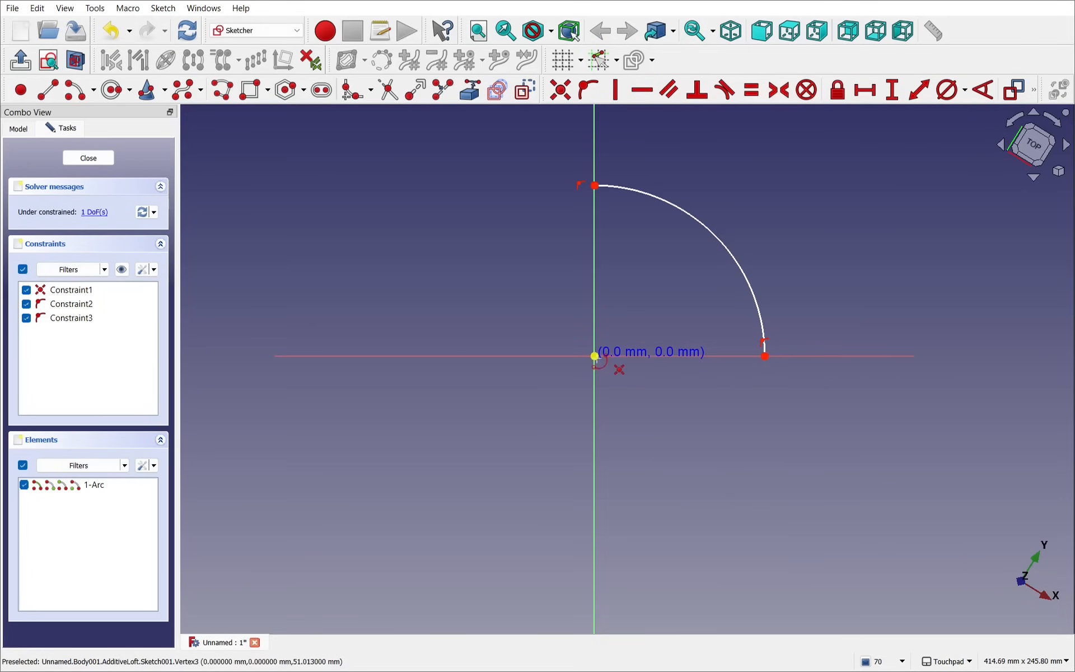
mouse_move(641, 524)
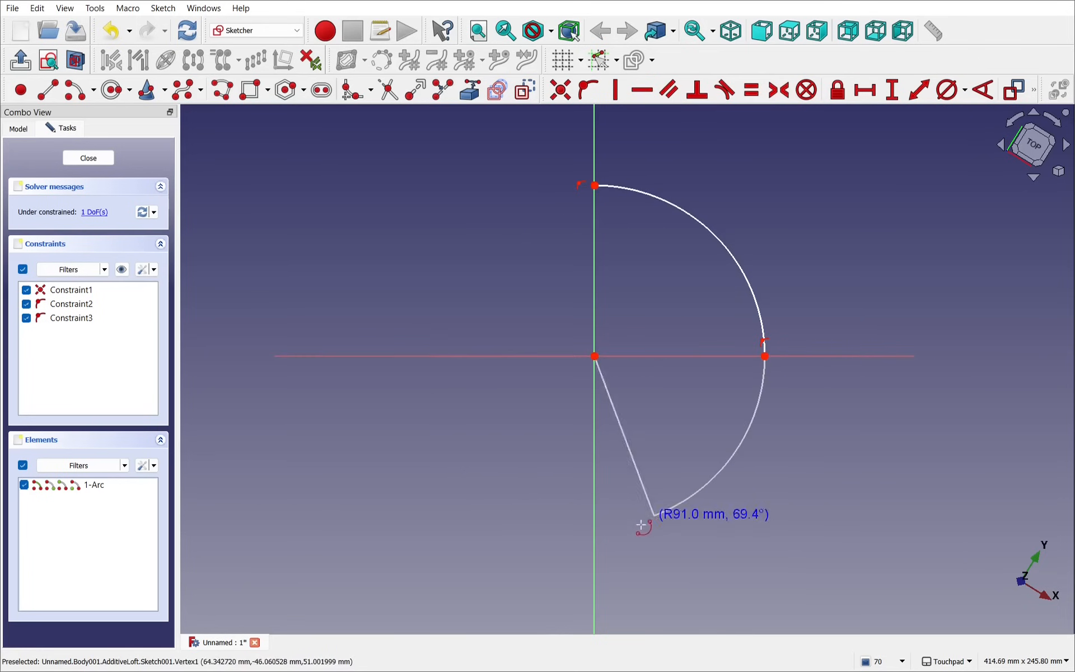
left_click(593, 356)
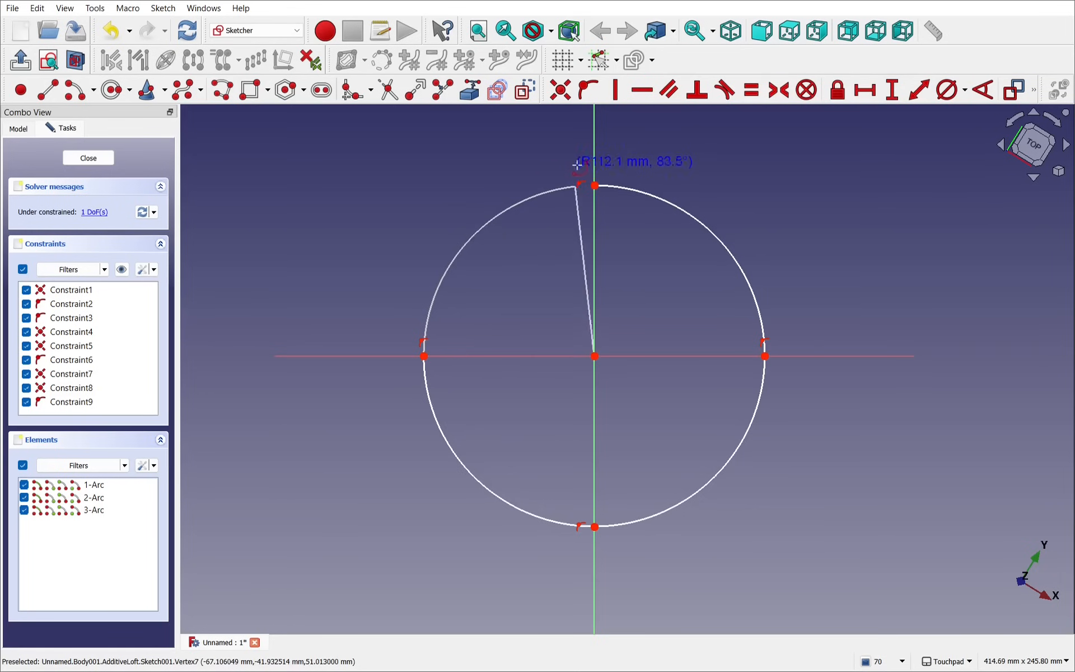
mouse_move(582, 185)
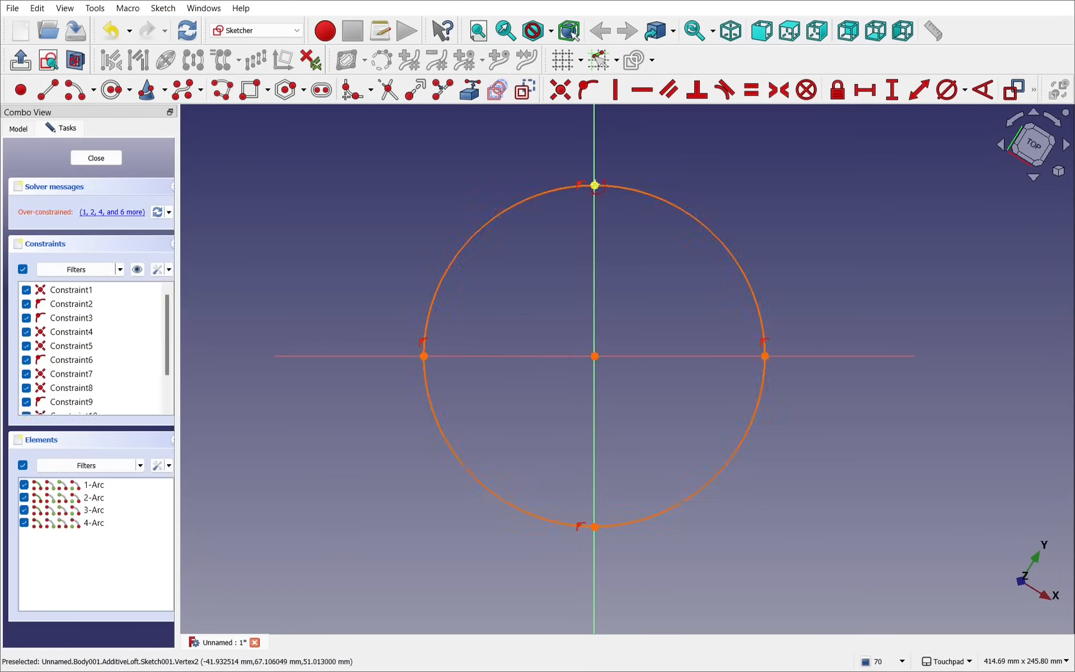
mouse_move(624, 265)
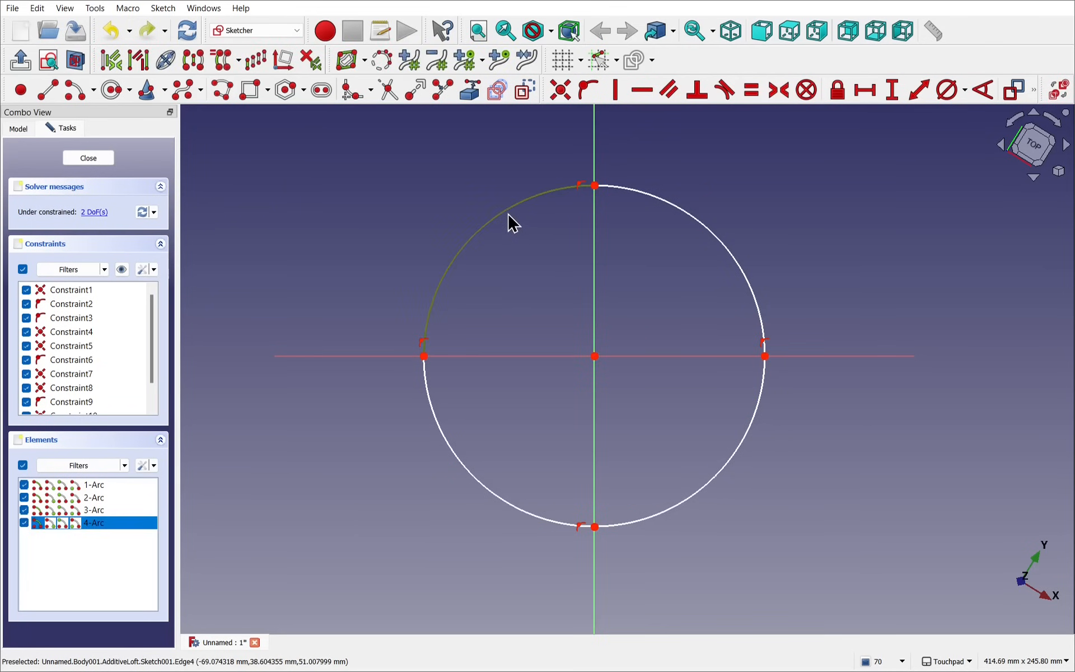
key("Delete")
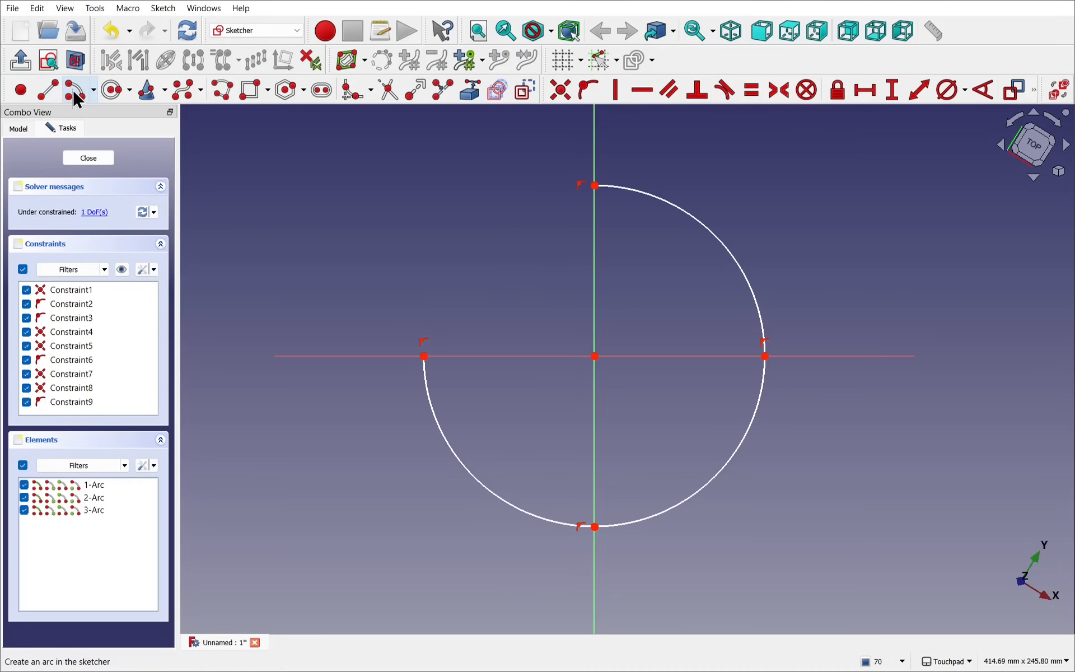
mouse_move(595, 356)
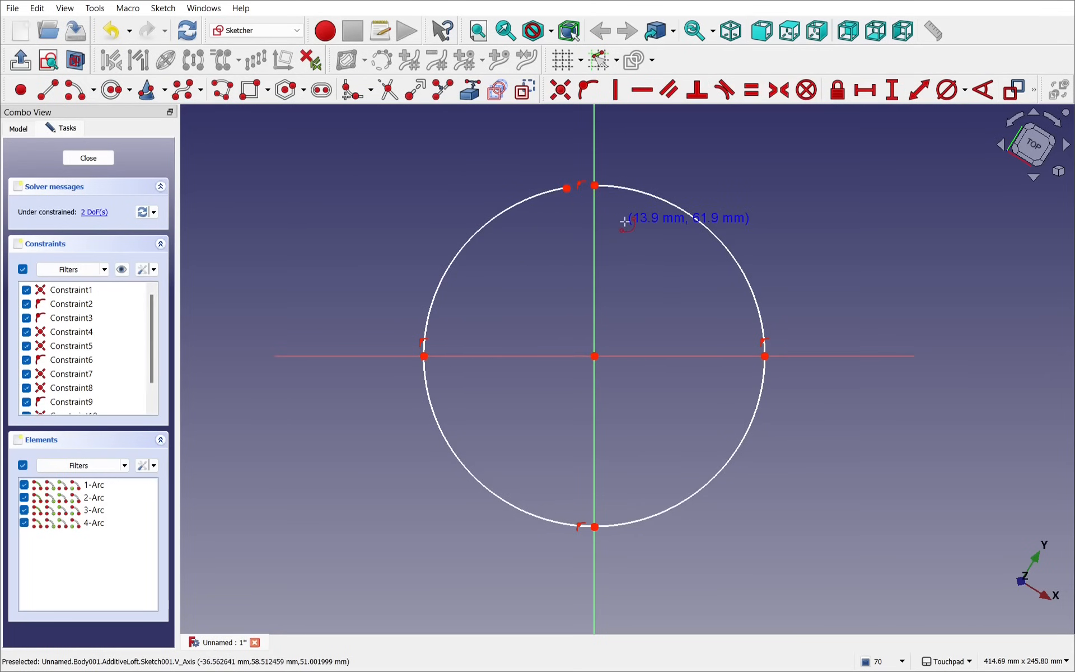
mouse_move(566, 210)
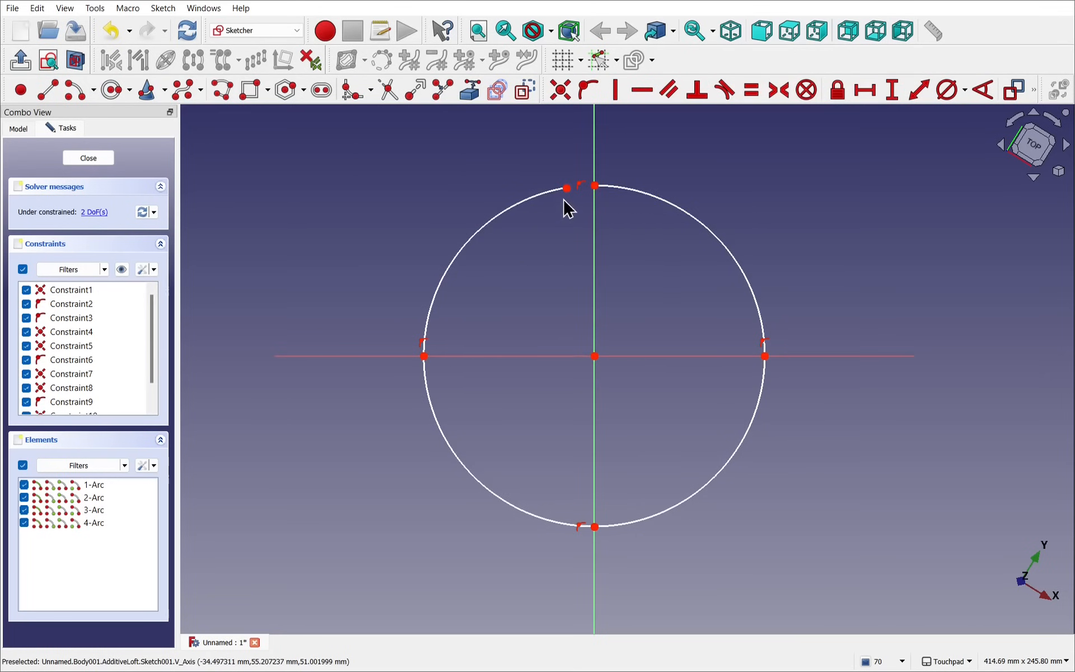
left_click(594, 187)
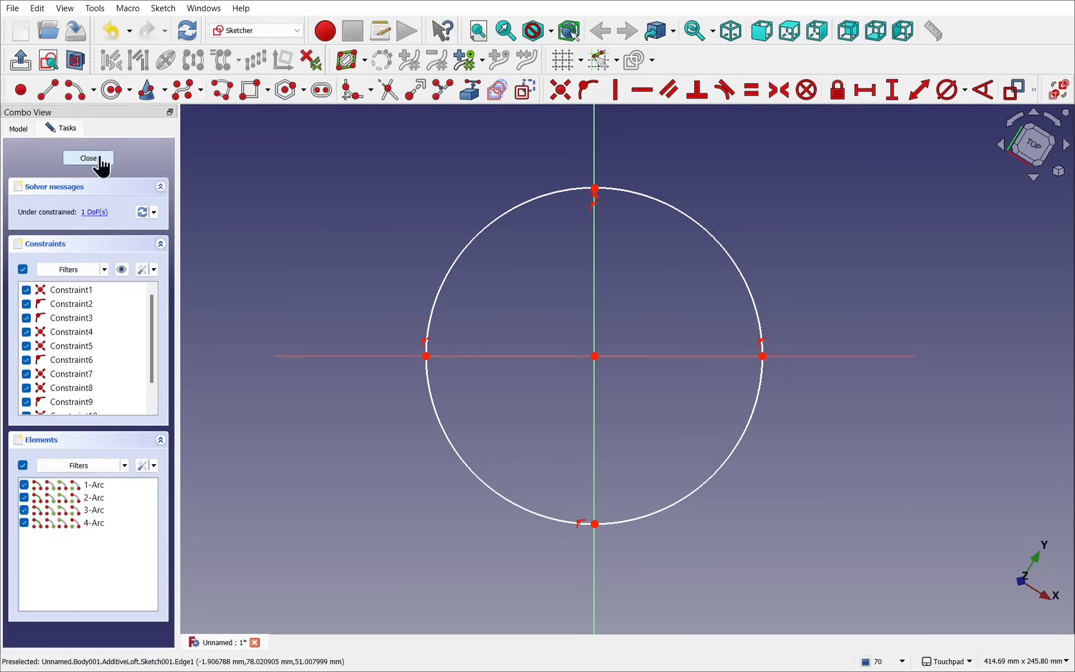
left_click(88, 158)
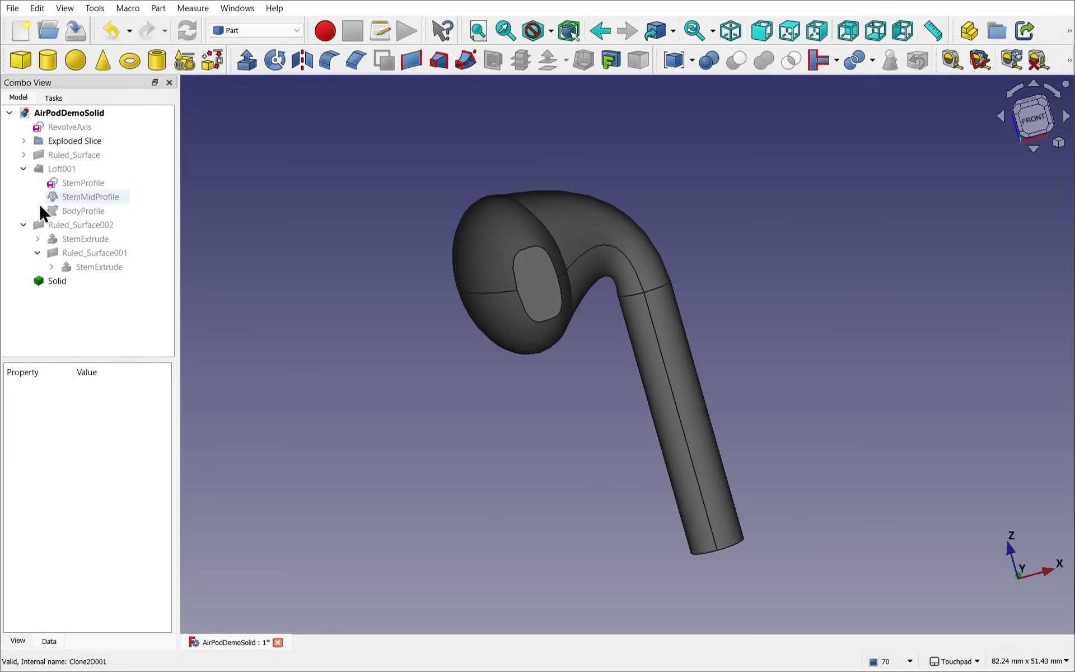
Step: Expand Ruled_Surface > MainBody > Slice.0 > Slice > Extrude to reveal Sketch003
left_click(24, 154)
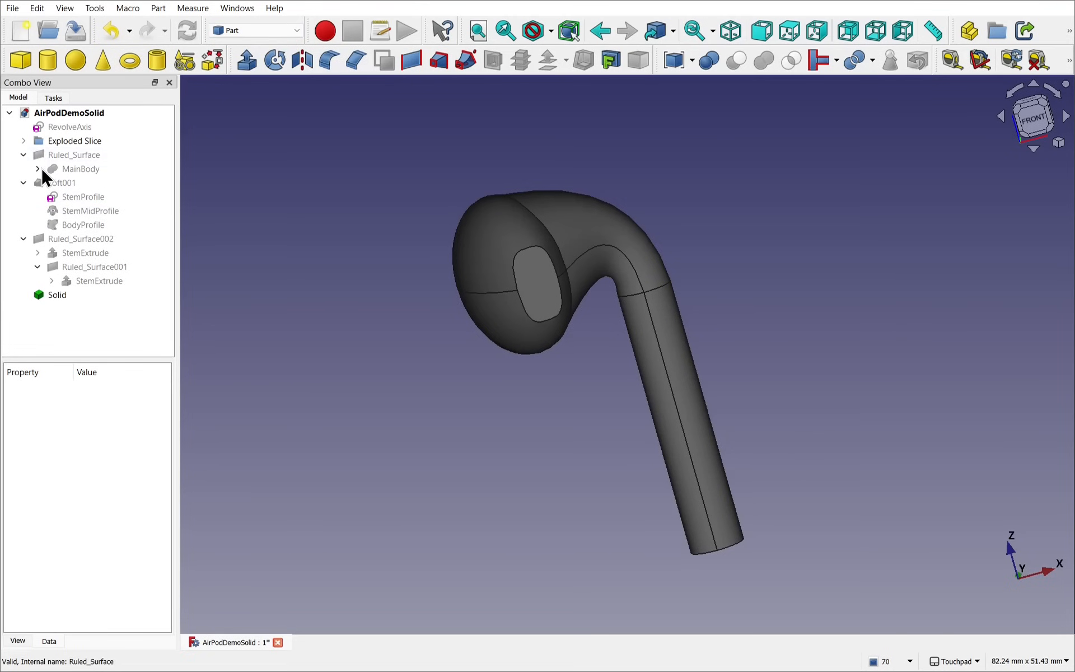
left_click(38, 169)
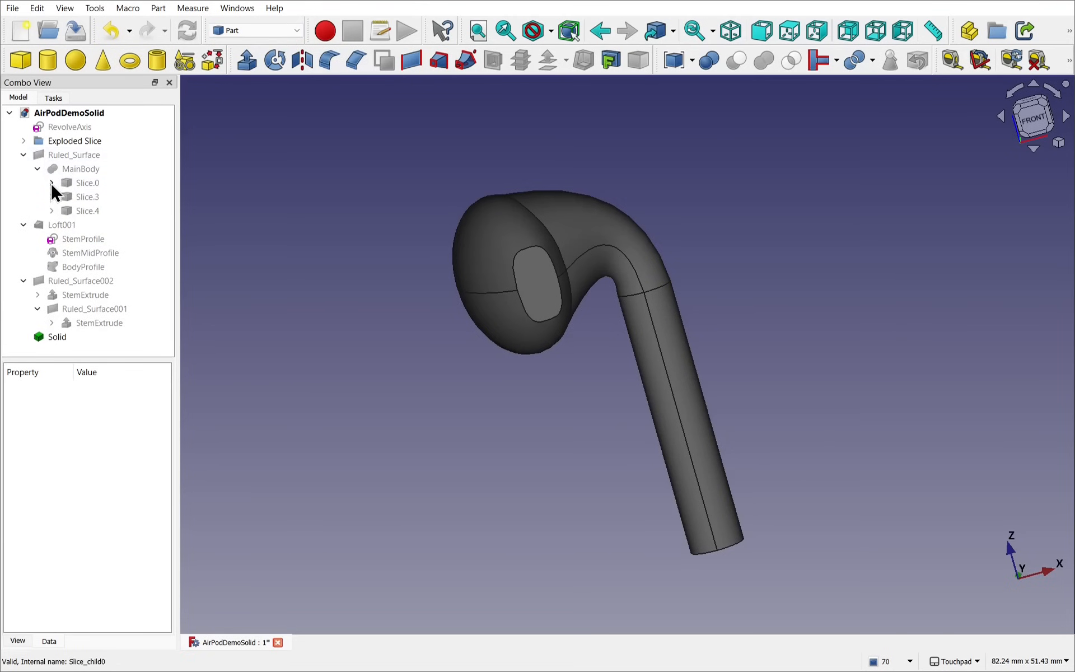
left_click(52, 182)
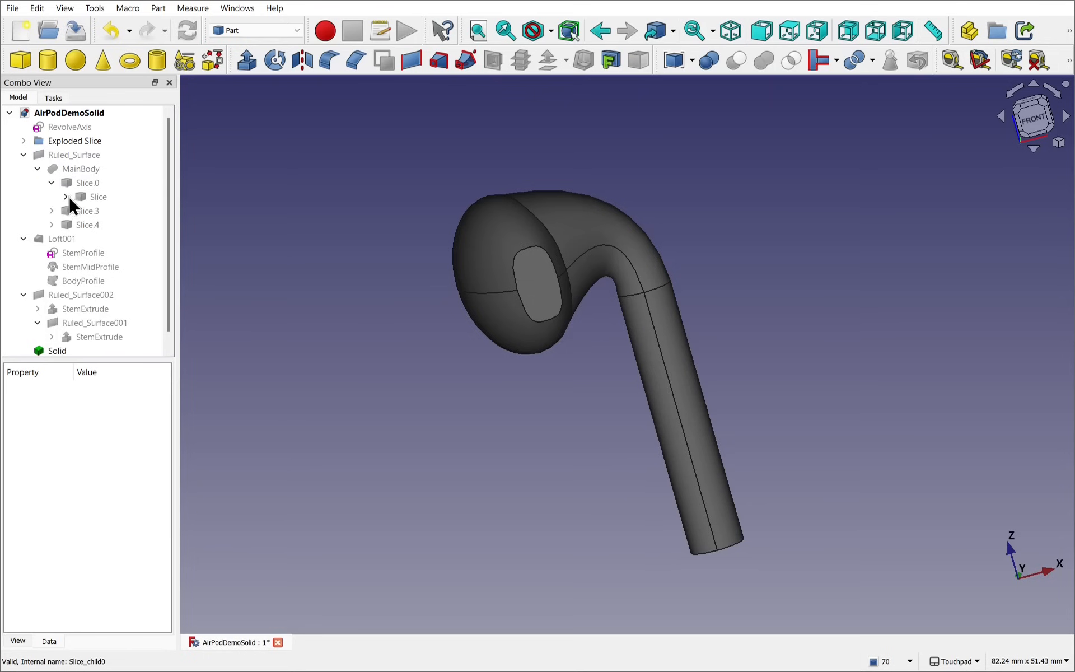
left_click(65, 197)
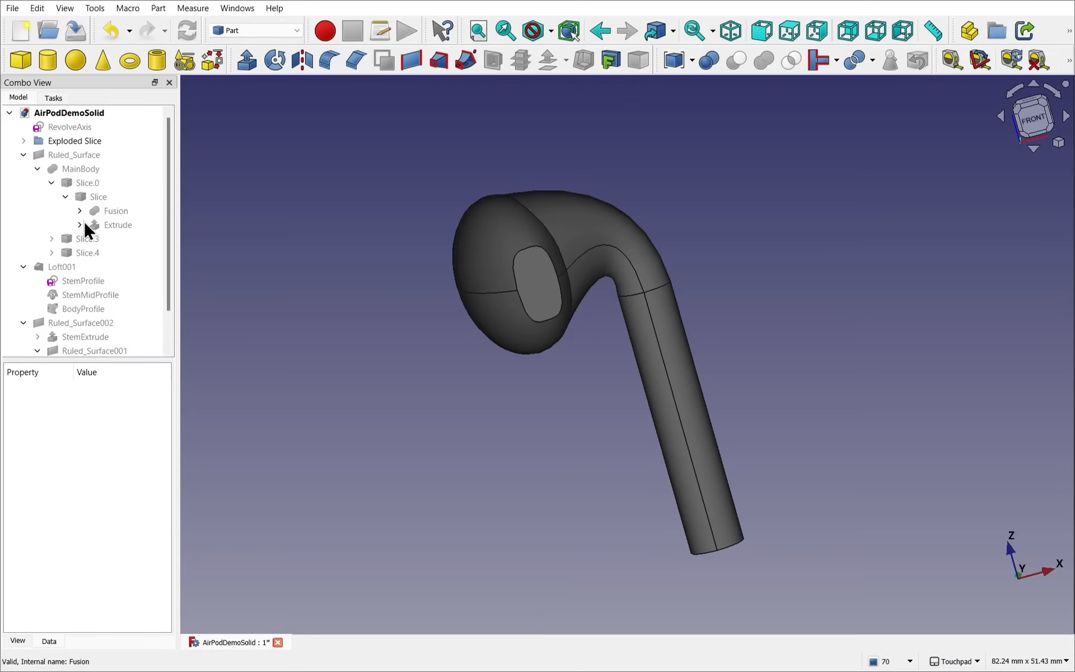
left_click(80, 225)
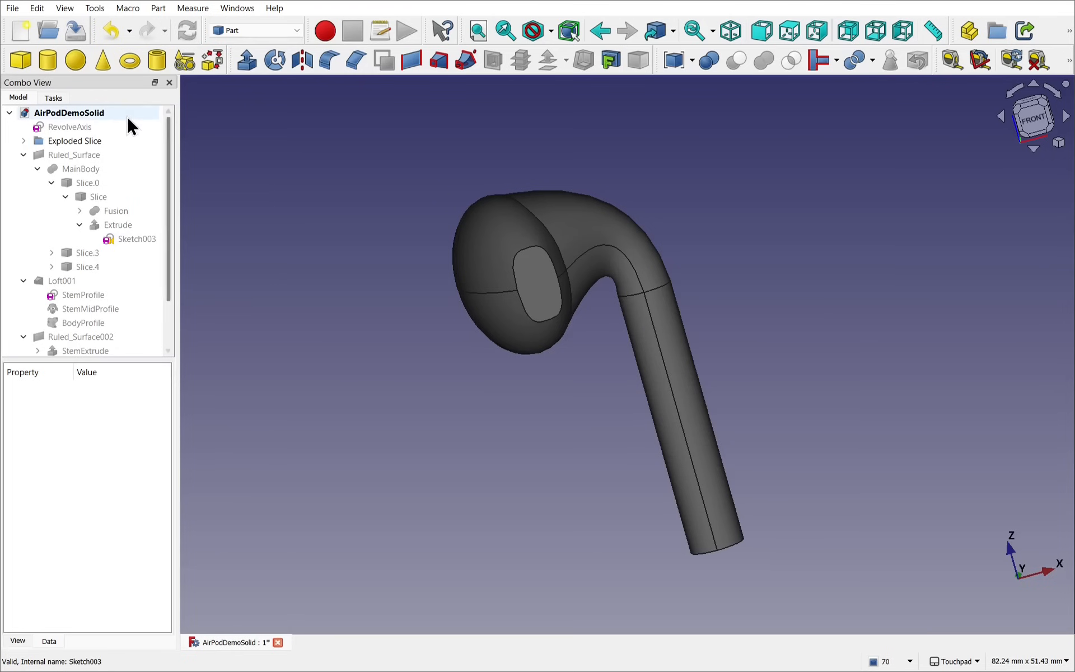
Step: Create a new Group under the AirPodDemoSolid document root
left_click(69, 112)
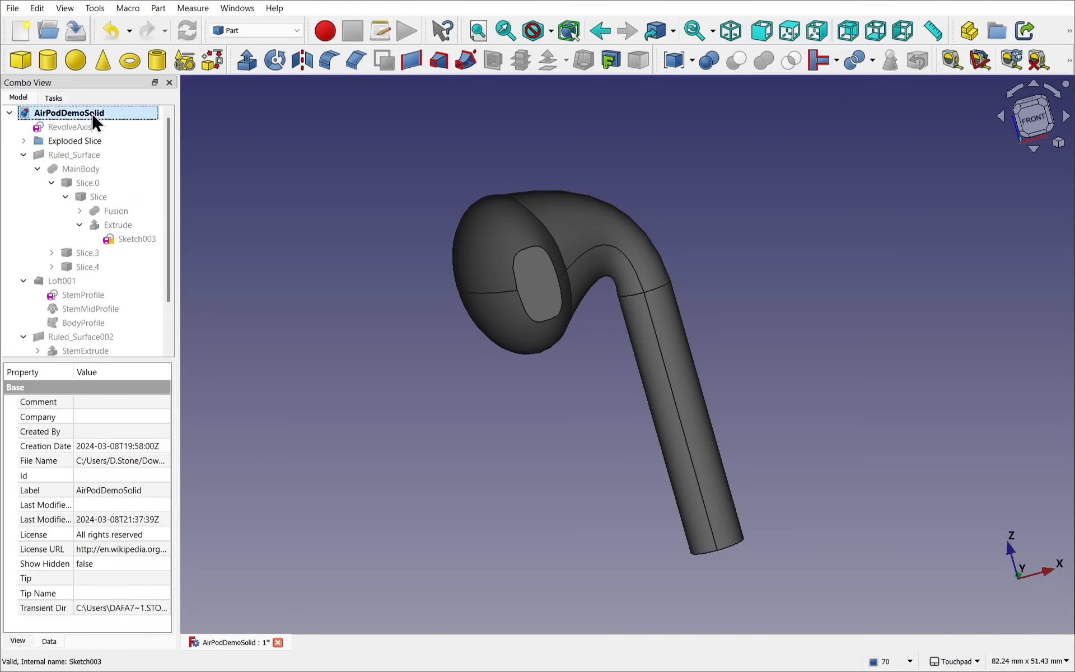
right_click(68, 112)
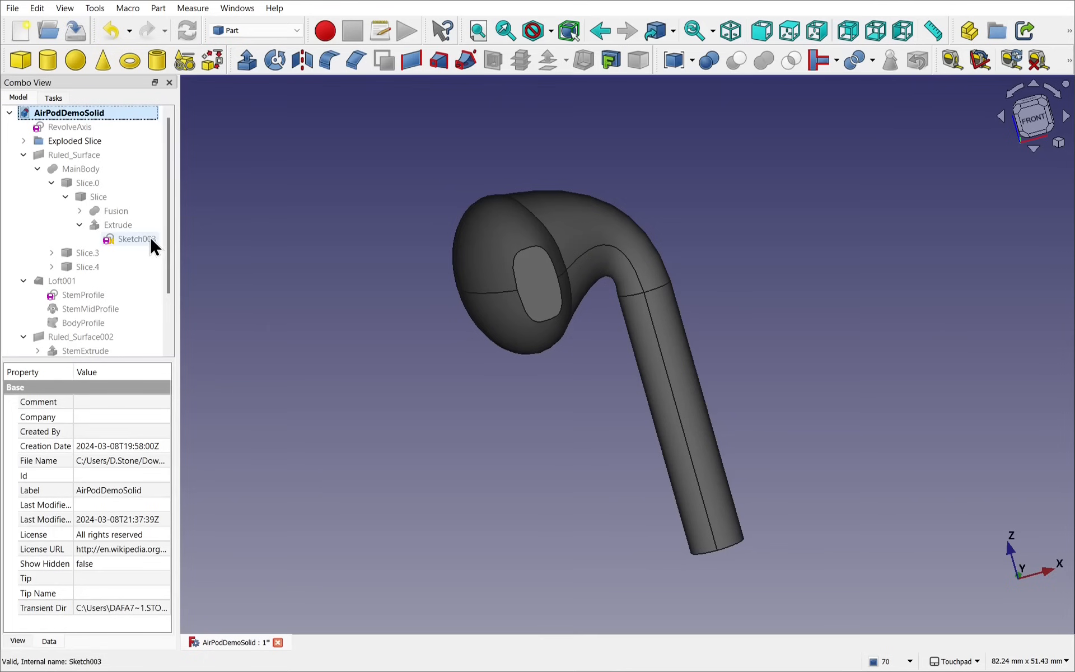
scroll("down", 3)
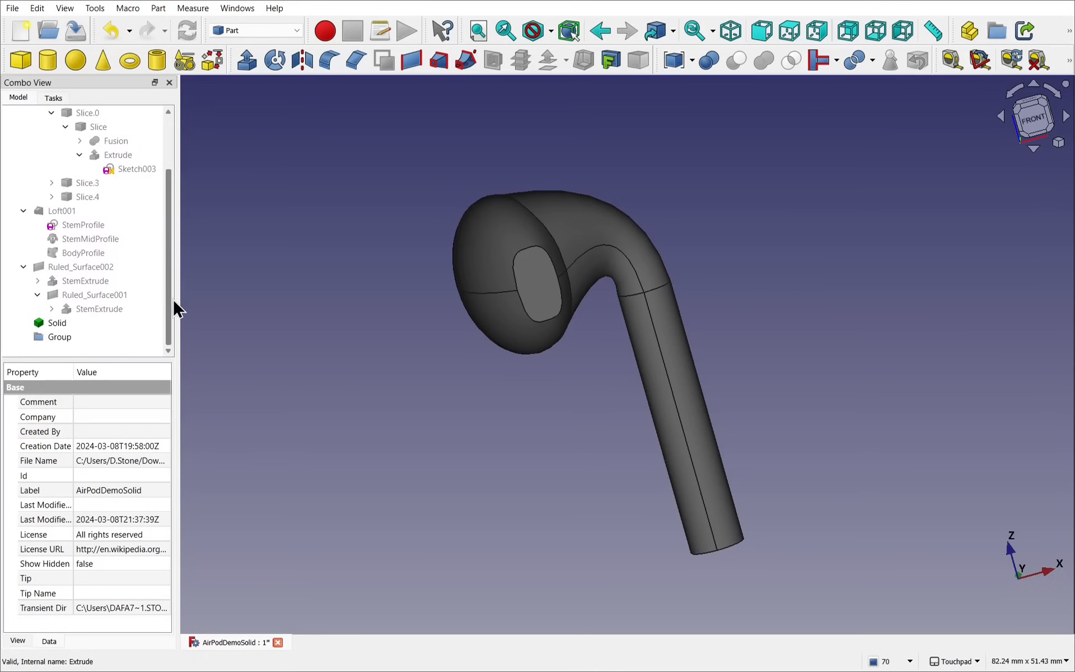
Step: Move Sketch003 into the new Group and open it in the Sketcher
left_click(135, 169)
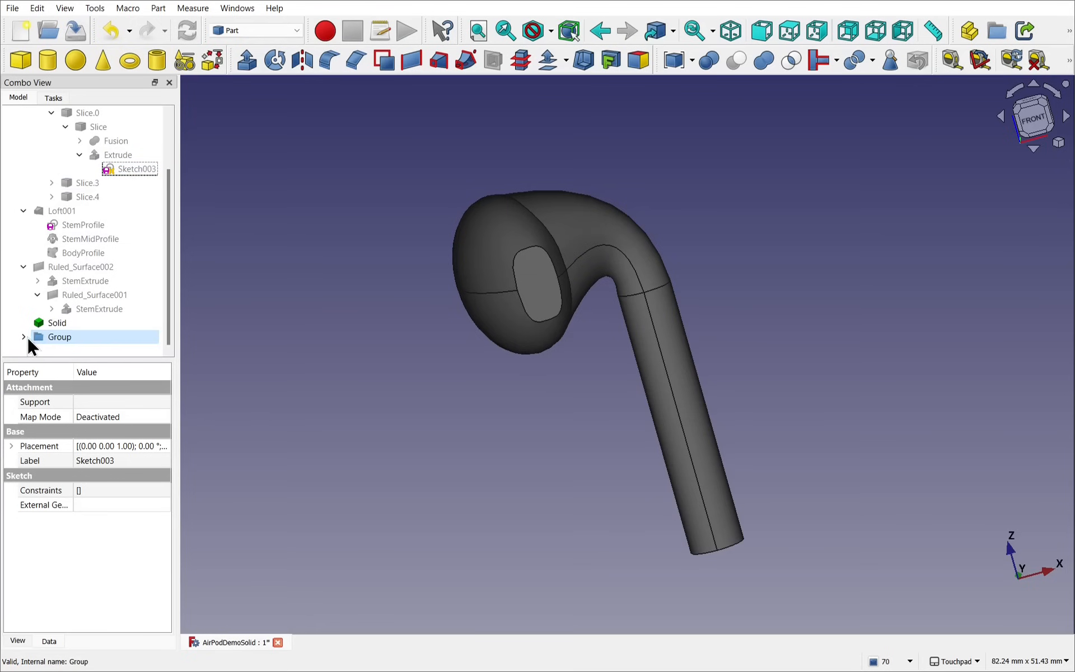
left_click(24, 337)
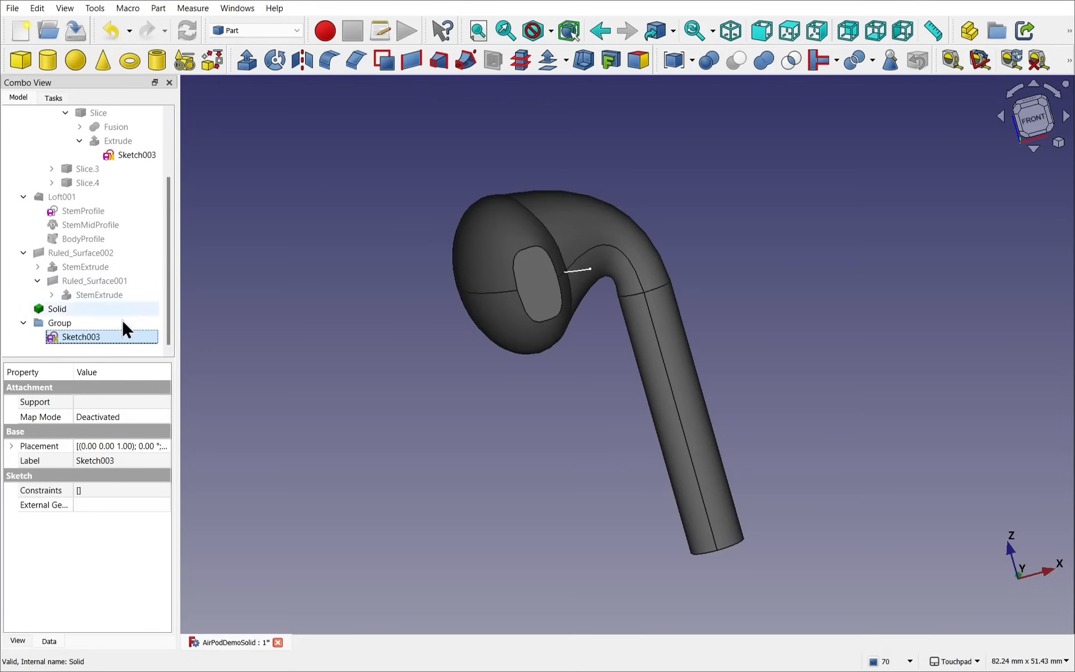
left_click(81, 337)
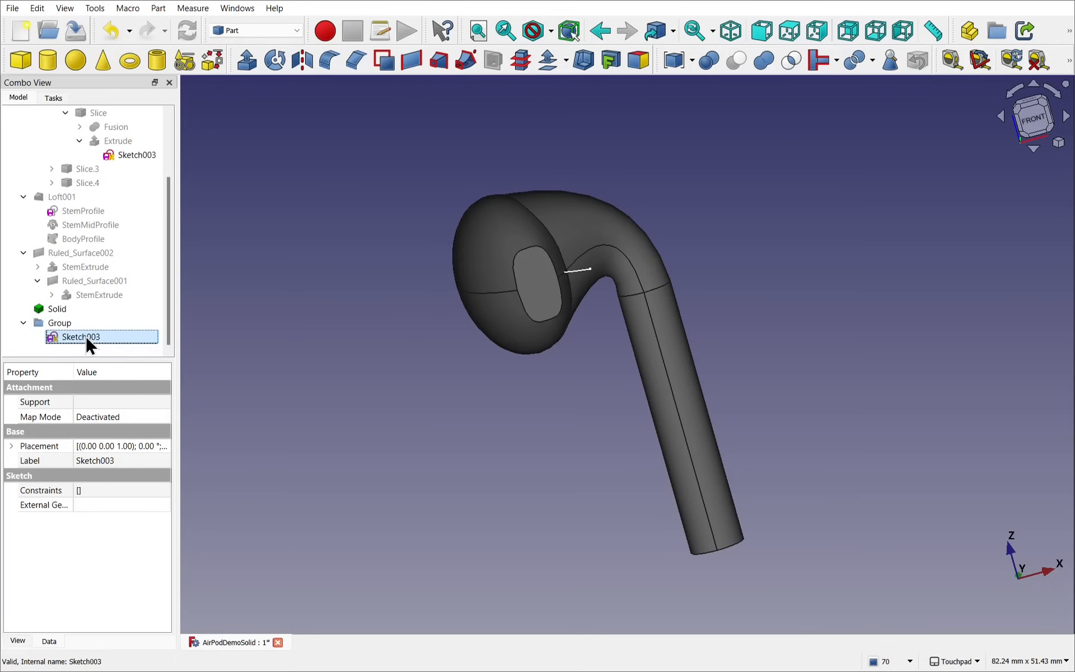
double_click(79, 337)
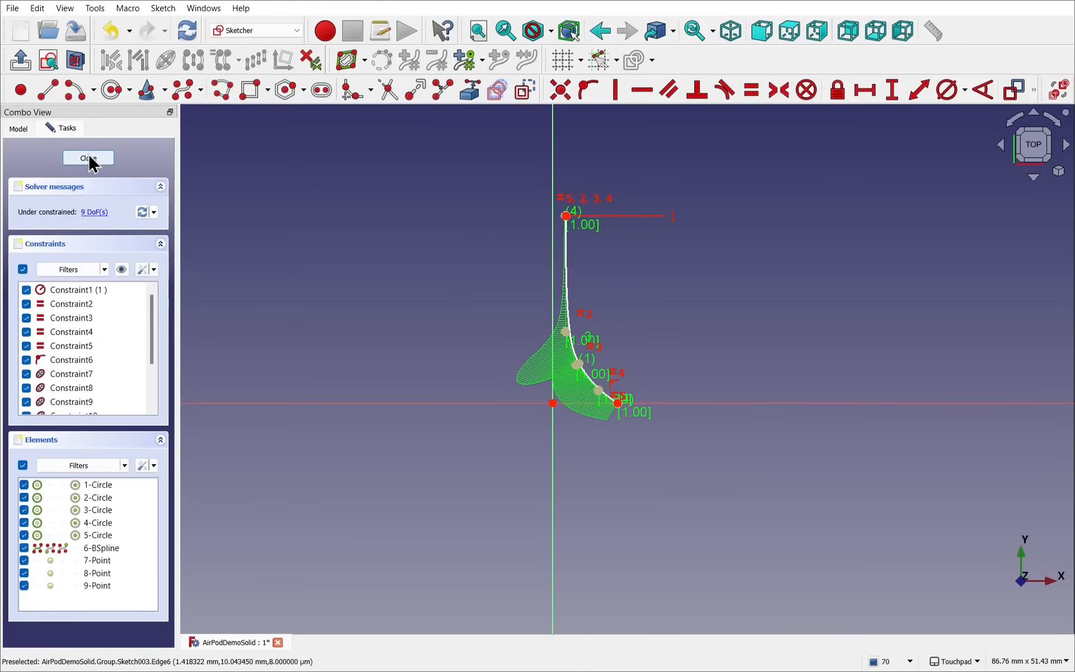
Step: Keep Sketch003's dependency, delete the Group, and start a sketch in a new Part Design document
left_click(87, 157)
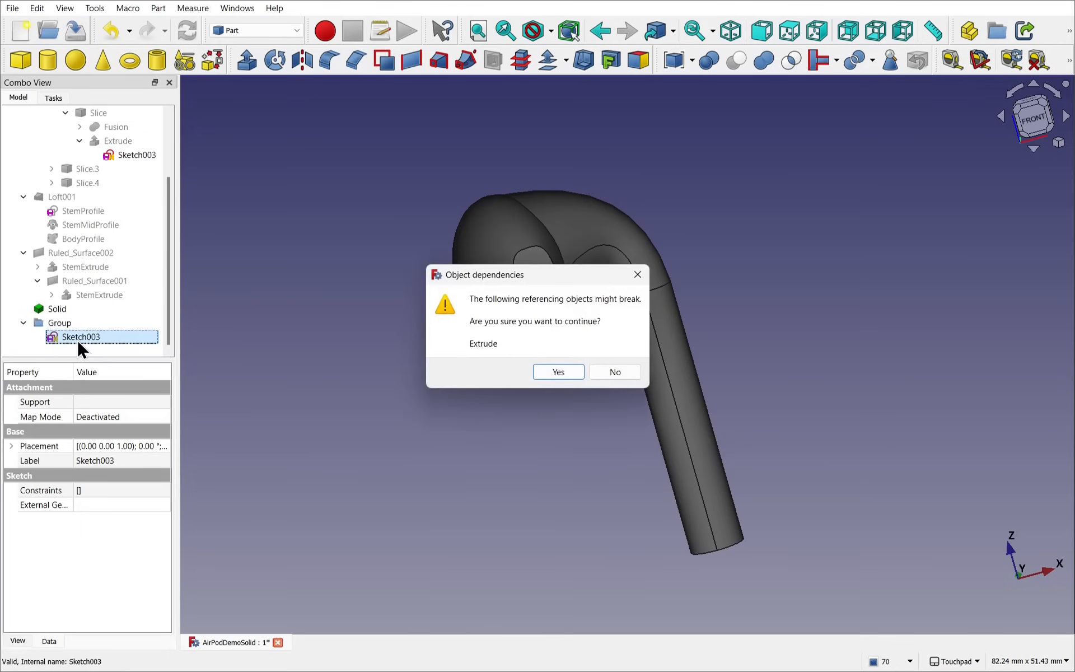
mouse_move(563, 351)
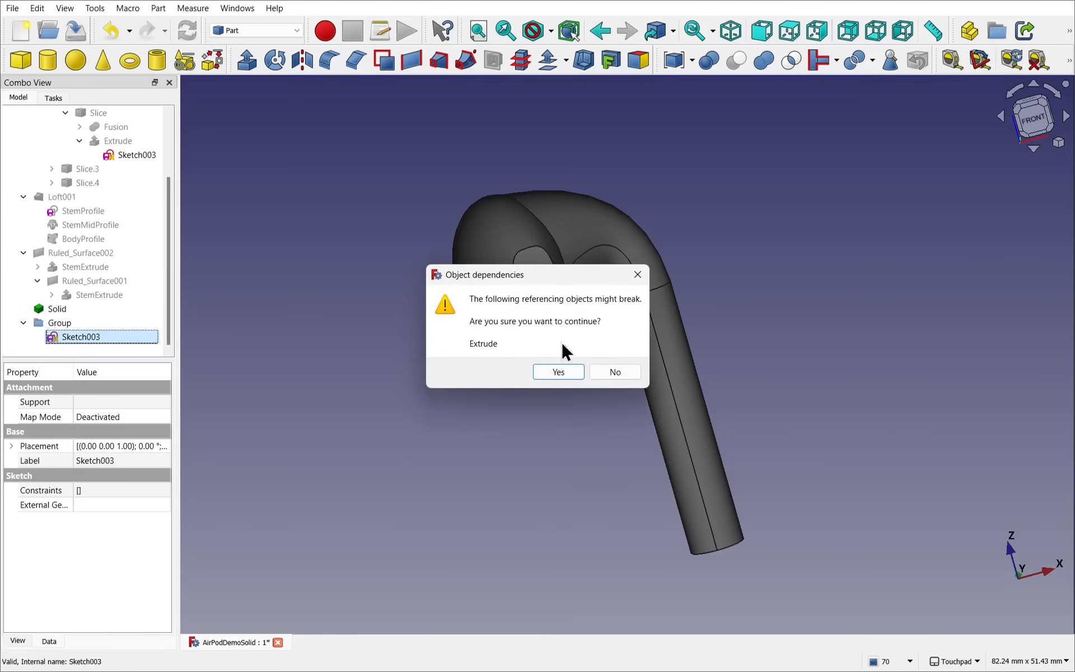
mouse_move(491, 368)
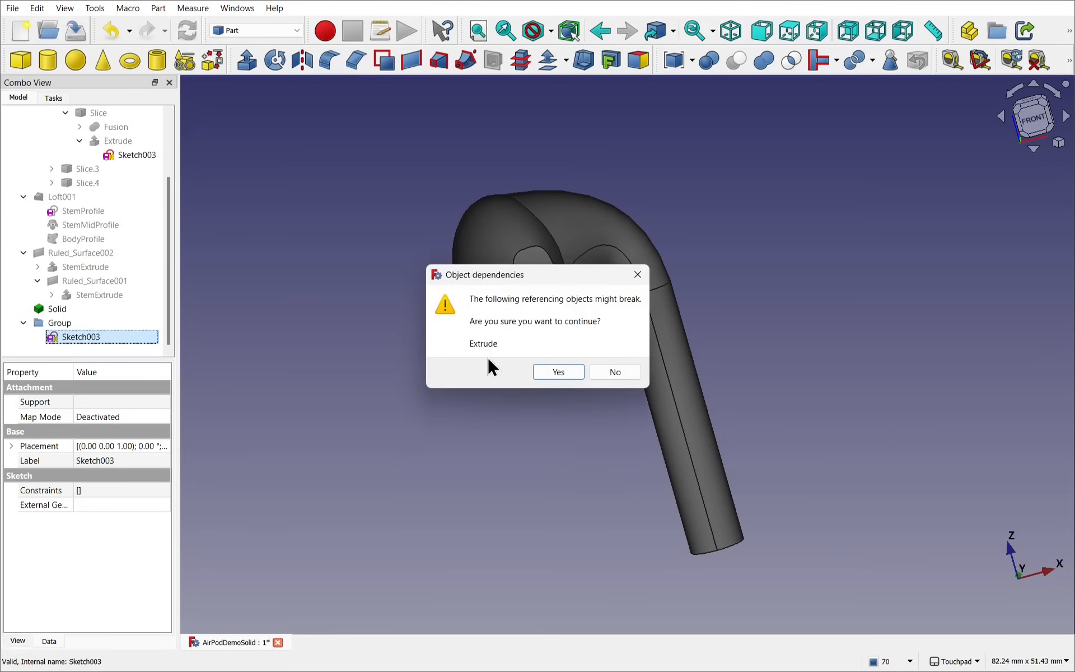
mouse_move(216, 173)
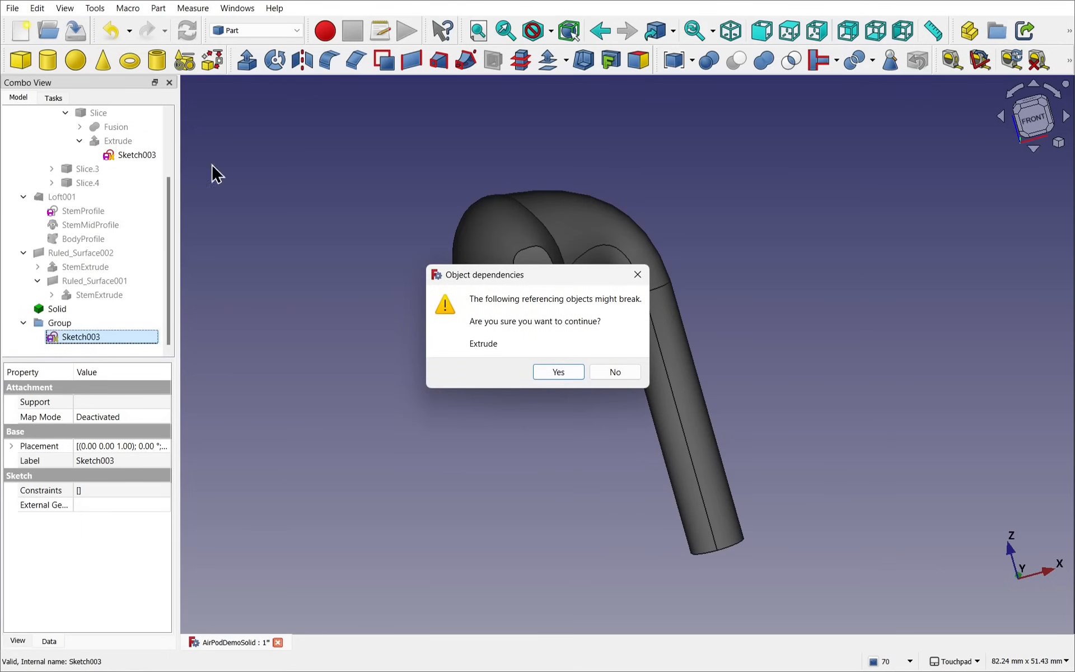
left_click(557, 372)
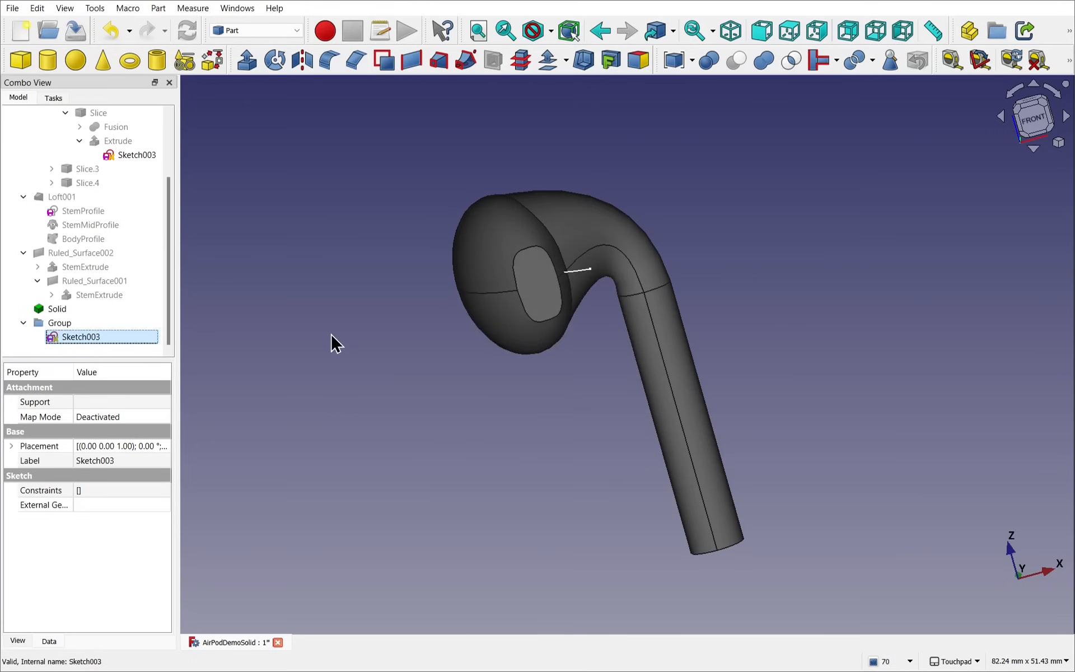
left_click(59, 322)
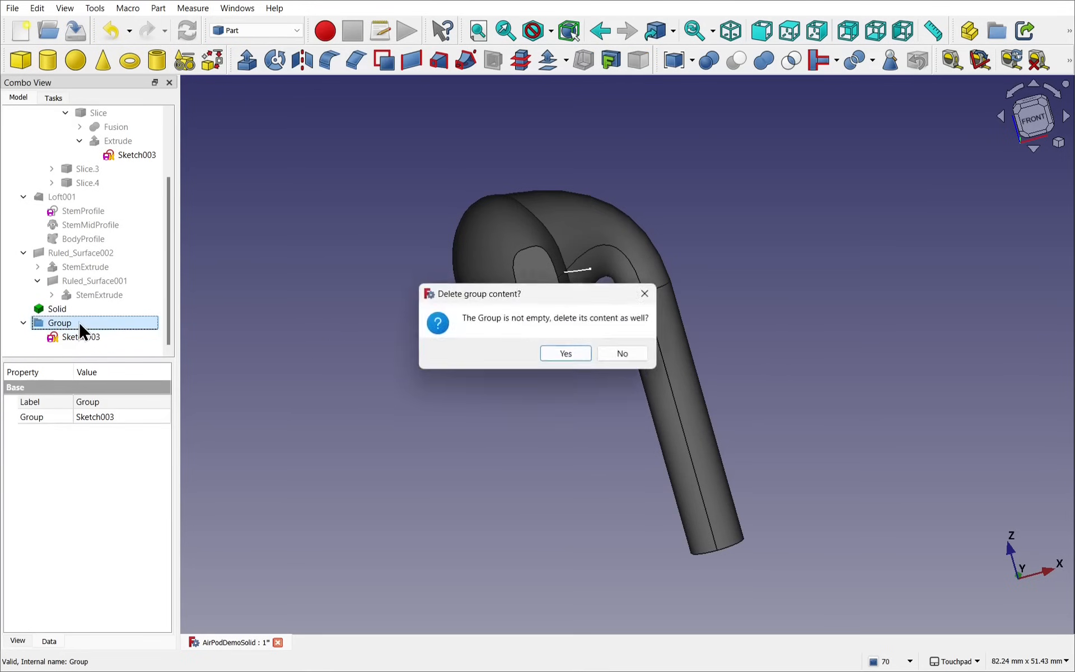
mouse_move(500, 326)
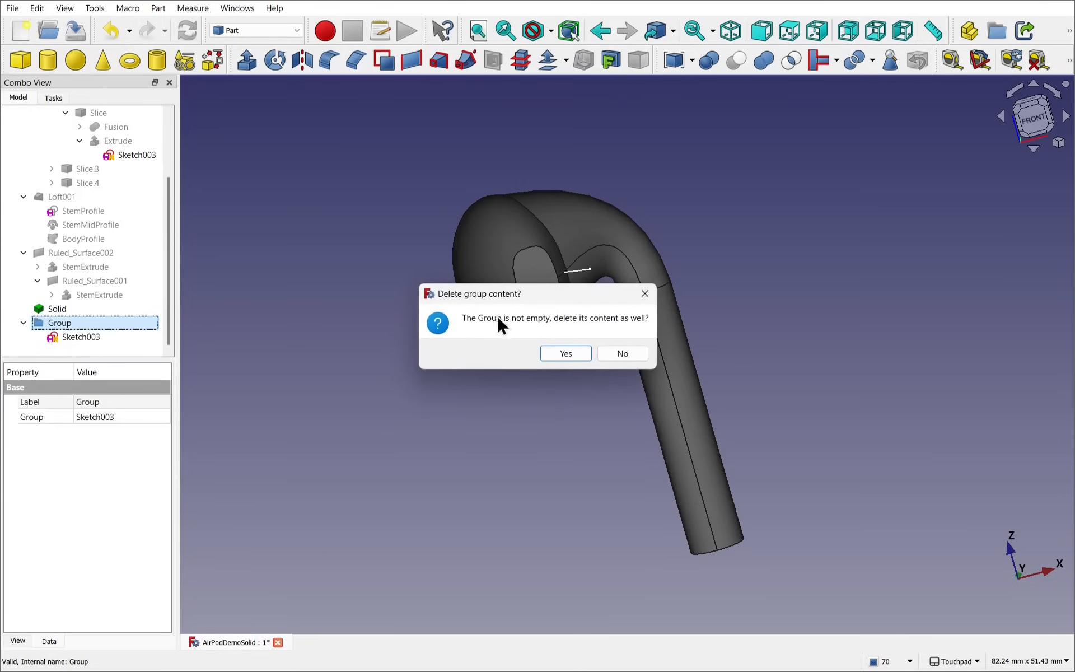
left_click(564, 353)
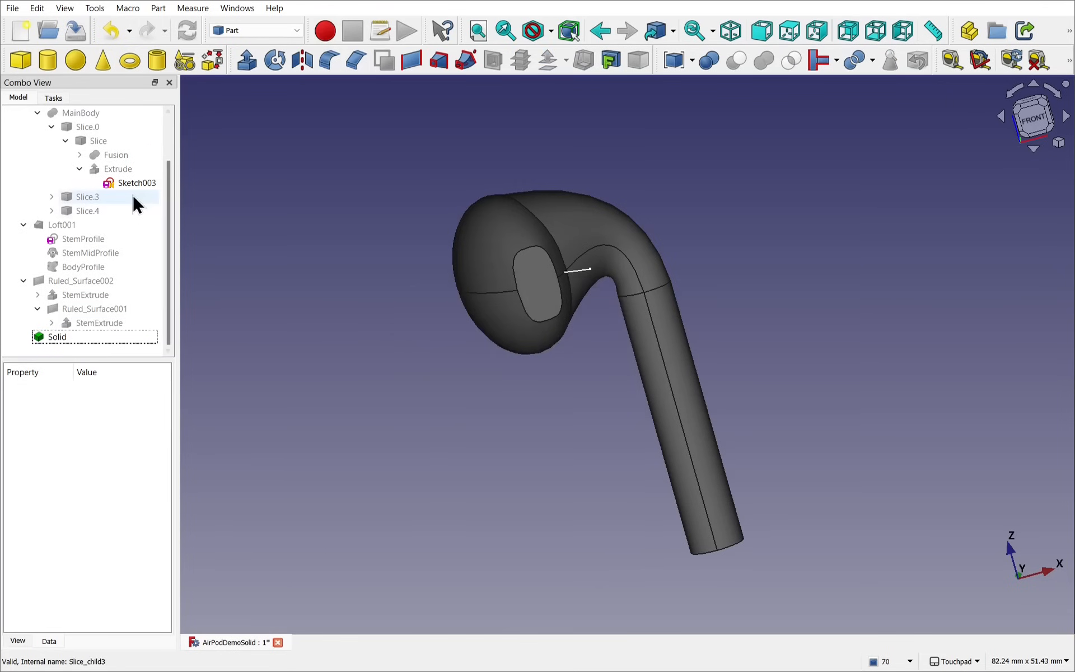
left_click(137, 182)
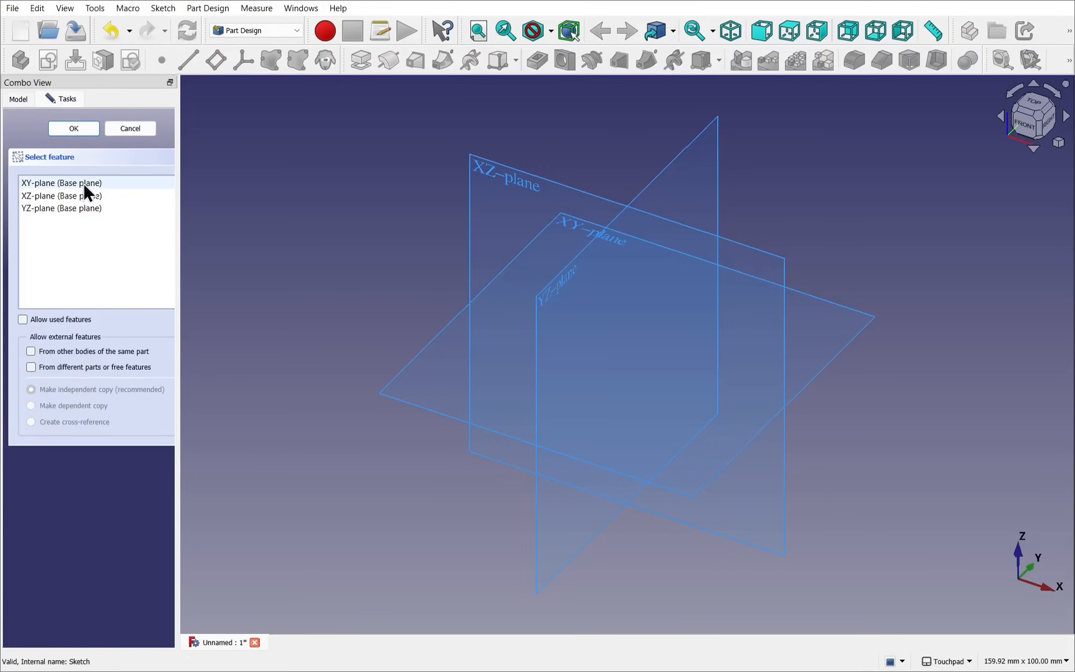
Step: Draw two nested slot outlines centred on the origin in an XY-plane sketch and close it
left_click(74, 128)
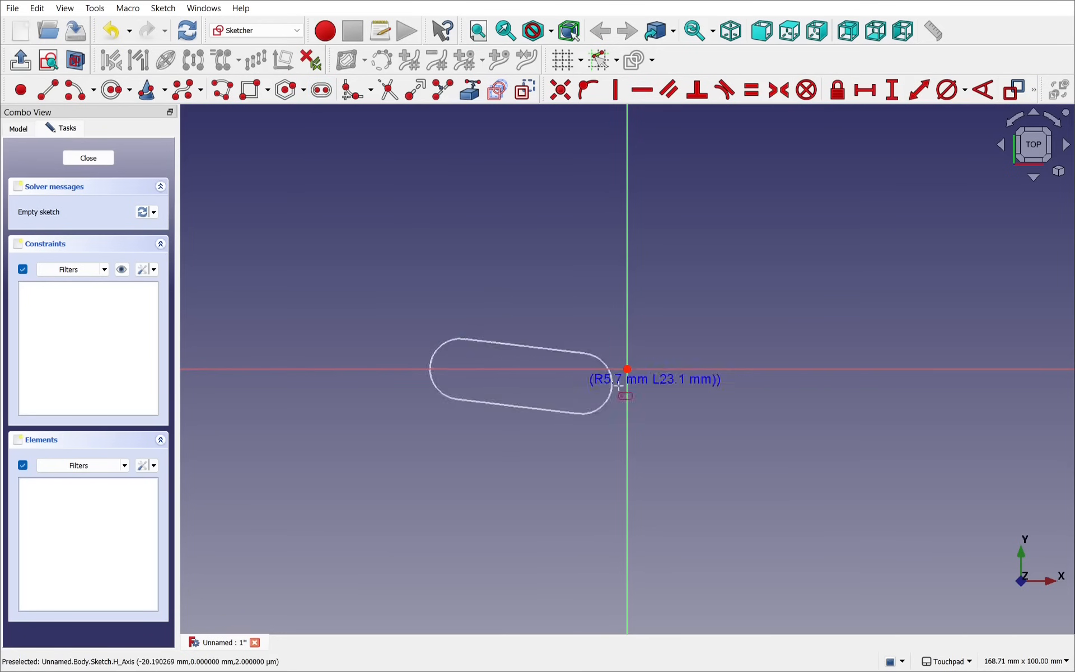
left_click(626, 371)
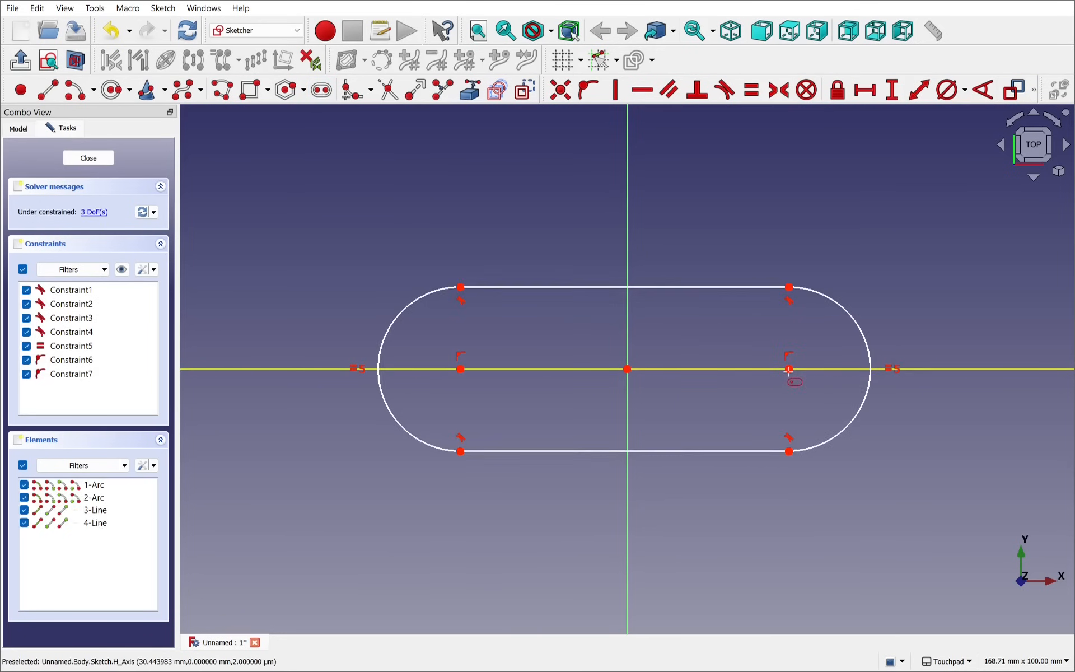
mouse_move(788, 430)
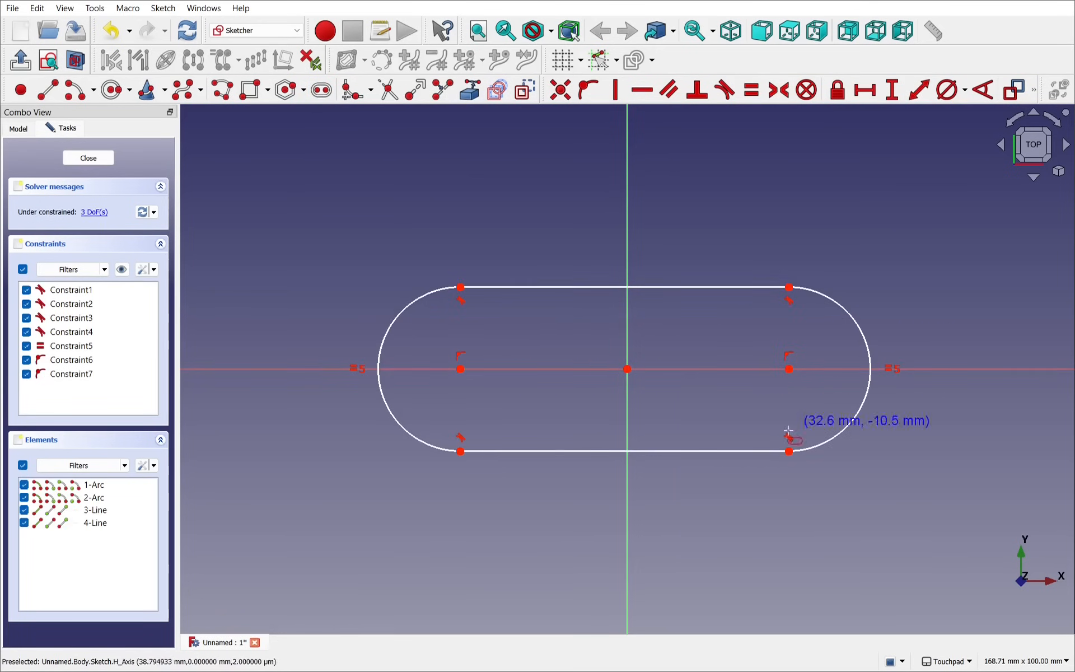
mouse_move(497, 378)
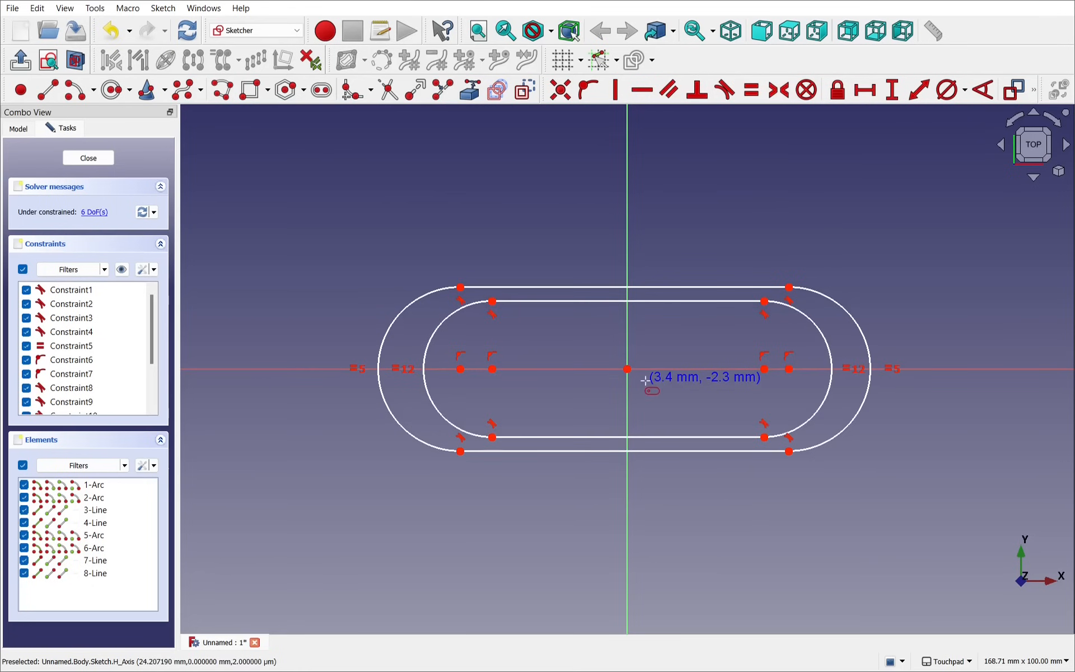
mouse_move(89, 158)
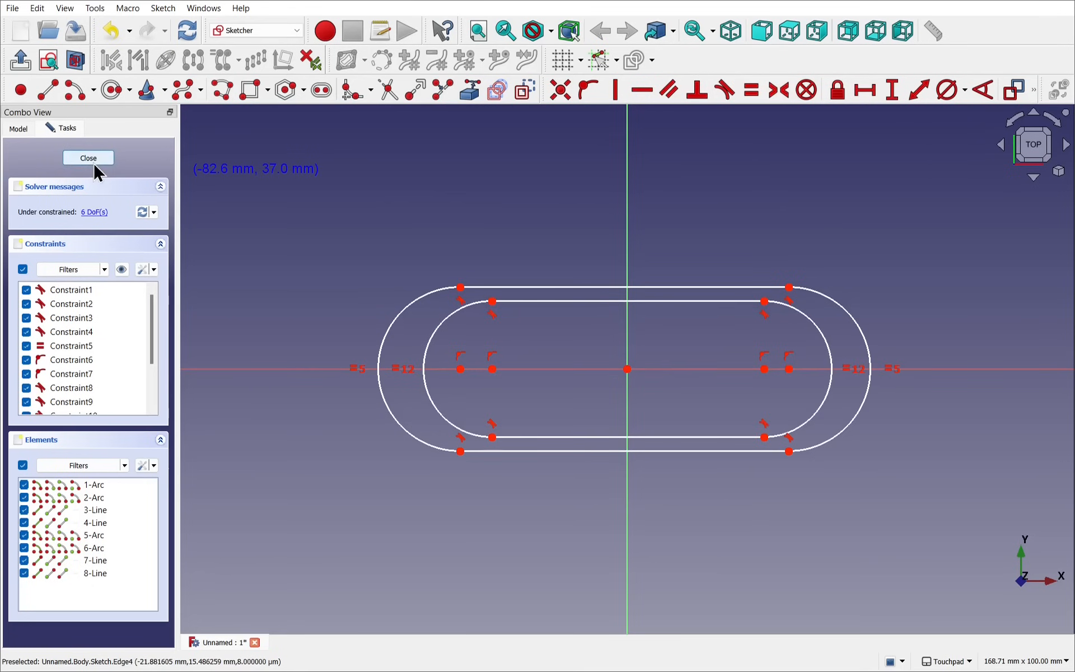
left_click(88, 158)
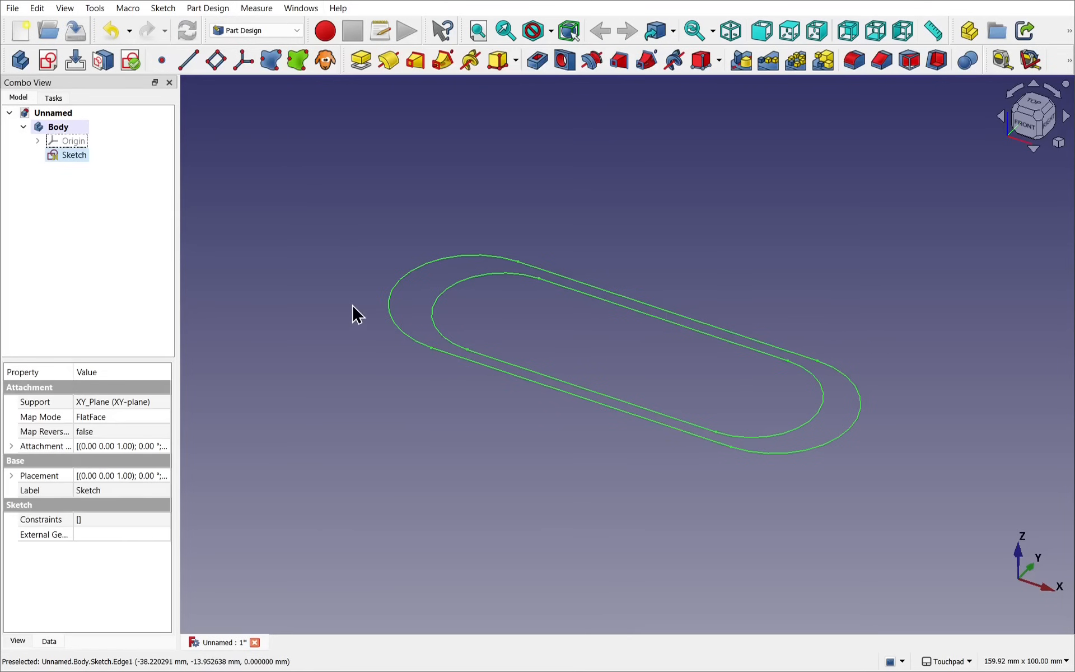
Step: Draw two smaller nested slots in Sketch001 and raise its Placement z above the first sketch
left_click(48, 61)
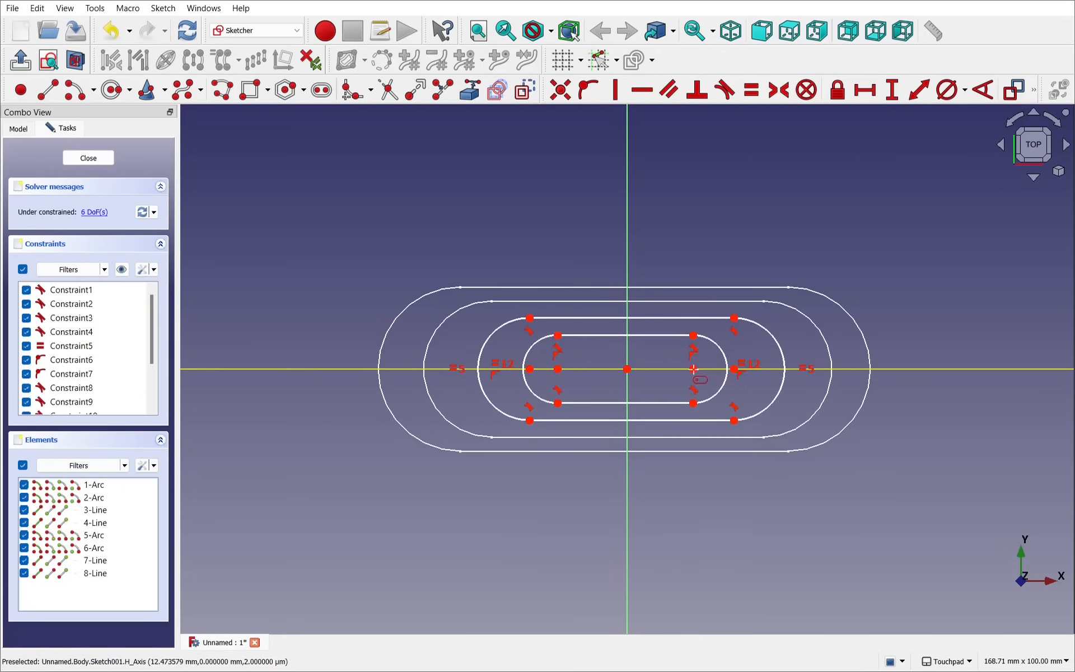
left_click(87, 158)
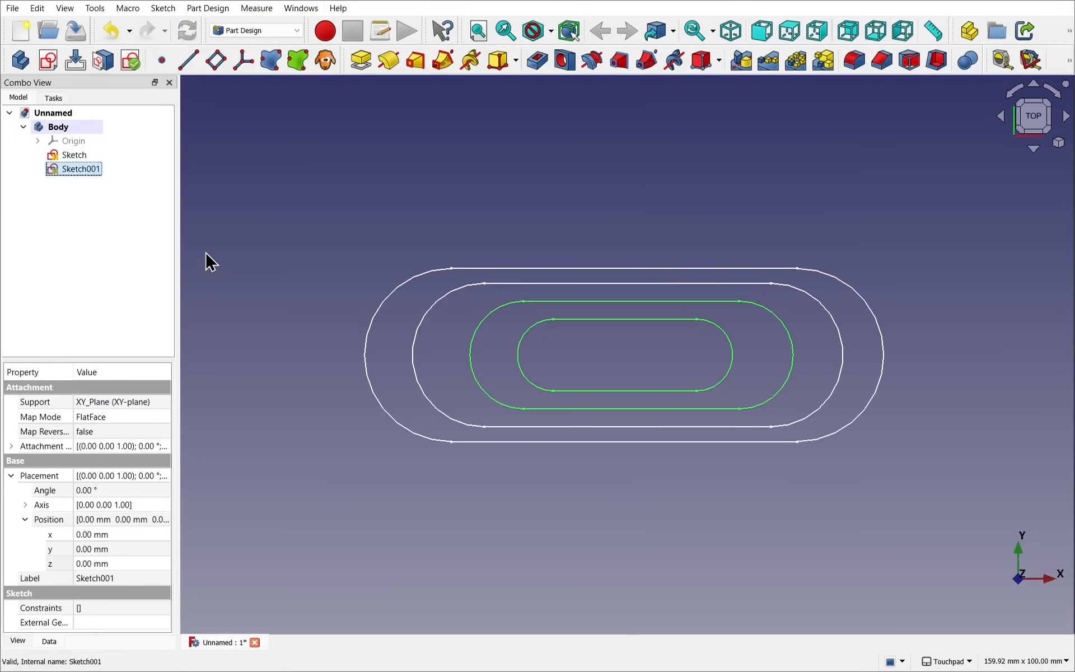
mouse_move(258, 355)
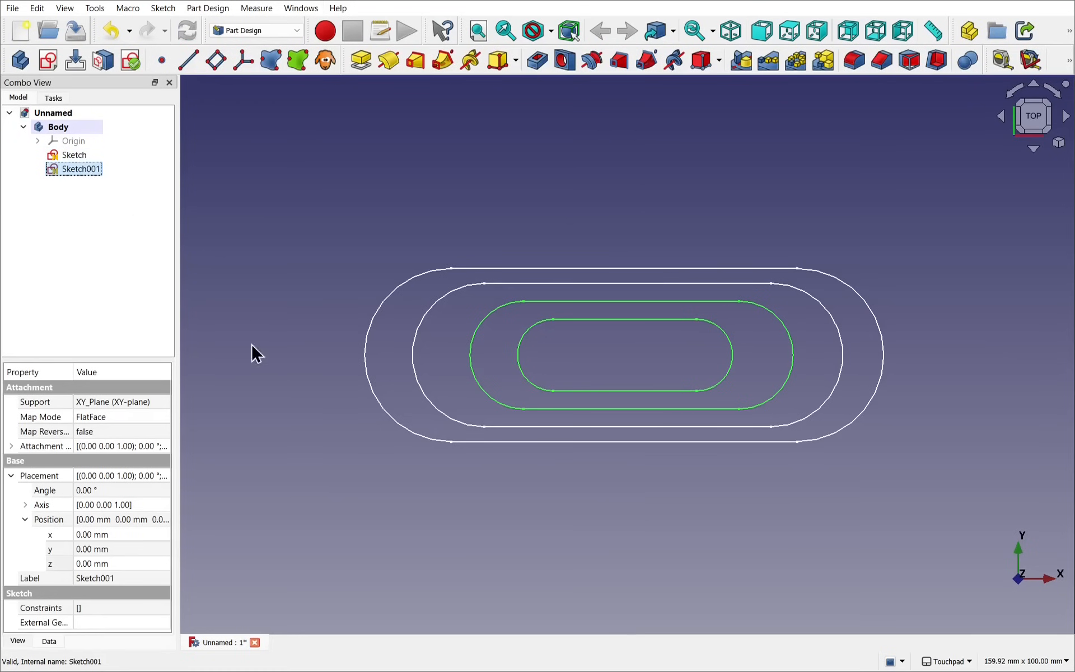
left_click(12, 446)
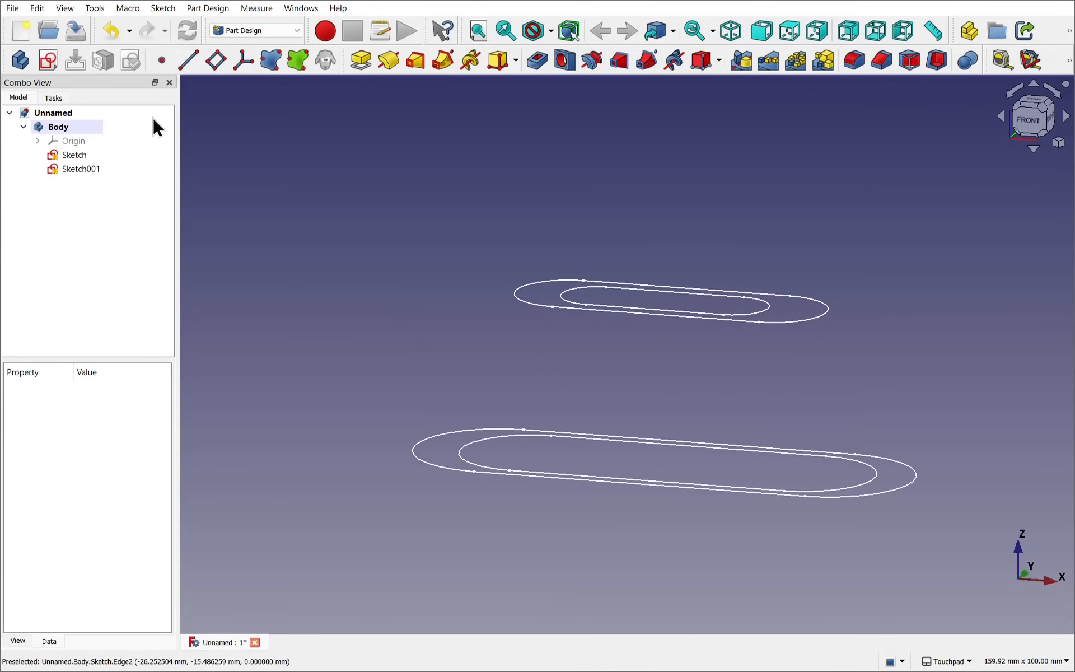
mouse_move(416, 61)
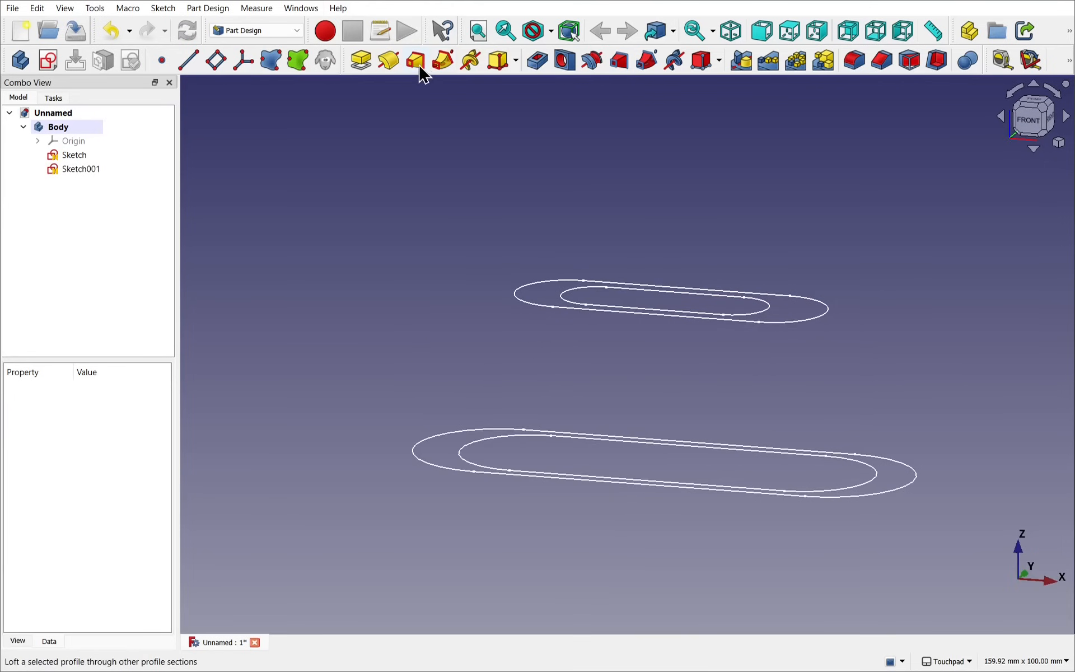
left_click(414, 61)
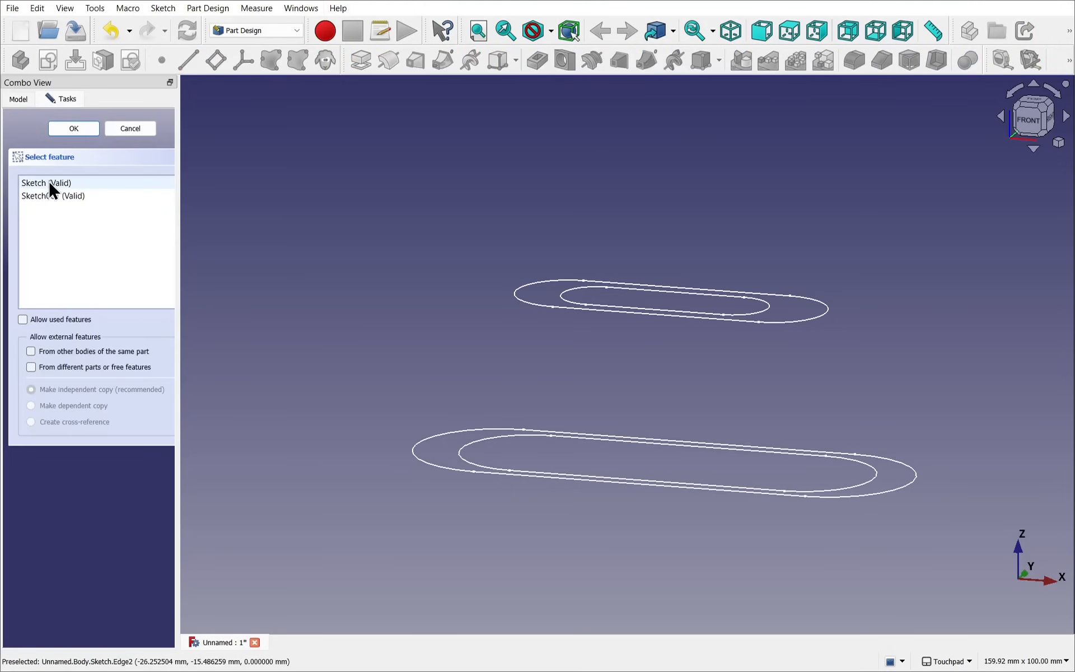
left_click(74, 128)
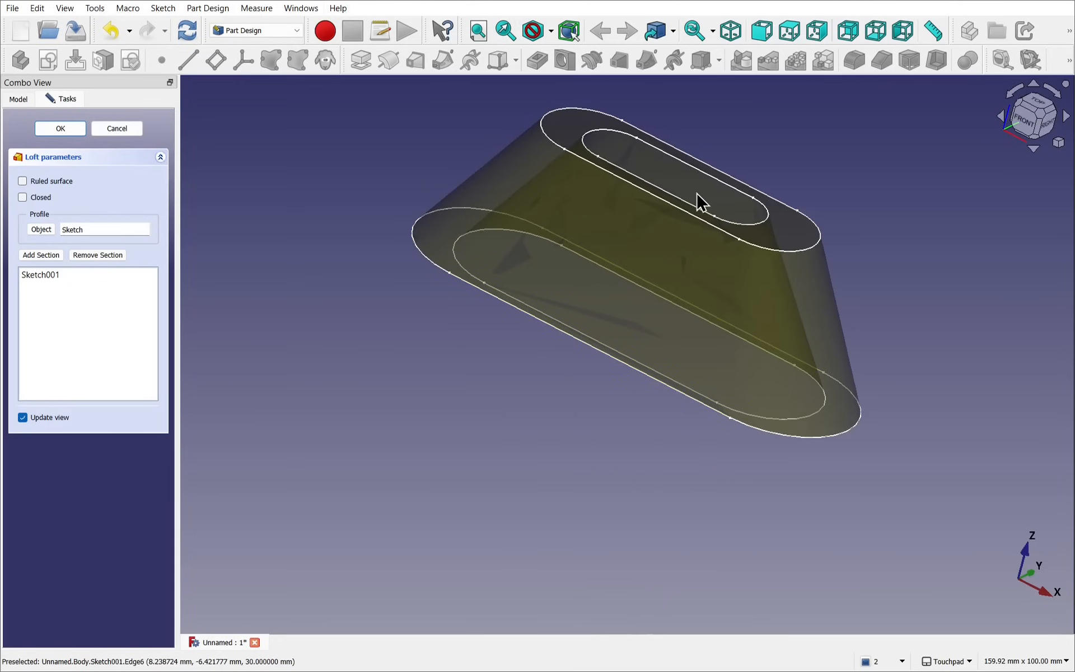
left_click(115, 128)
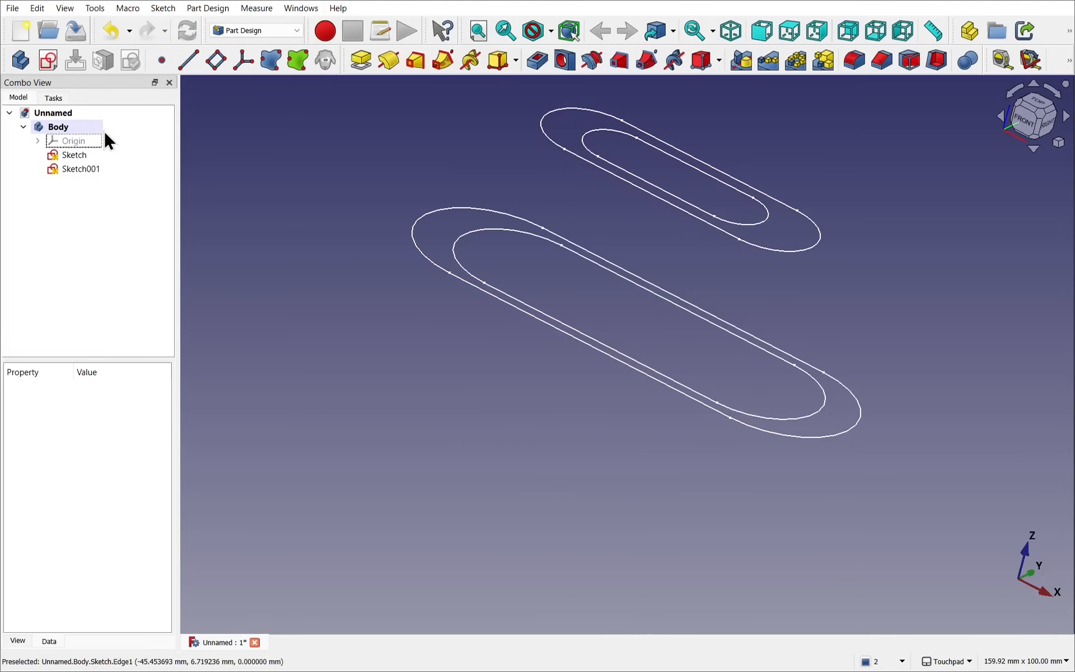
Step: Delete the raised Sketch001 and draw a new XY-plane sketch with two small slots inside the first sketch's slots
left_click(80, 169)
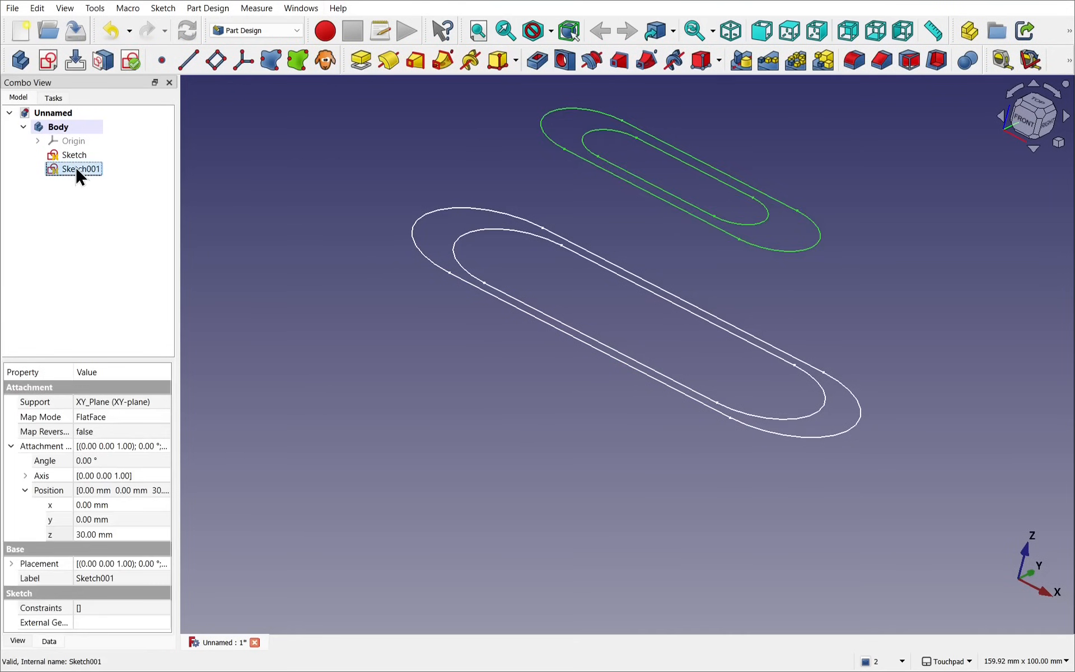
key("Delete")
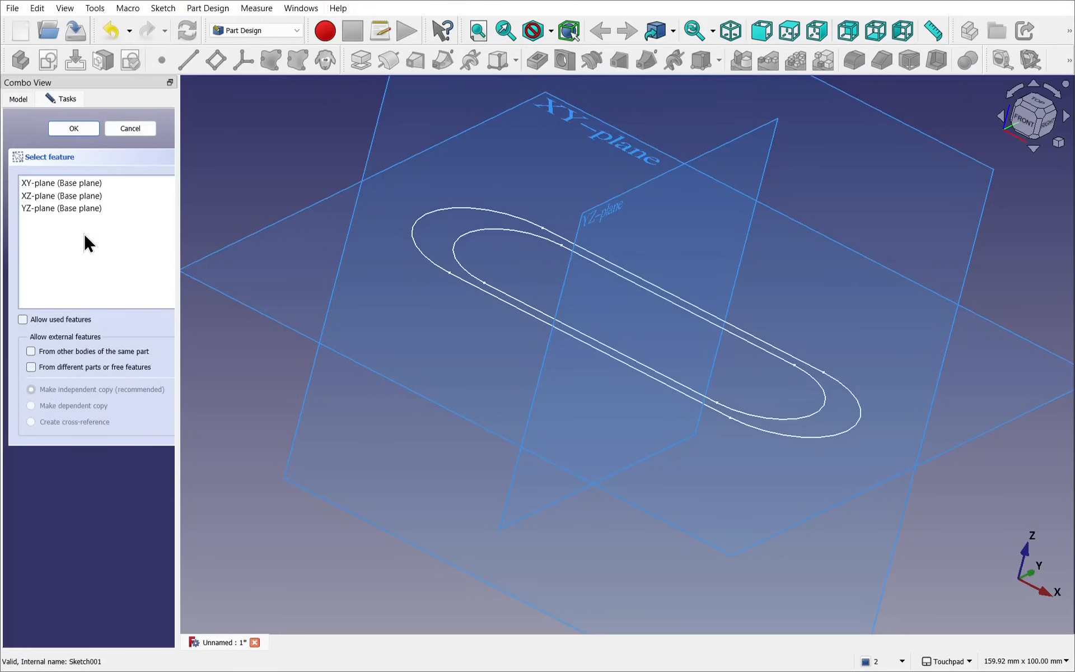
left_click(73, 128)
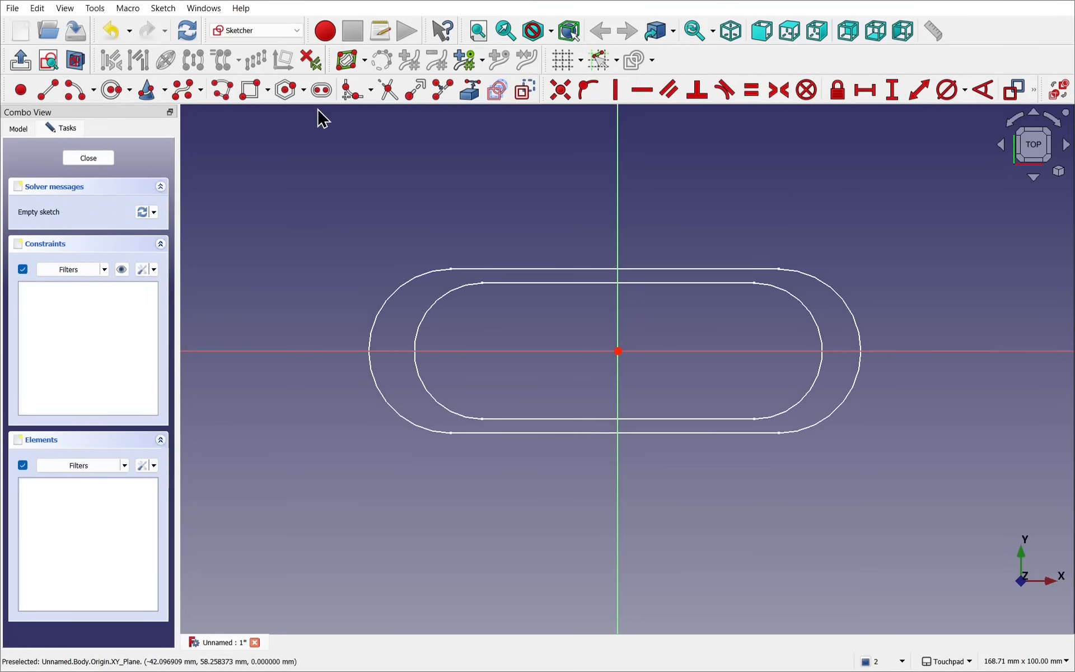
mouse_move(521, 359)
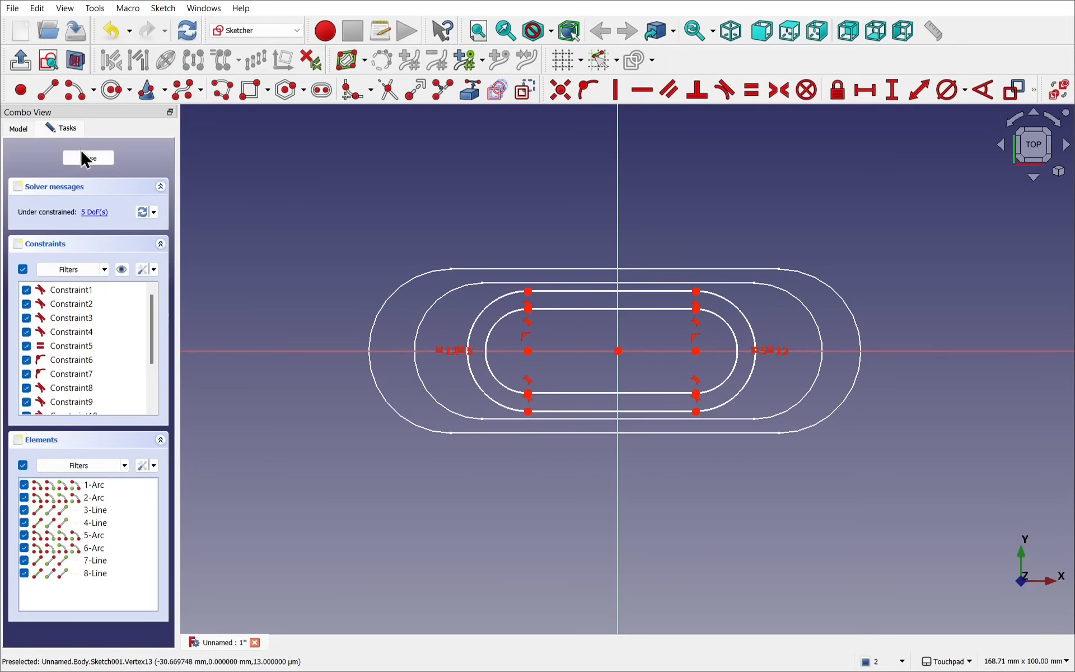
left_click(88, 158)
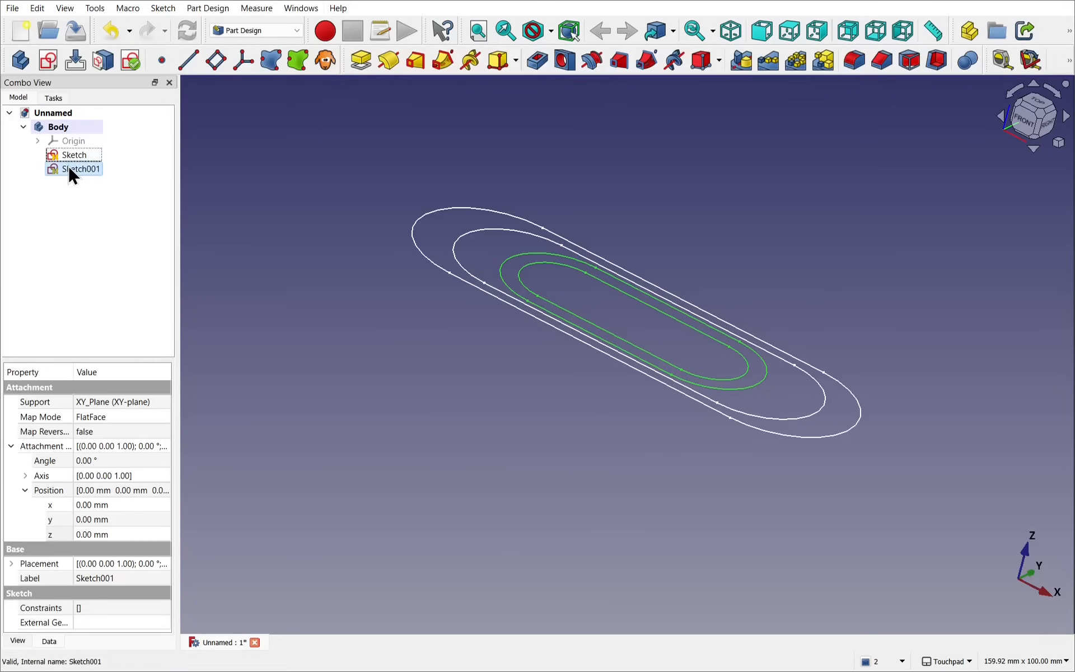
mouse_move(150, 262)
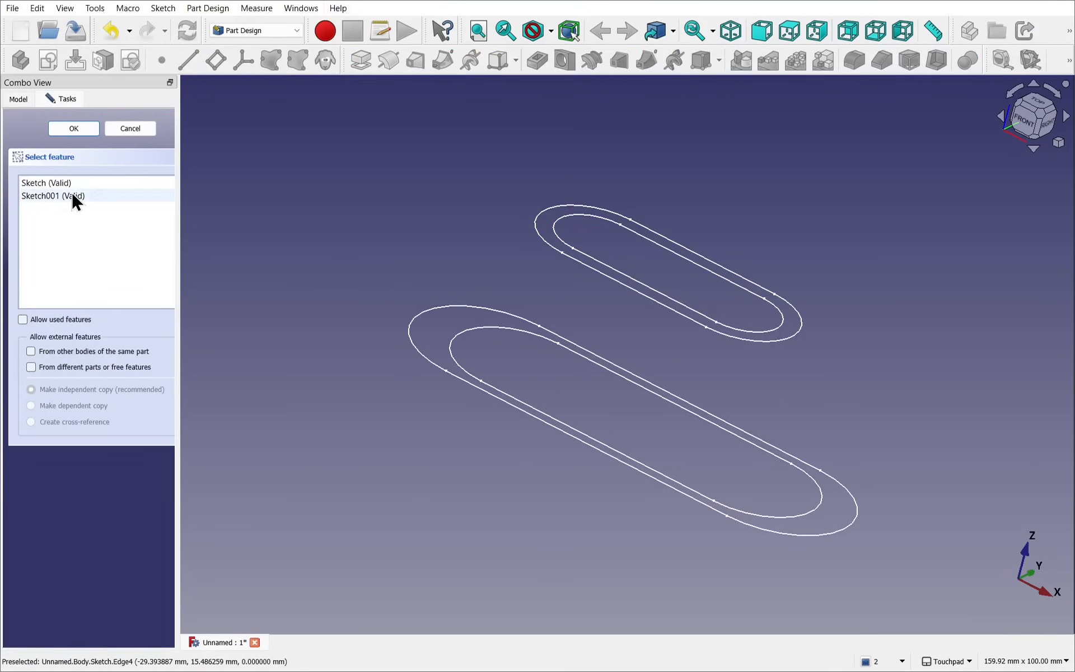
Step: Start a loft between the two obround sketches with ruled faces off, then cancel it
left_click(74, 128)
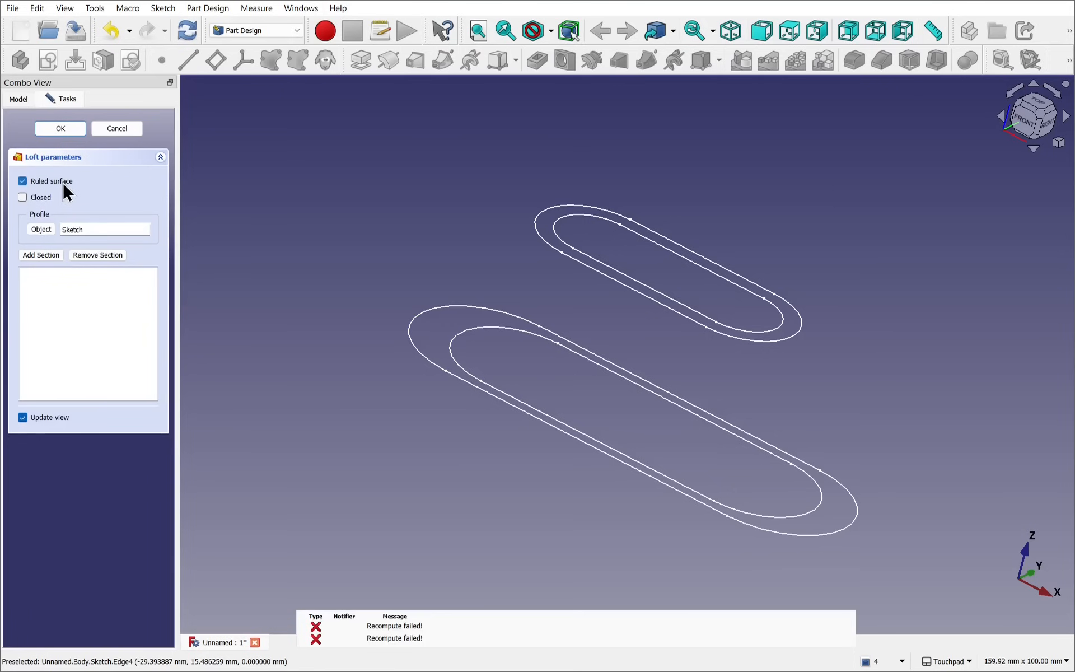
left_click(22, 180)
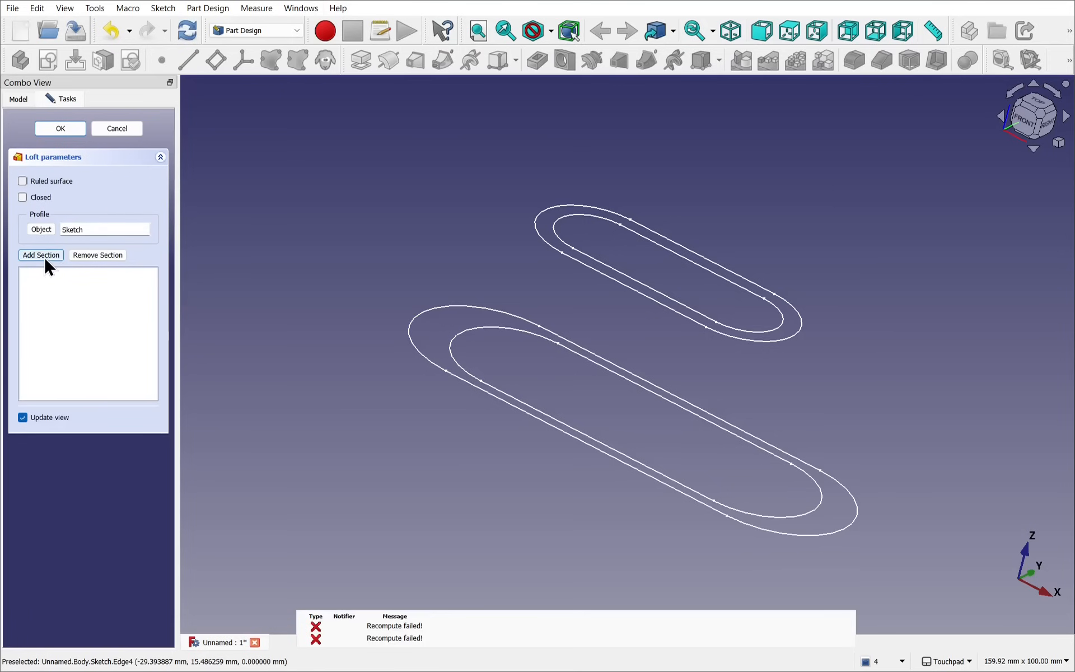
left_click(41, 254)
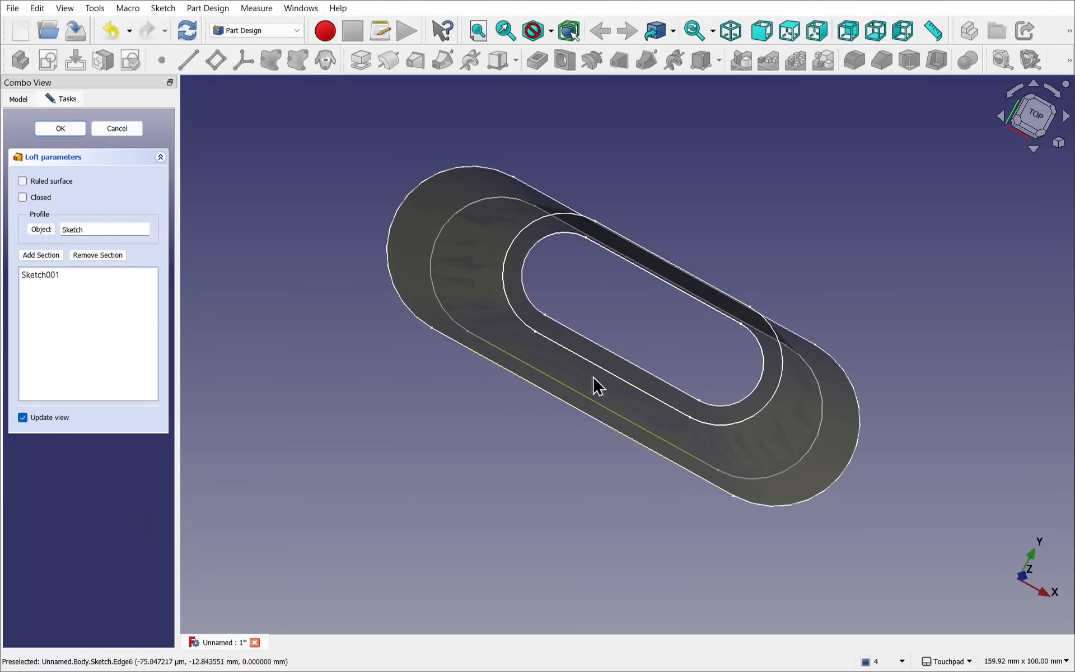
mouse_move(744, 322)
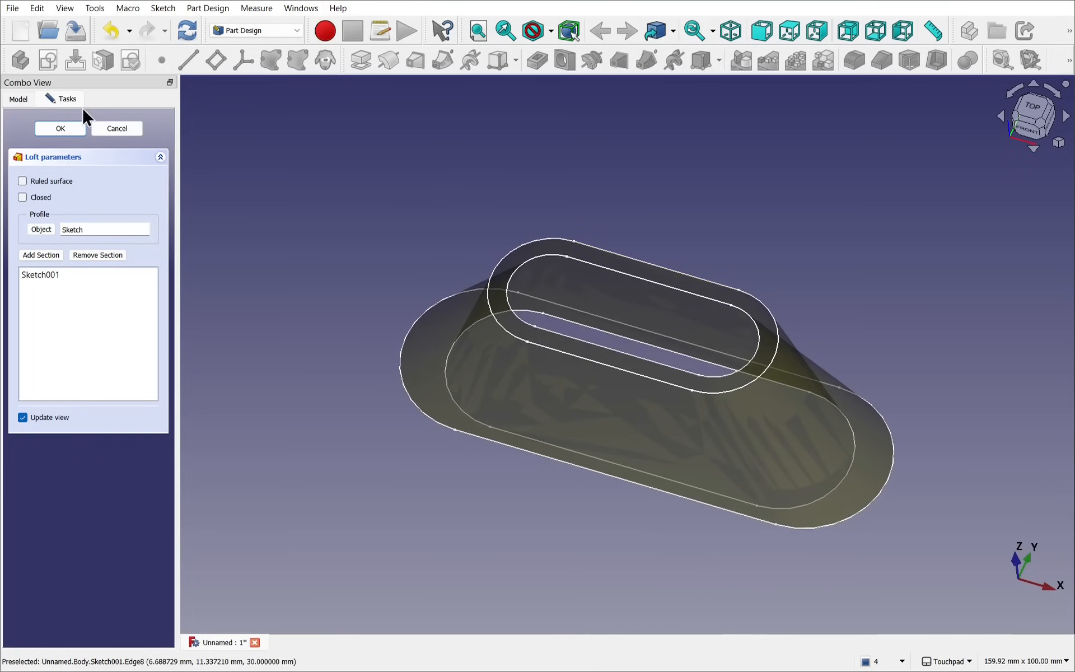
left_click(115, 127)
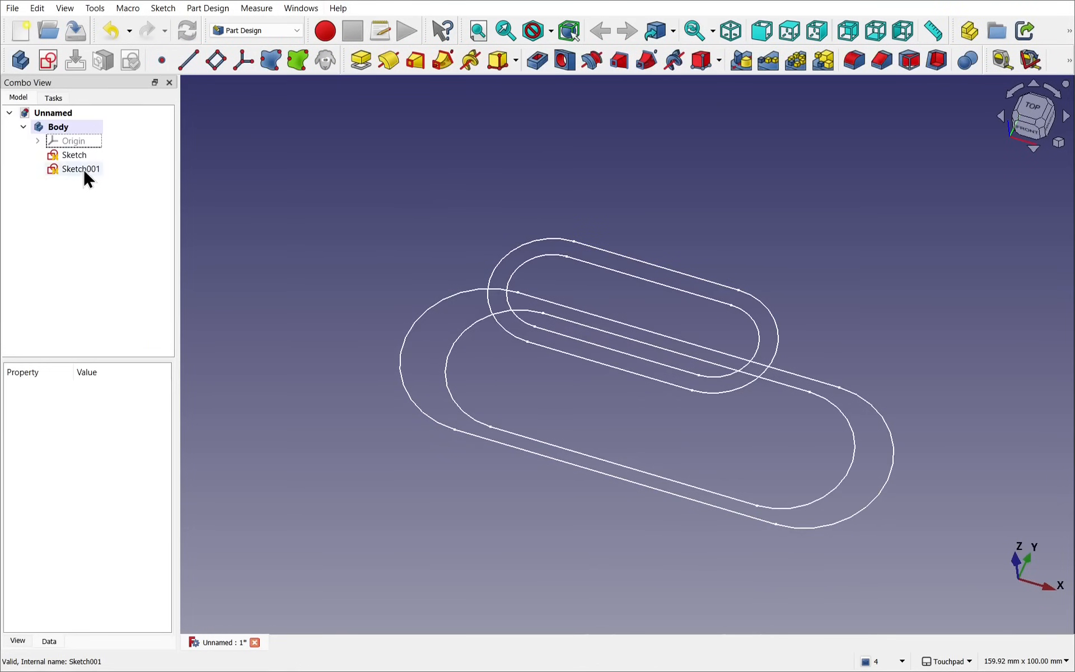
Step: Add three circles on the slot's centre points in Sketch, leaving an obround with three holes
double_click(74, 154)
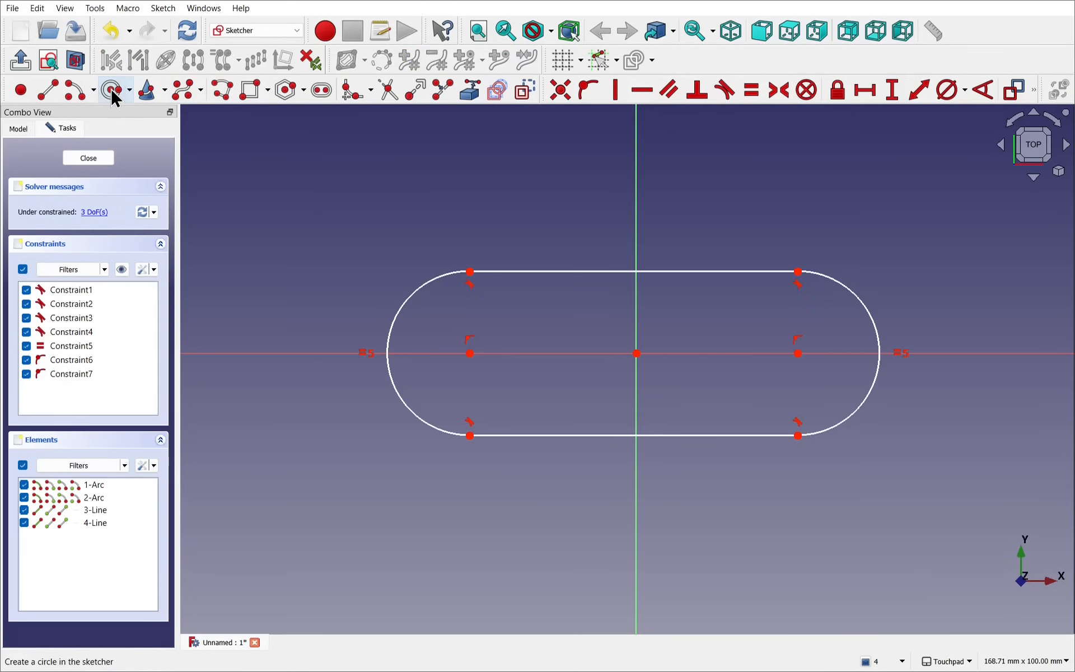
mouse_move(468, 352)
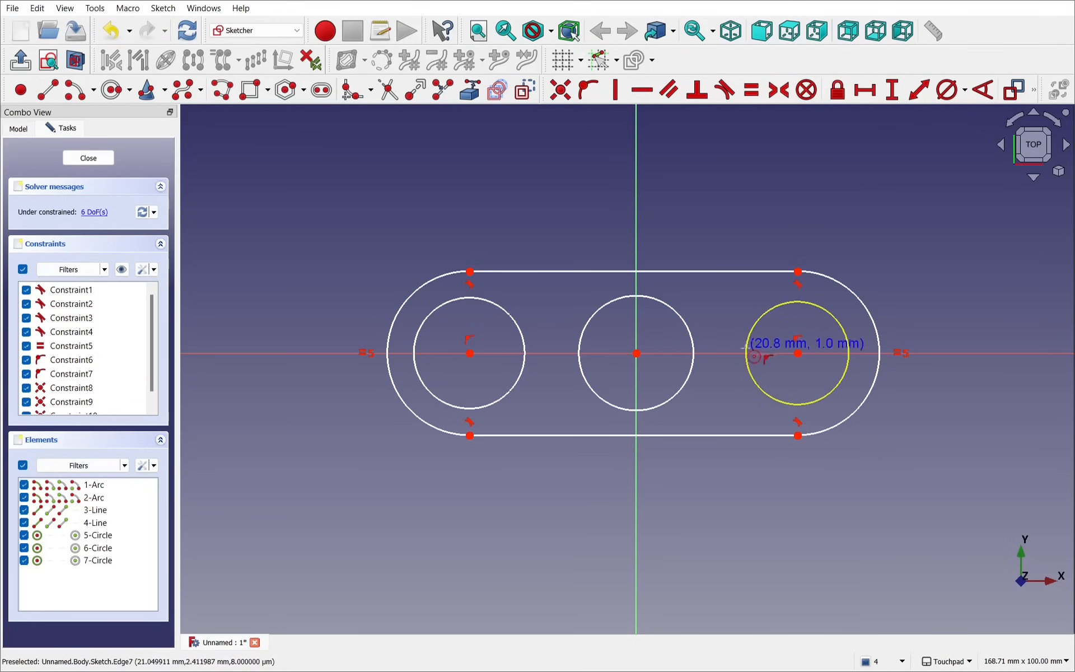
mouse_move(781, 371)
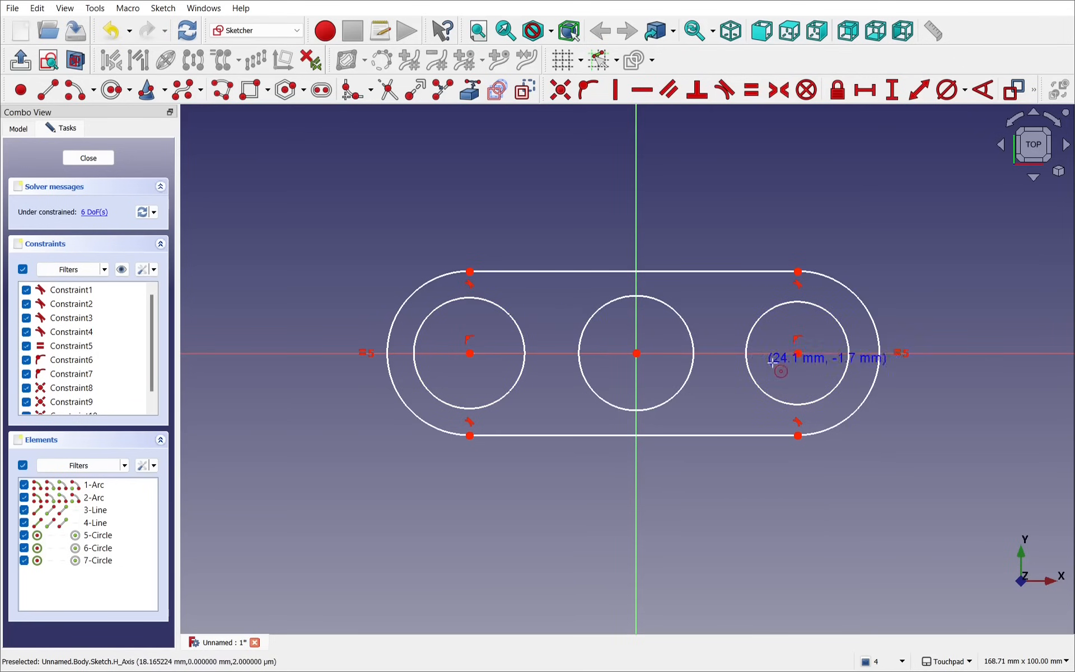
left_click(88, 158)
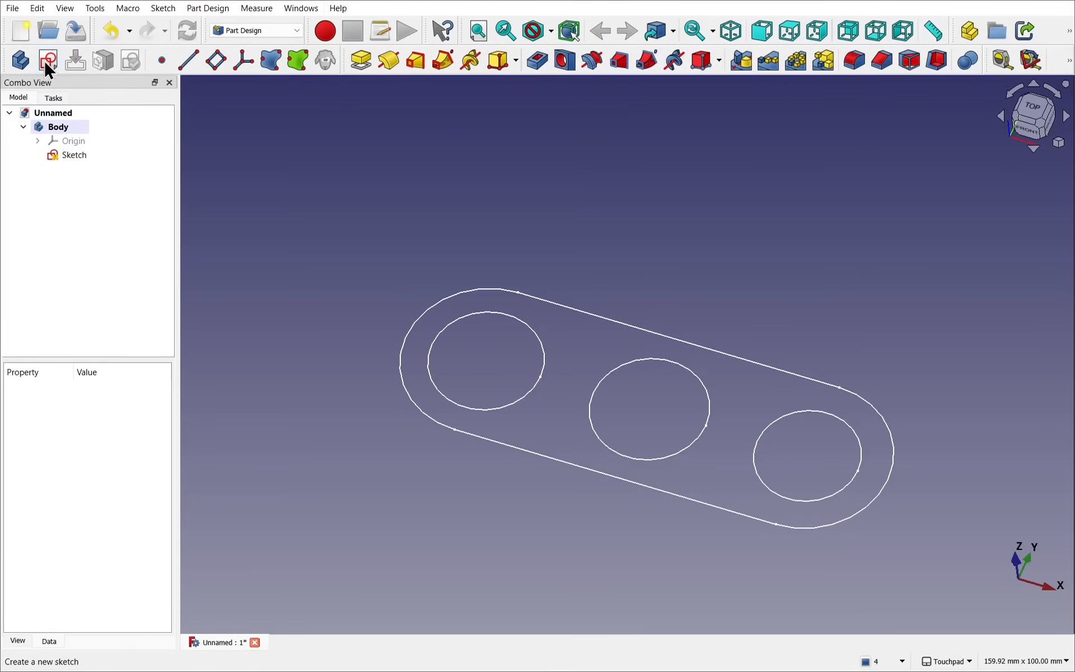
Step: Start Sketch001 on the XY plane and hide the first sketch while editing
left_click(47, 61)
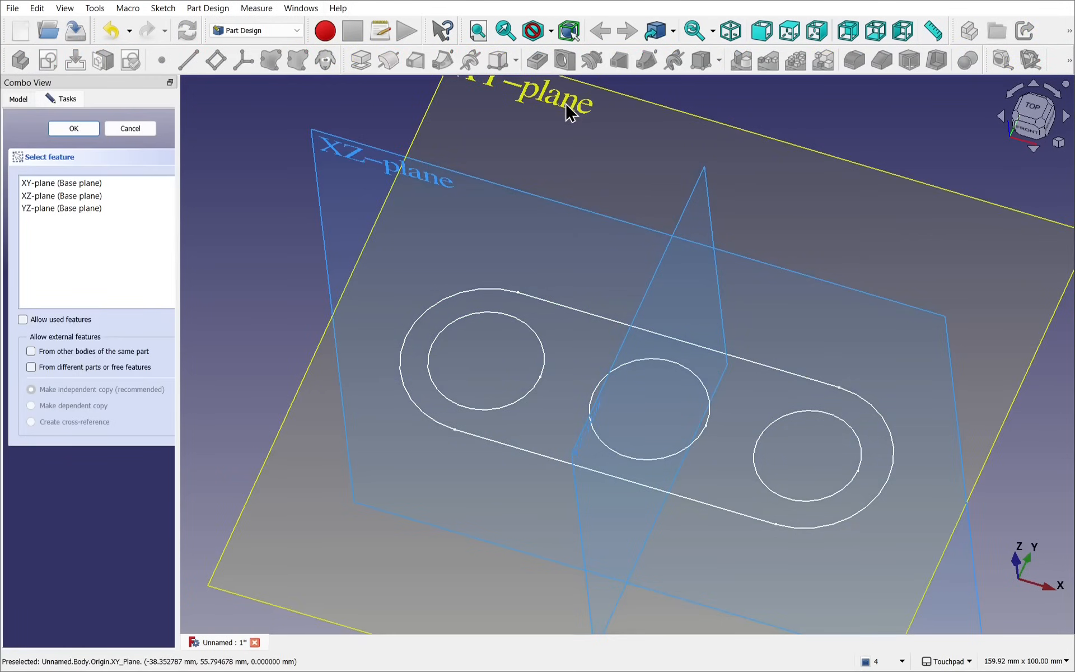
left_click(73, 127)
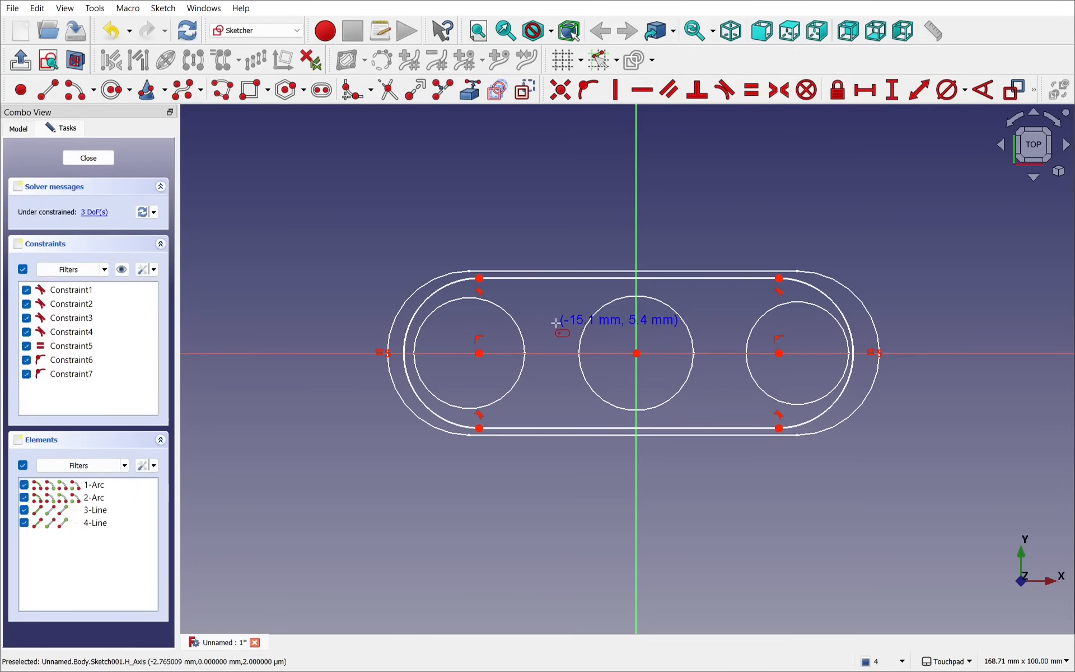
left_click(88, 157)
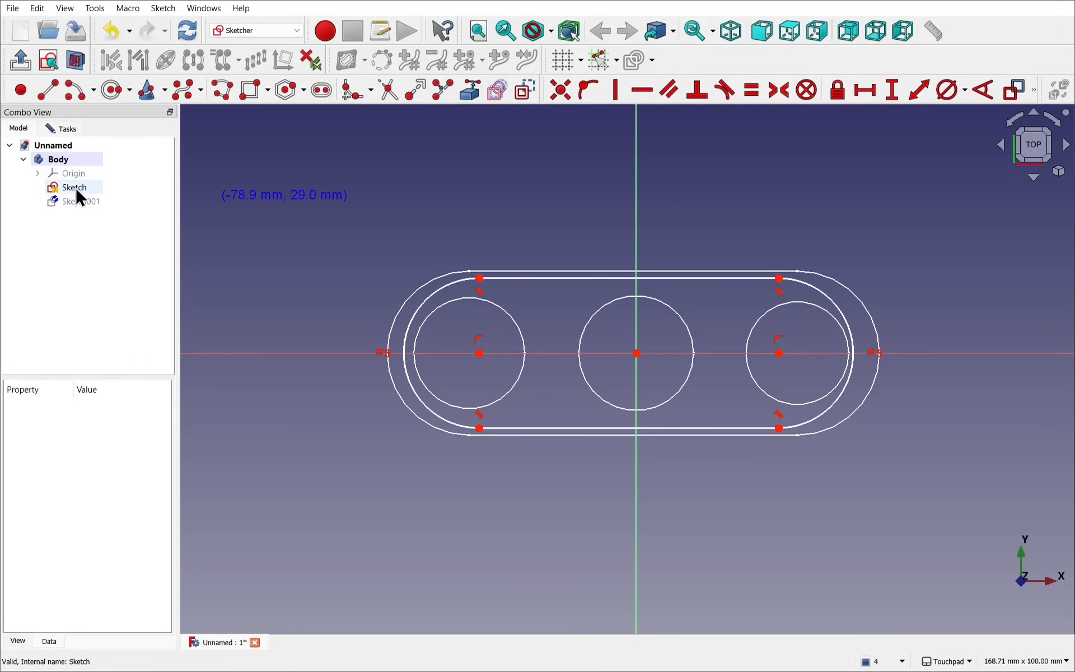
left_click(75, 187)
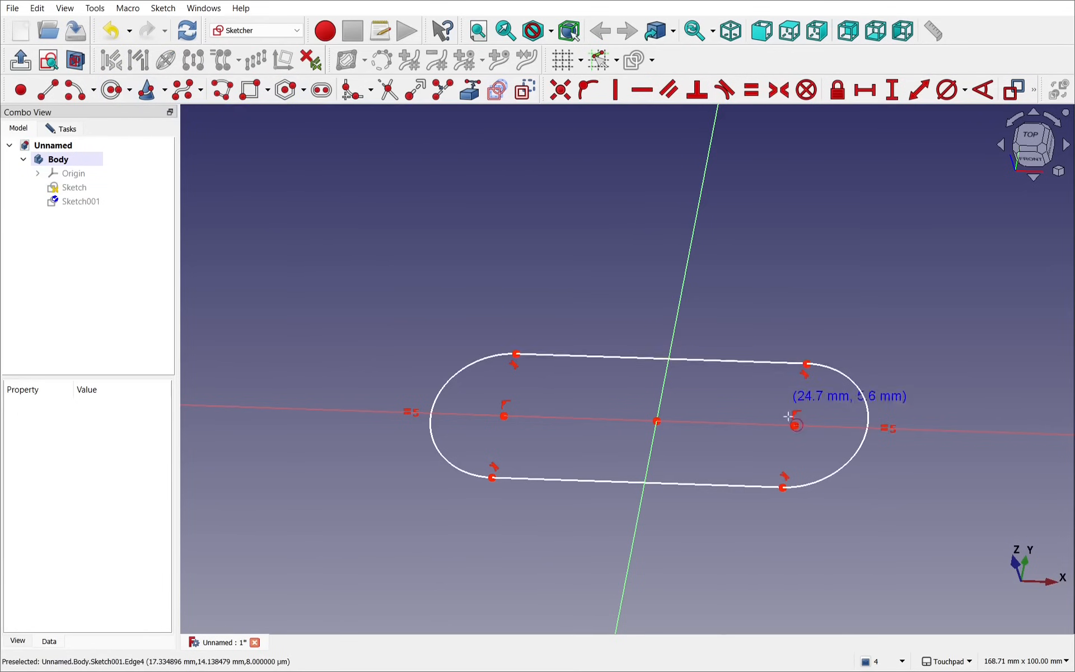
mouse_move(656, 420)
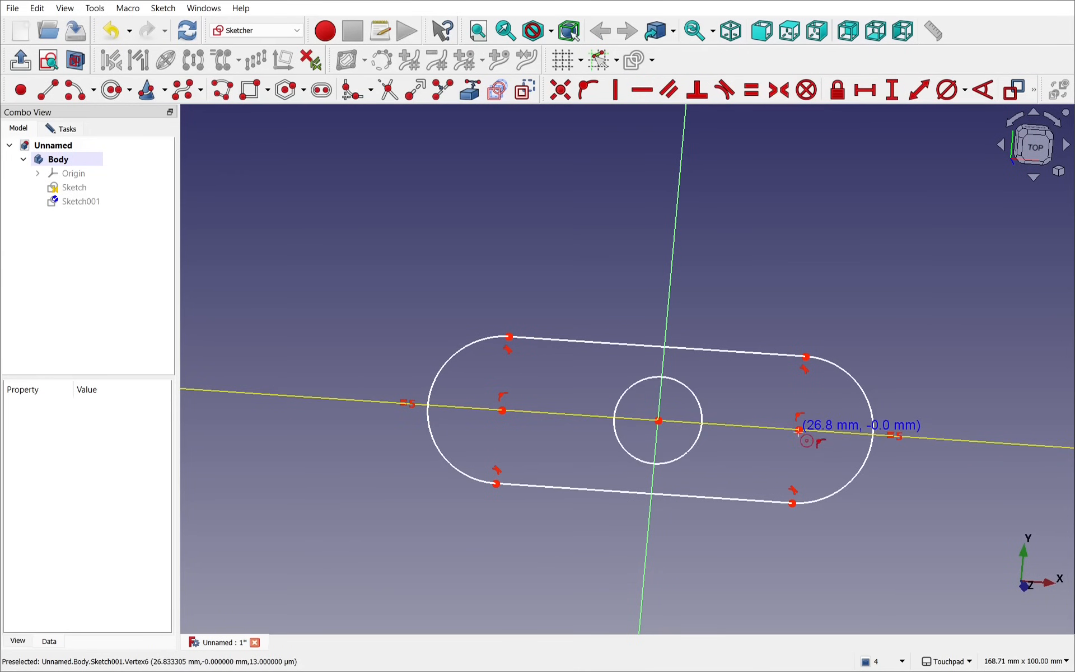
Step: Draw a slot with three smaller circular holes and close the sketch
left_click(807, 441)
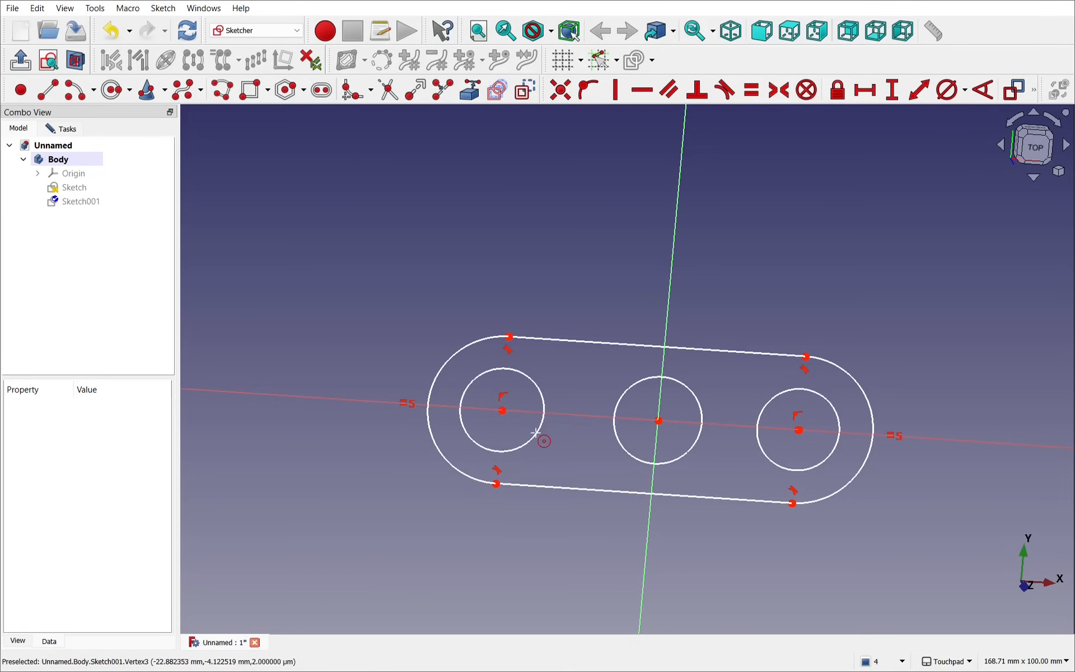
left_click(67, 128)
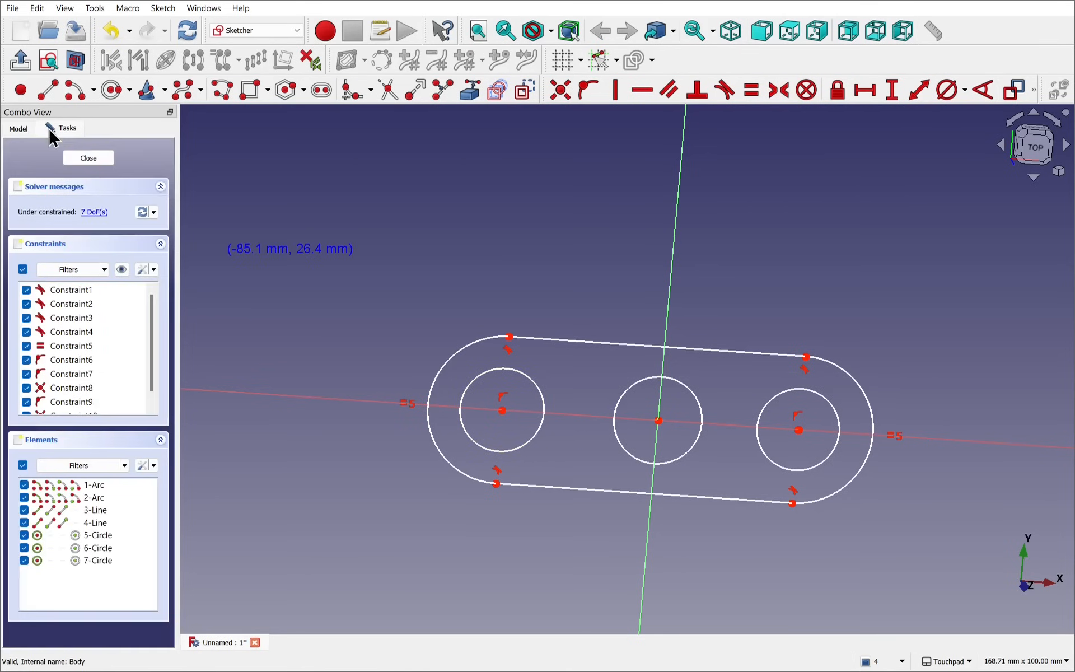
left_click(87, 158)
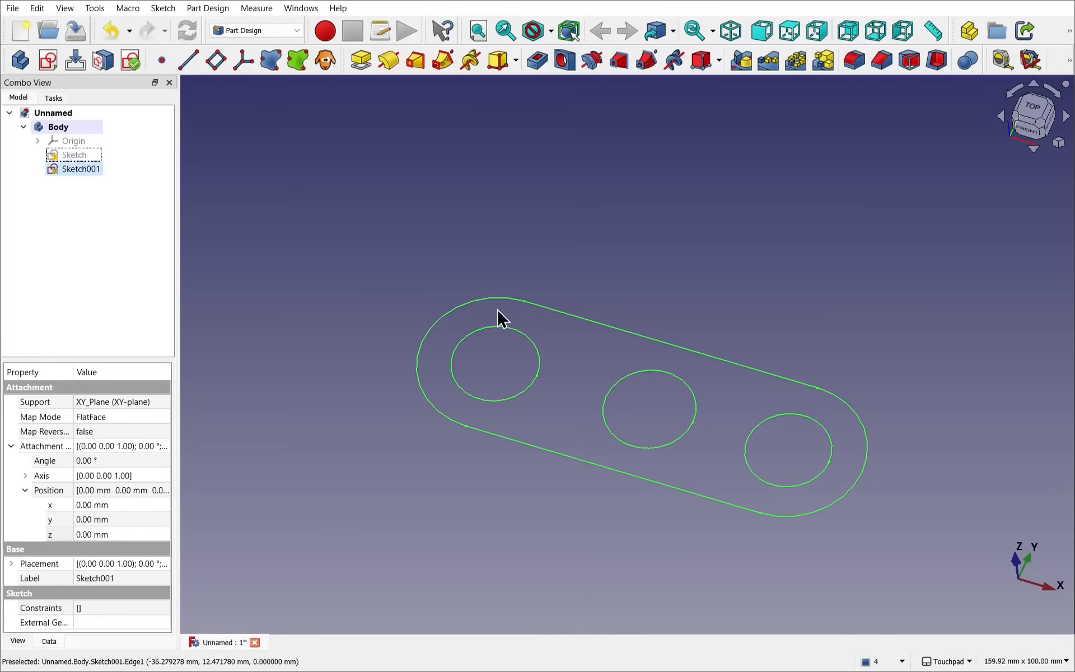
Step: Set Sketch001's Attachment Position z to 30 mm so it sits above the first profile
left_click(81, 169)
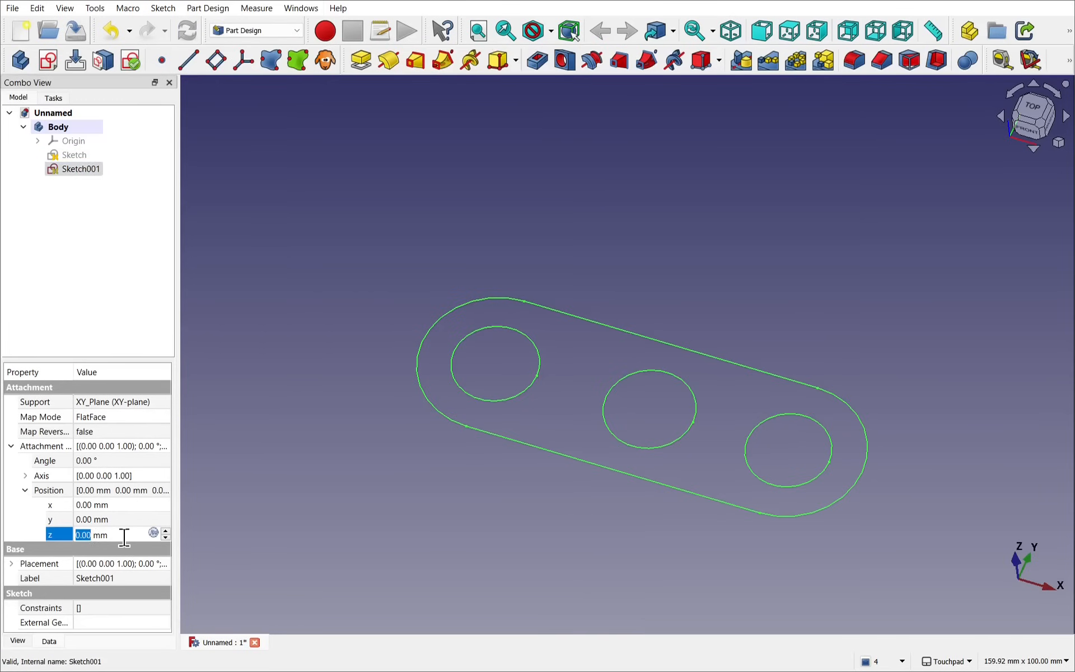
type("30")
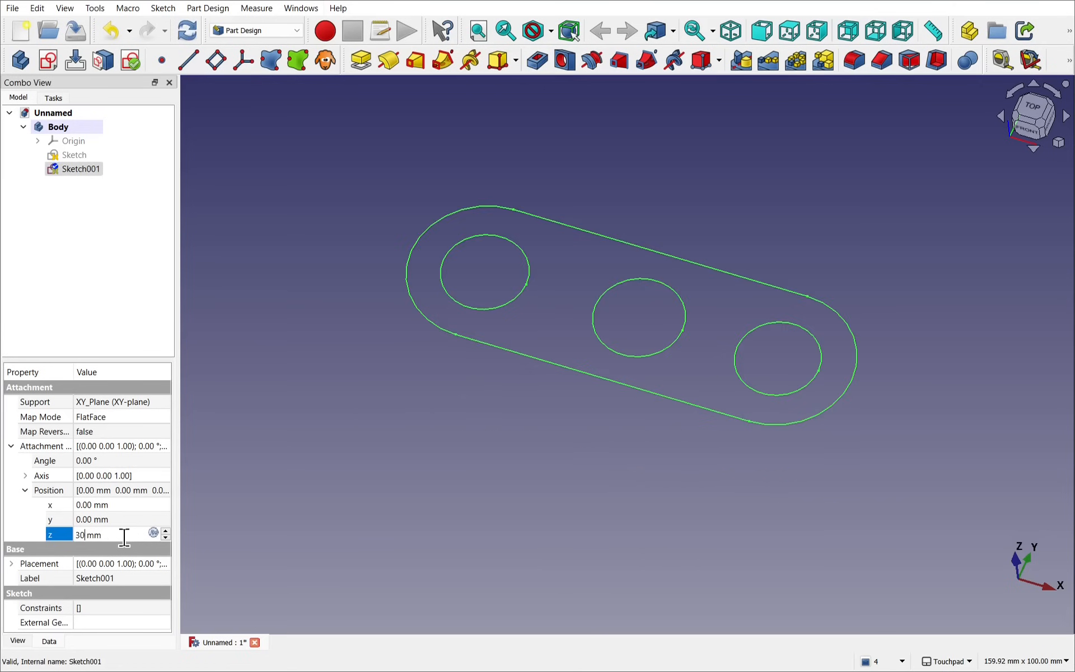
left_click(74, 154)
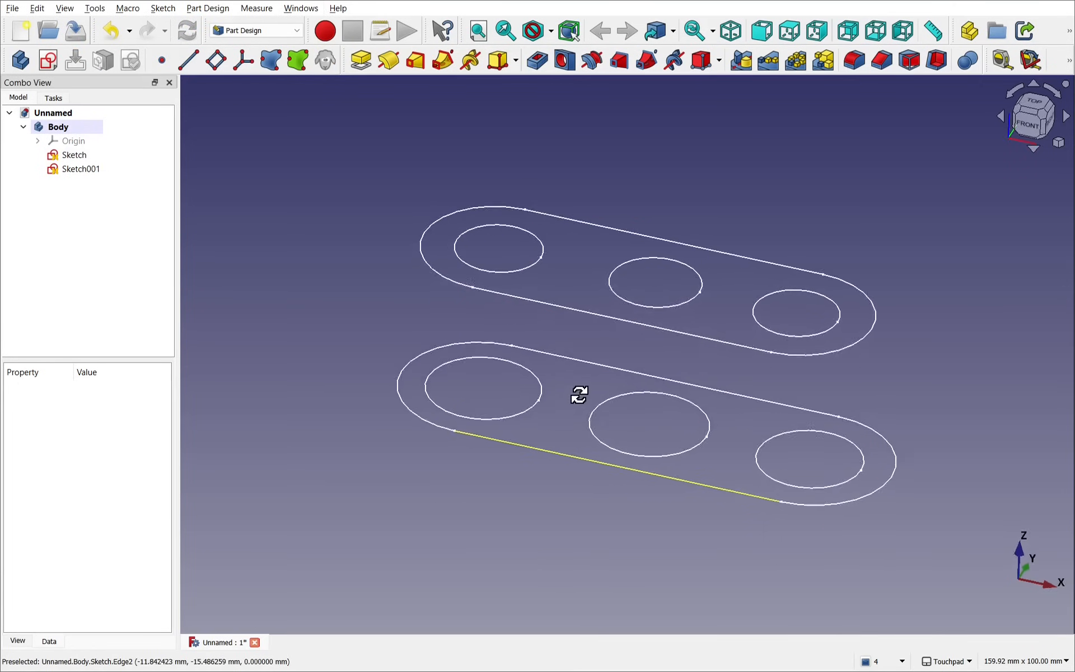
mouse_move(343, 149)
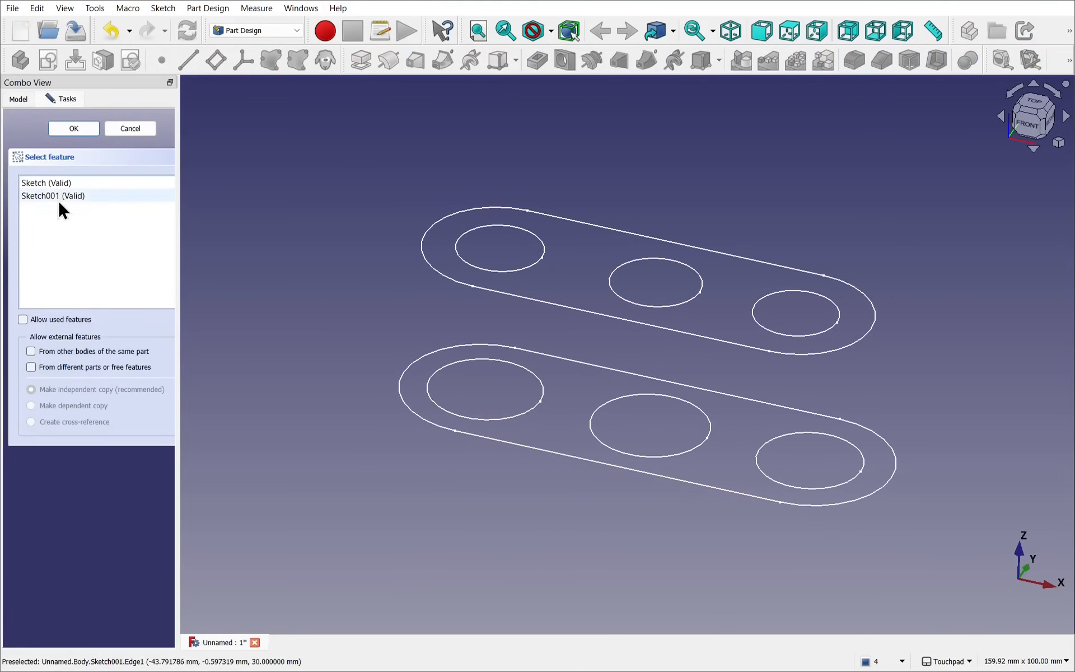
Step: Create an Additive Loft from Sketch to Sketch001, inspect the crossover twist, then cancel it
left_click(74, 128)
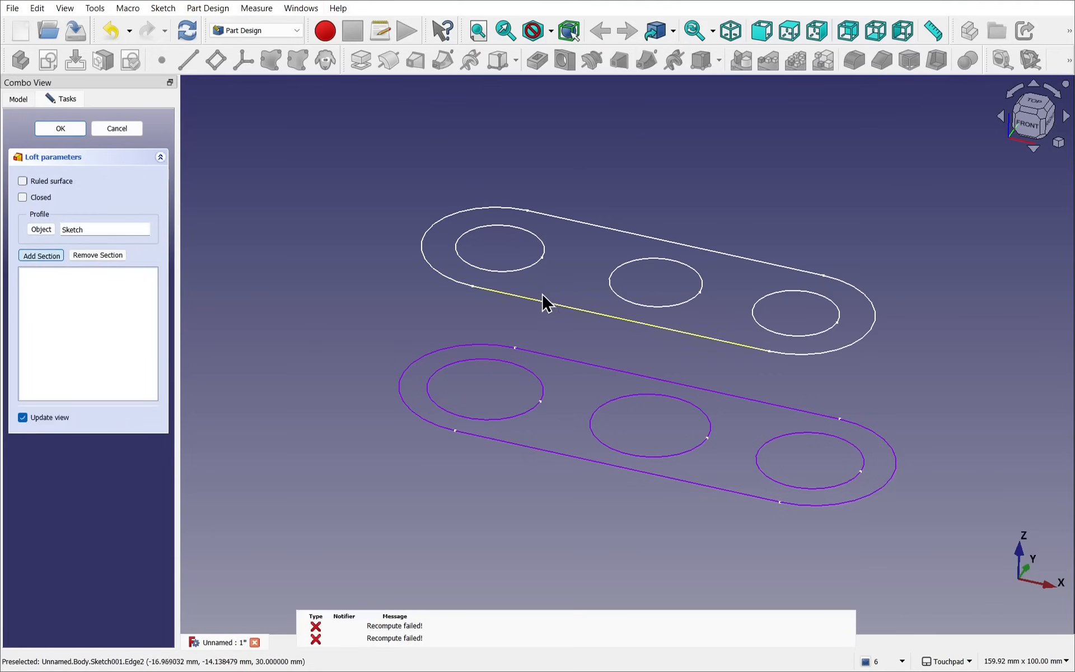
left_click(40, 255)
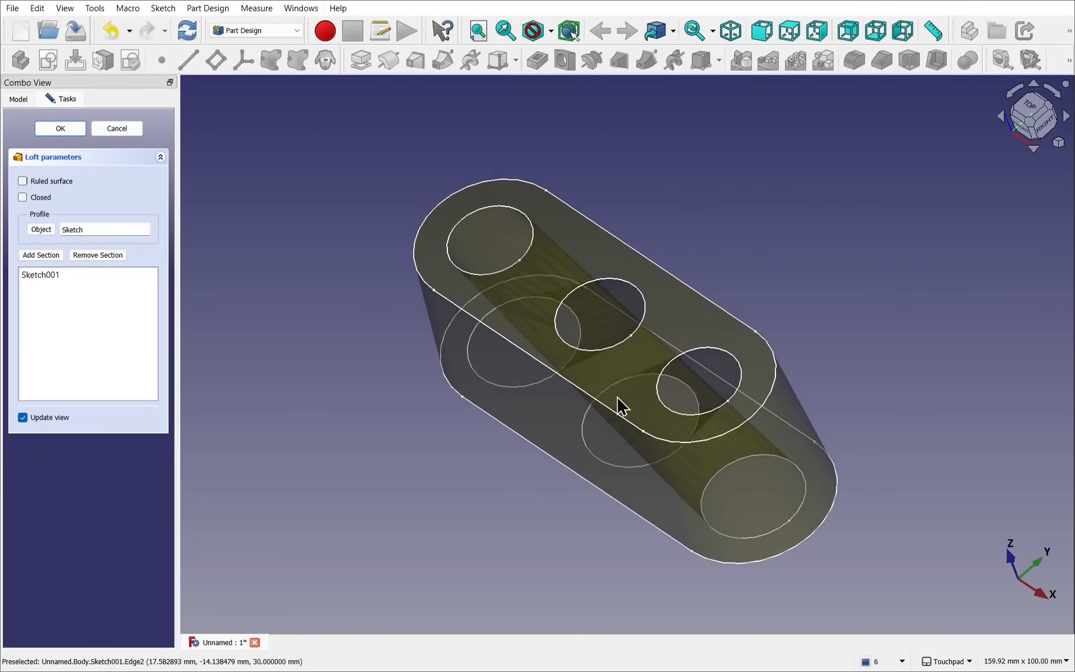
mouse_move(641, 410)
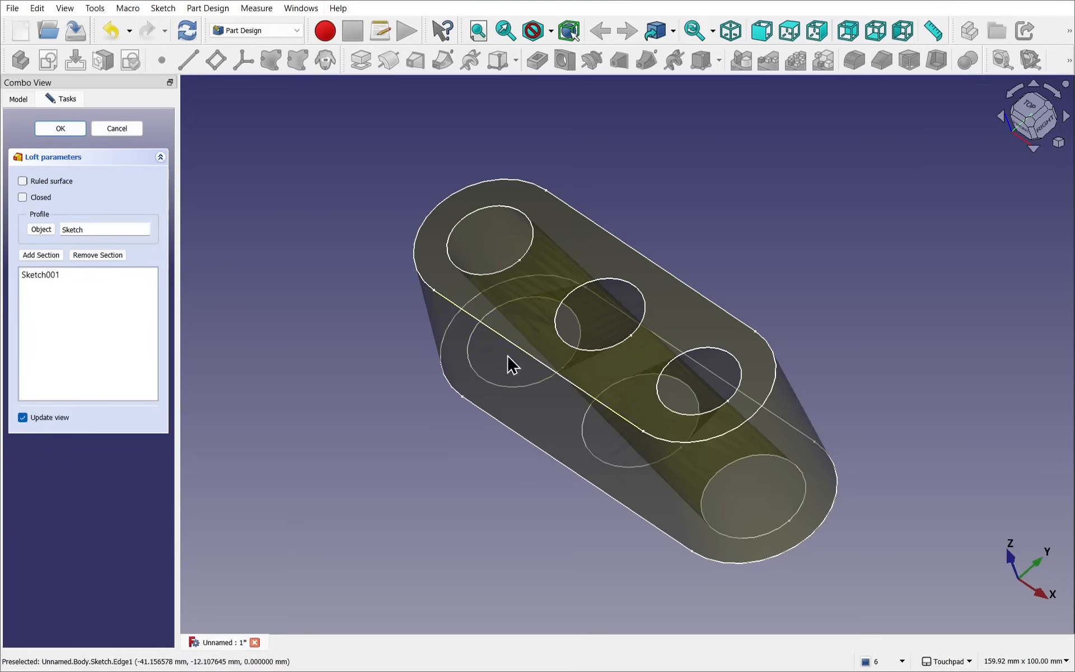
mouse_move(686, 396)
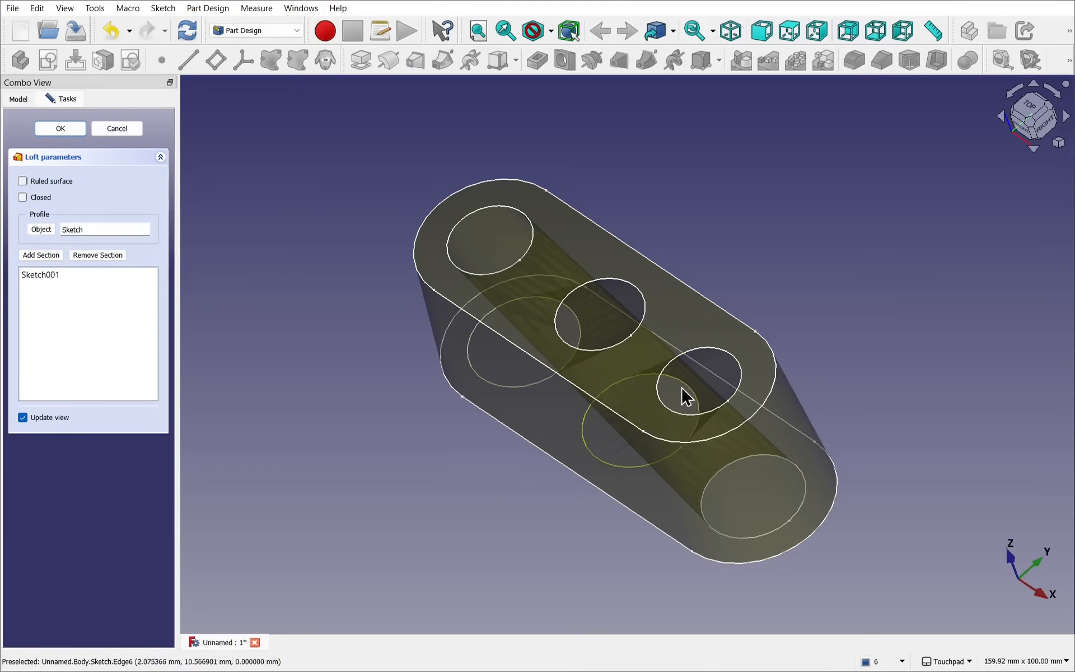
mouse_move(579, 483)
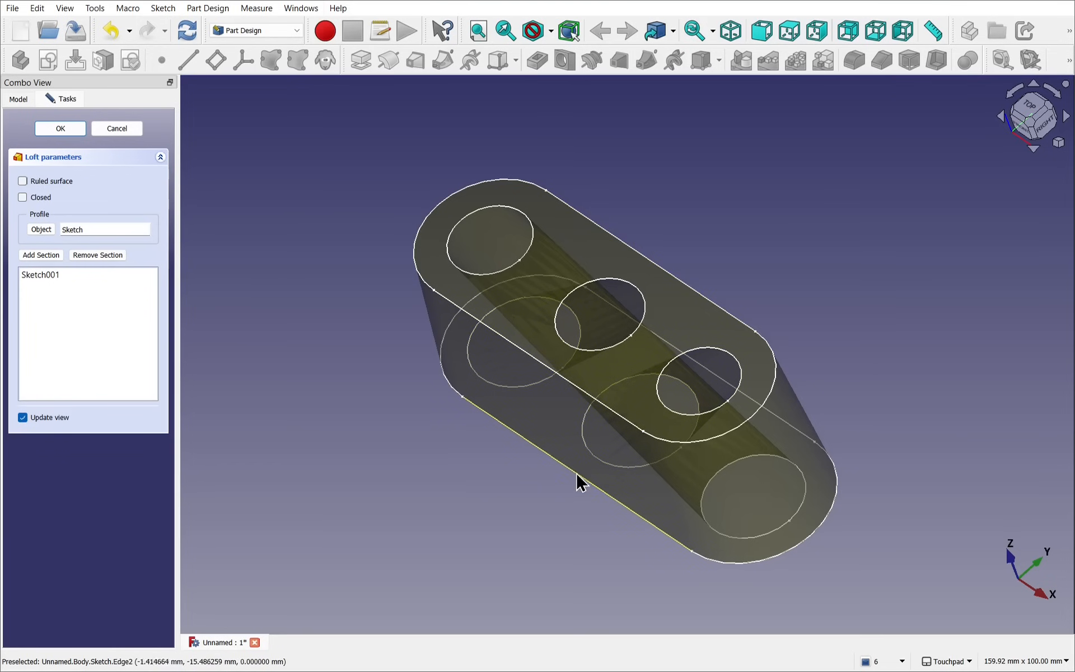
mouse_move(597, 284)
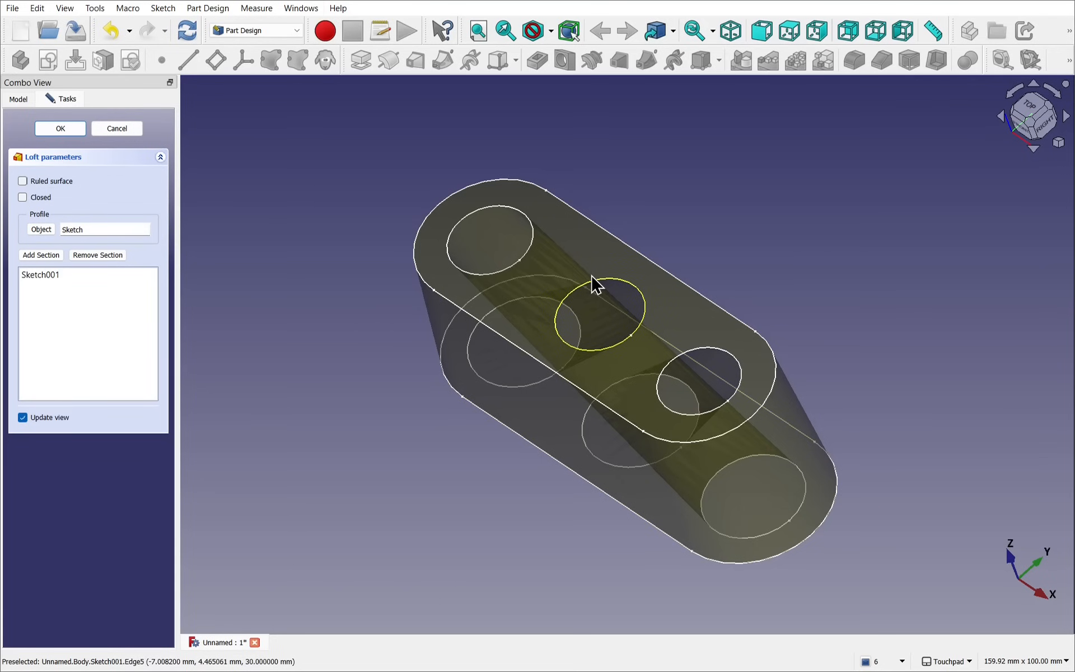
mouse_move(216, 191)
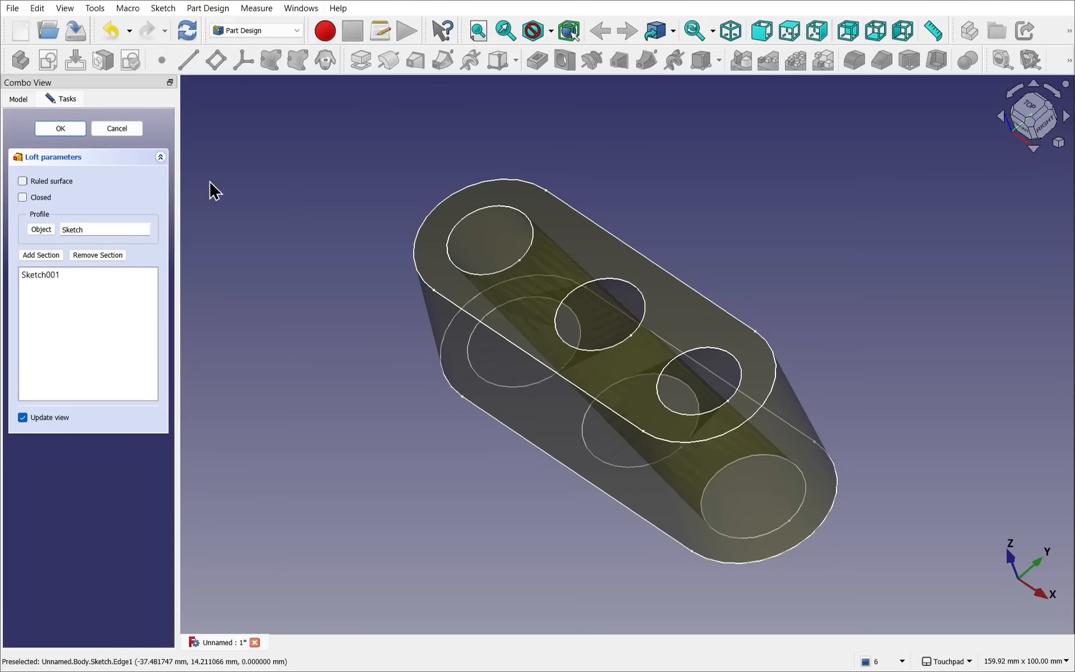
mouse_move(116, 129)
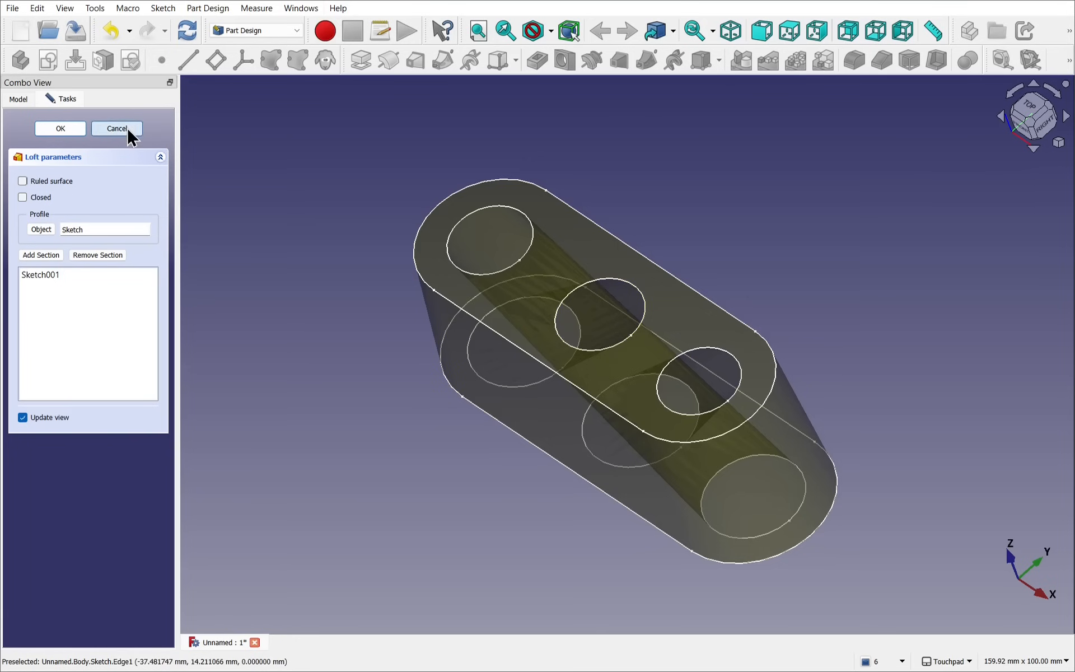
left_click(116, 128)
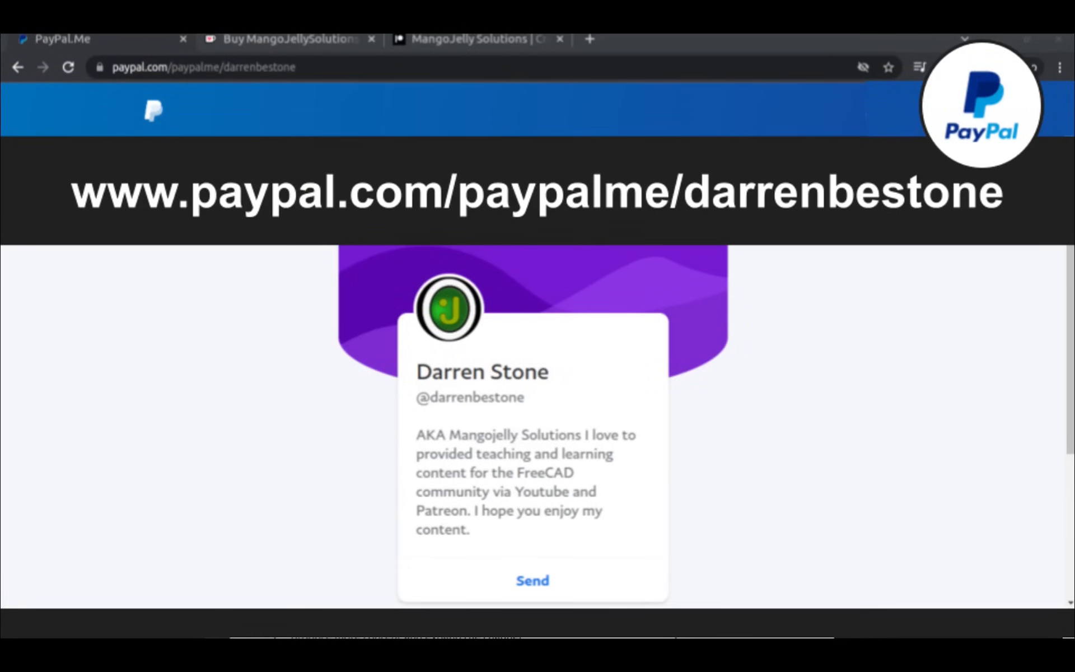
Step: Show the paypal.com/paypalme donation page in the browser
left_click(477, 48)
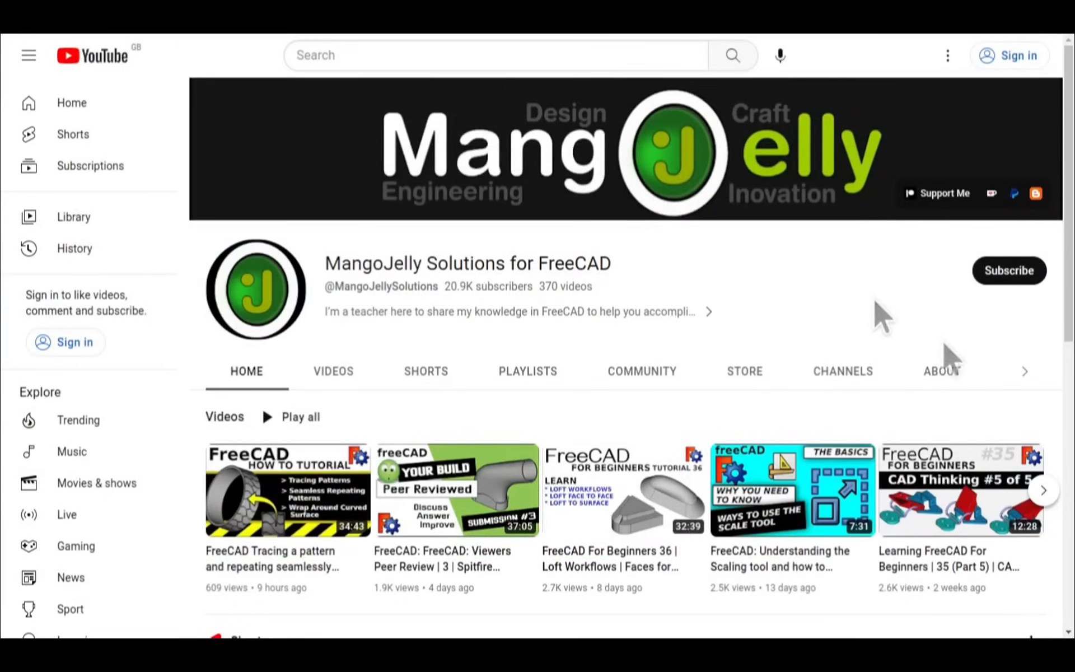
Step: Show the MangoJelly Solutions channel's About page with its PayPal, Ko-fi and Patreon links
left_click(941, 371)
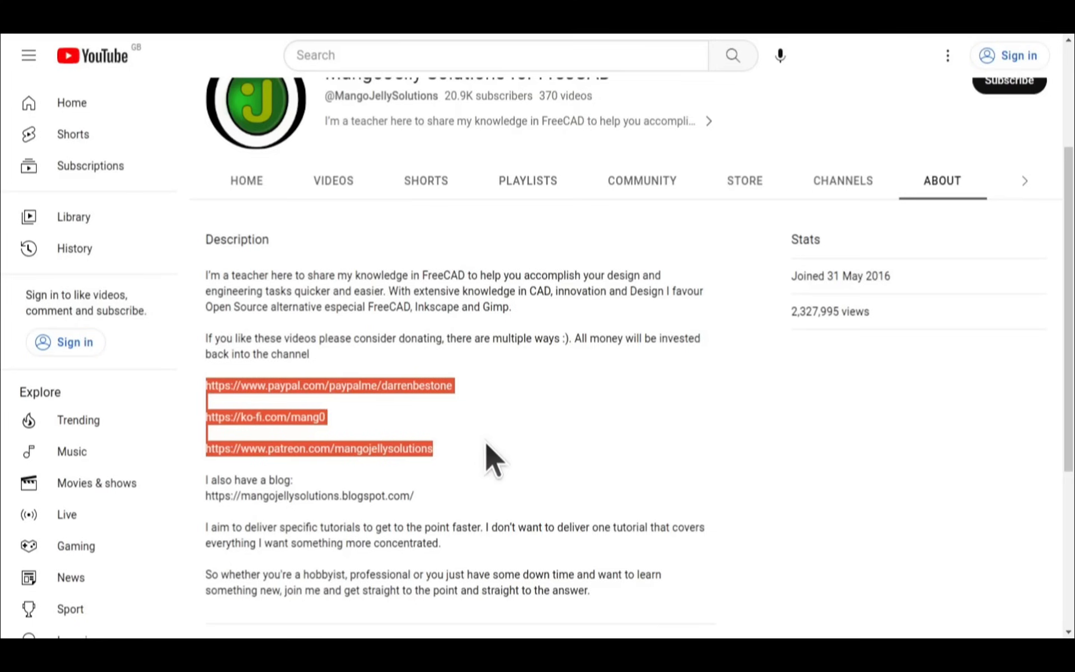
left_click(490, 456)
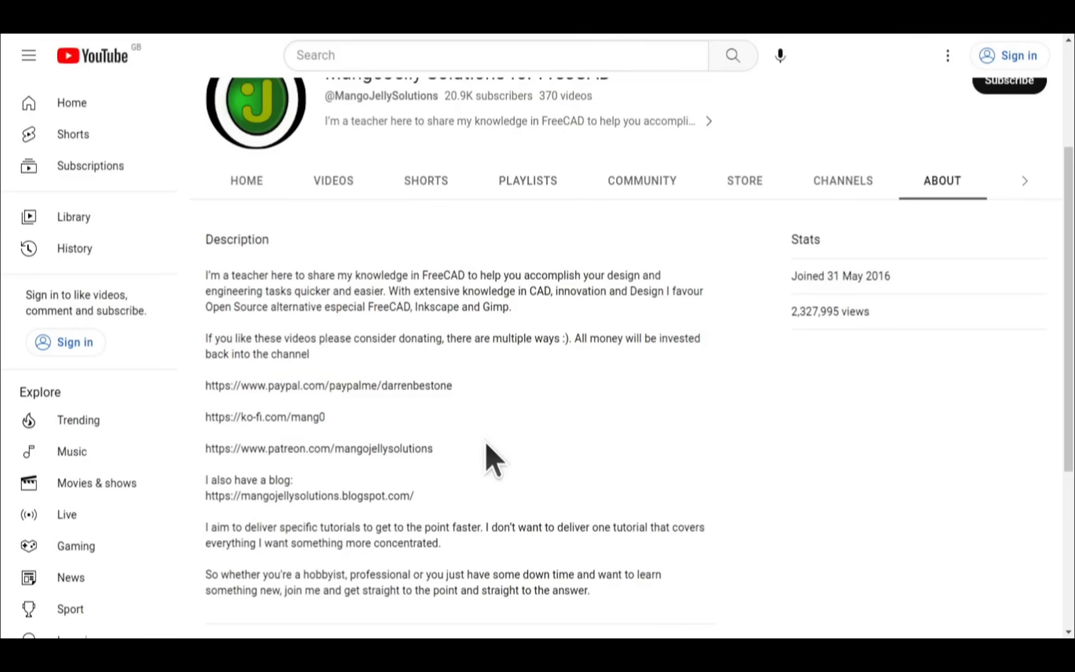